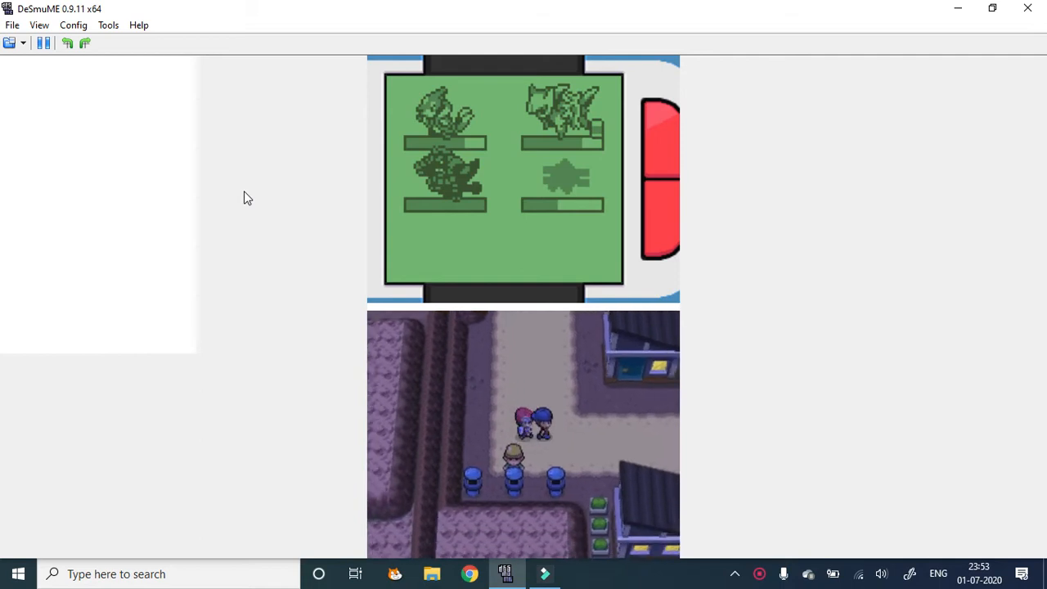
Walk the trainer up through the town
key(Up)
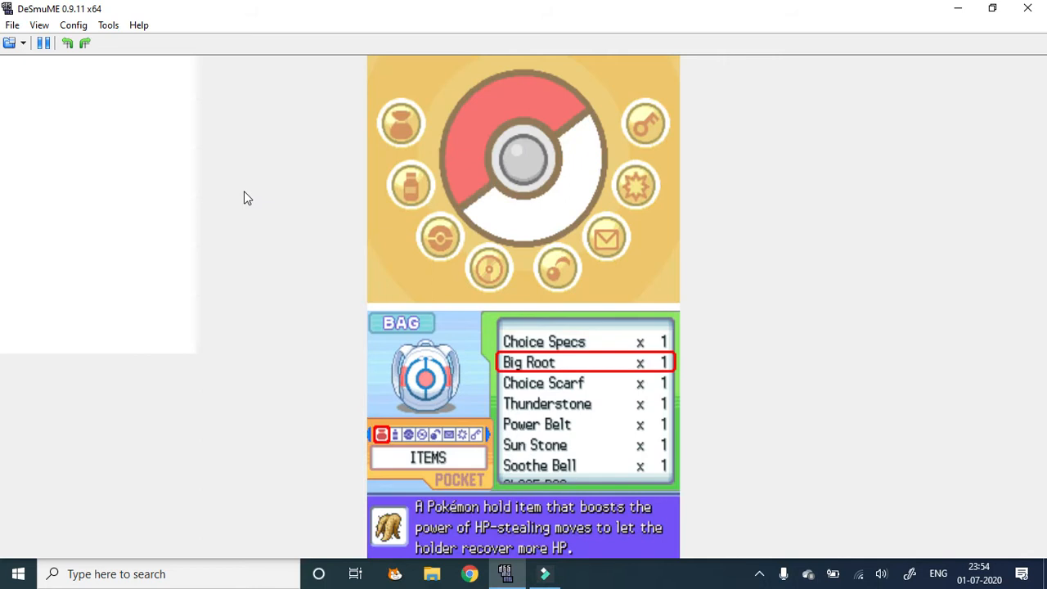
Switch the bag to the Medicine pocket and choose the Rare Candy
key(Up)
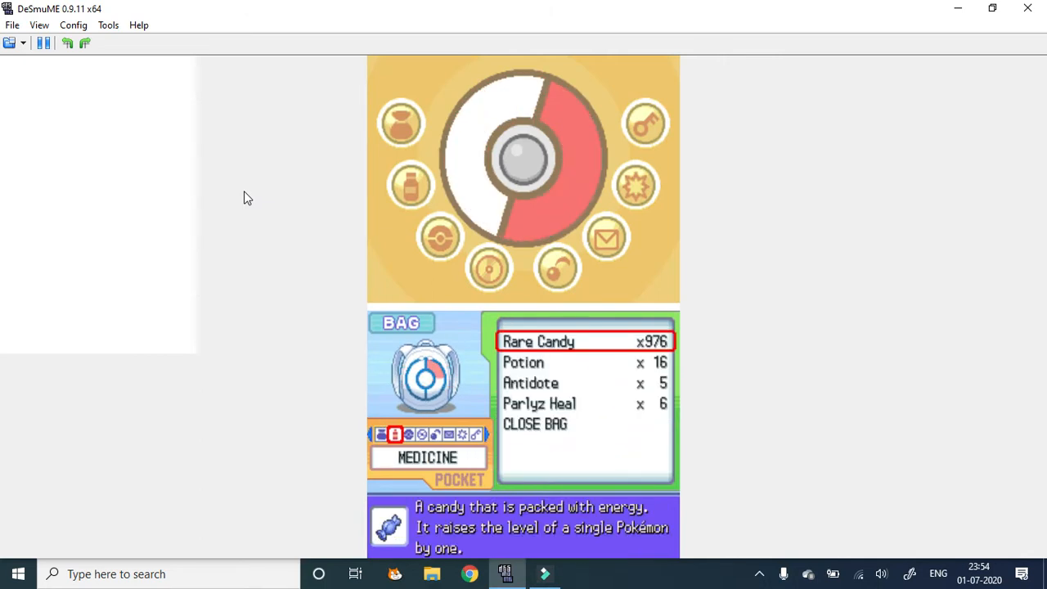
click(422, 435)
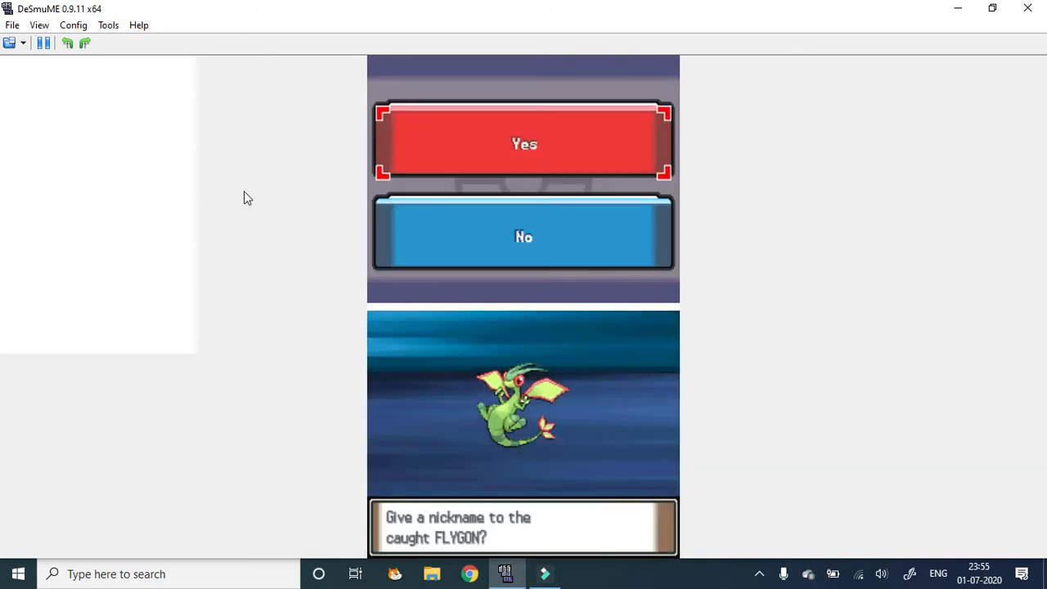
Nickname the caught Flygon FLYER and confirm it
click(524, 144)
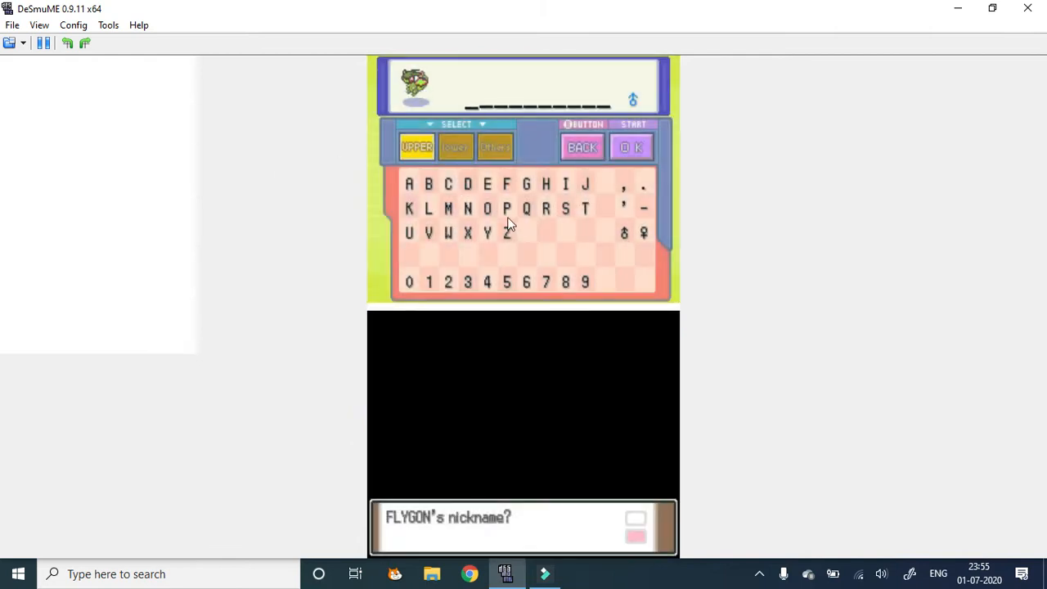
mouse_move(550, 190)
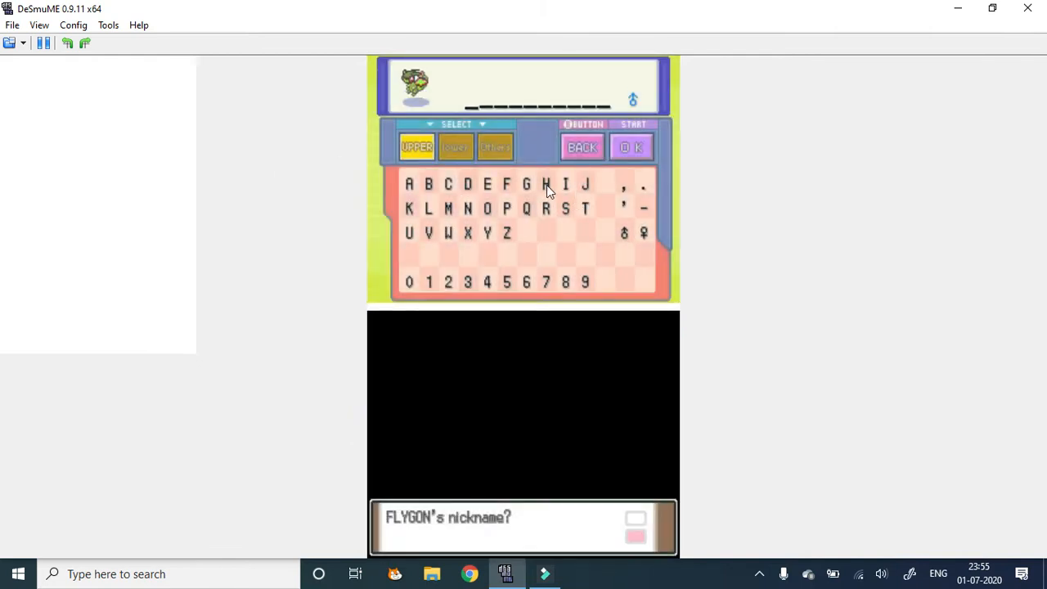
click(485, 183)
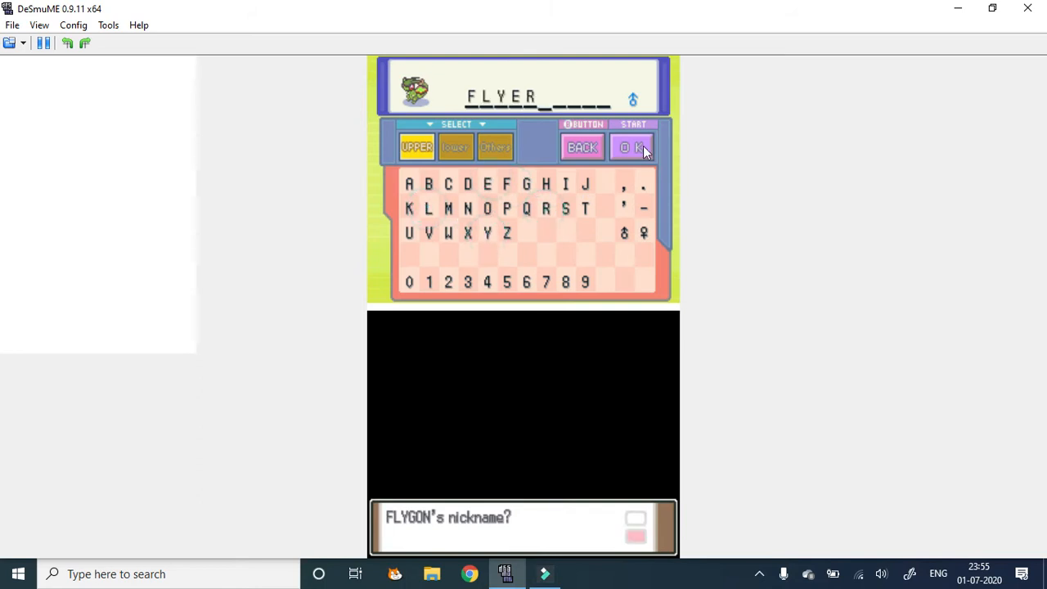
click(633, 147)
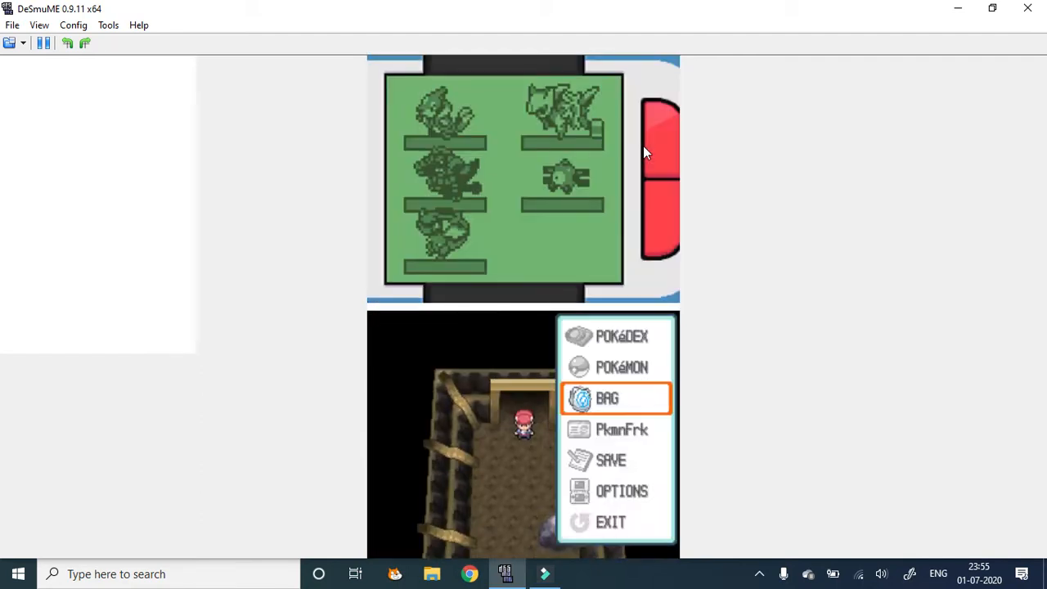
Pick FLYER from the party list and choose an option for it
click(606, 399)
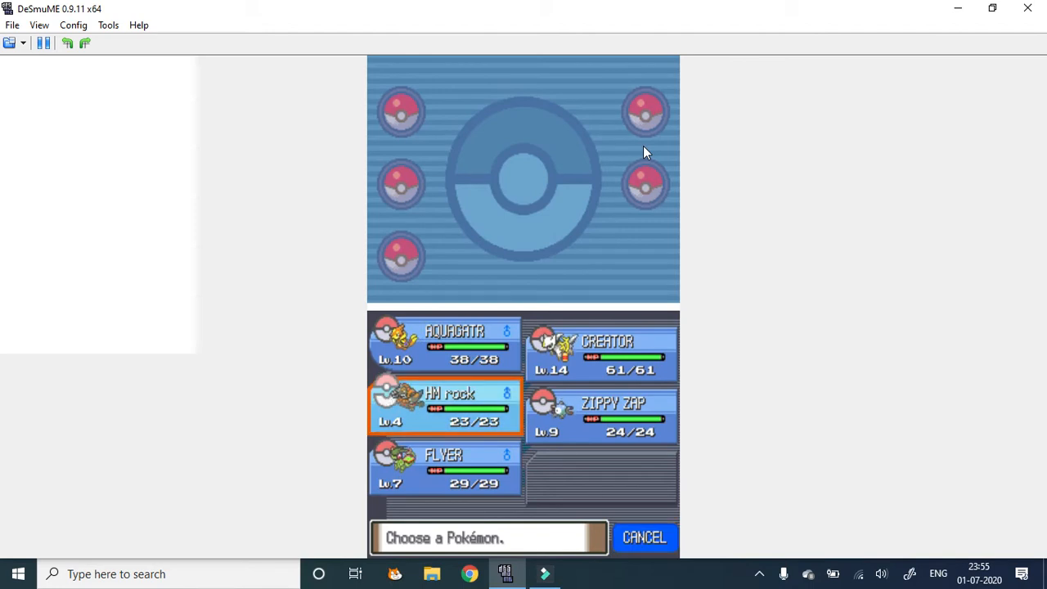
click(442, 466)
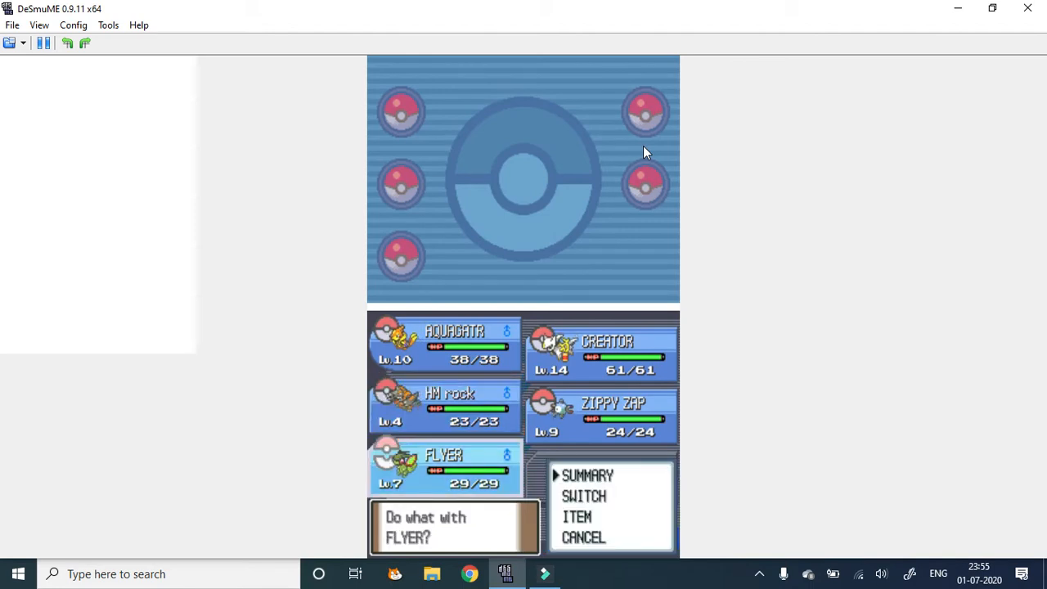
click(582, 495)
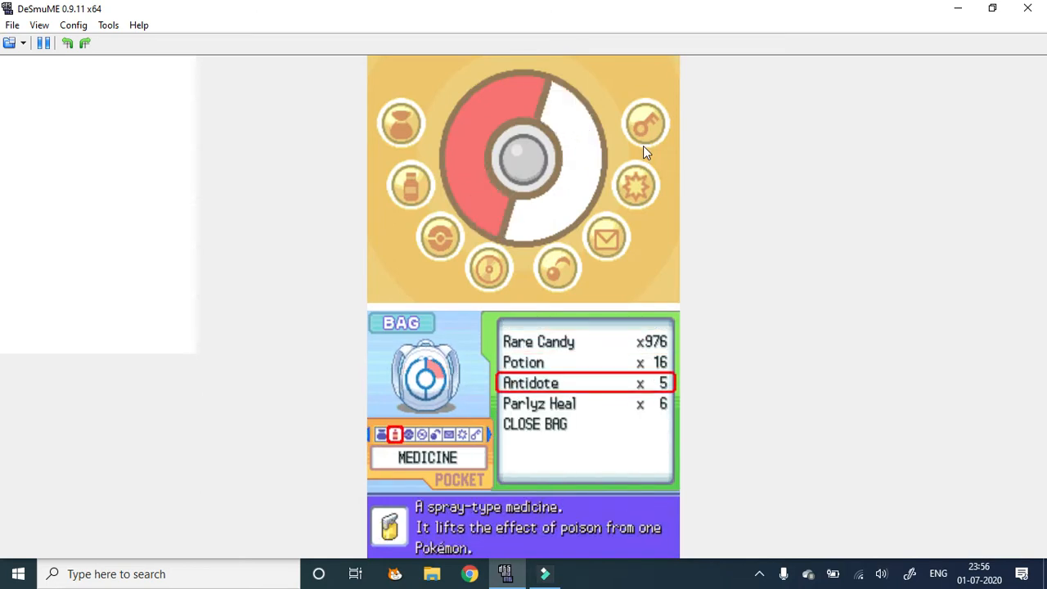
Select an item such as Antidote in the Medicine pocket
click(530, 383)
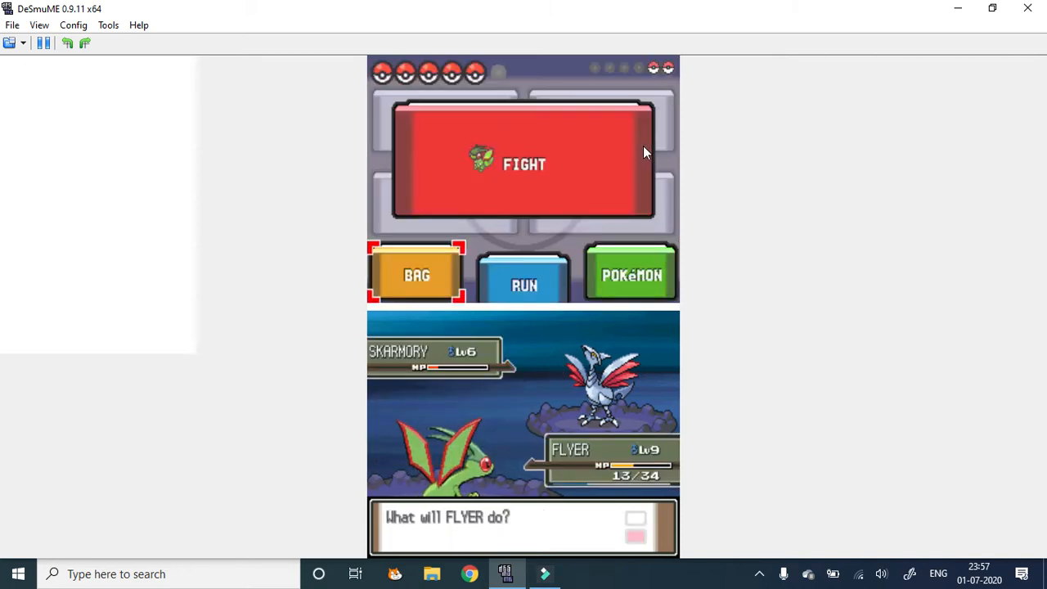
Heal FLYER with a Potion from the bag during the Skarmory battle
click(416, 274)
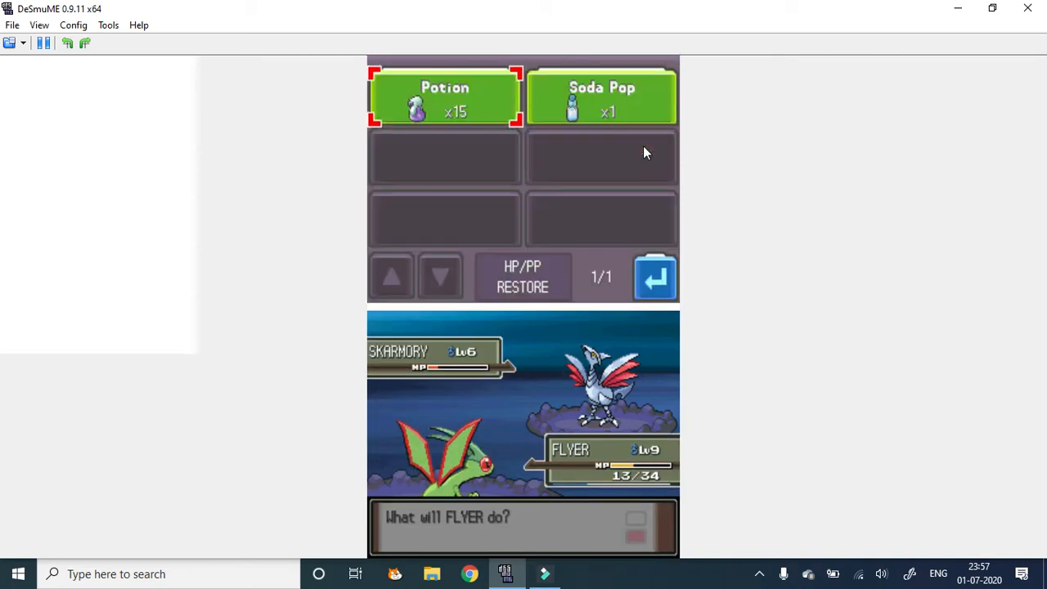
click(445, 98)
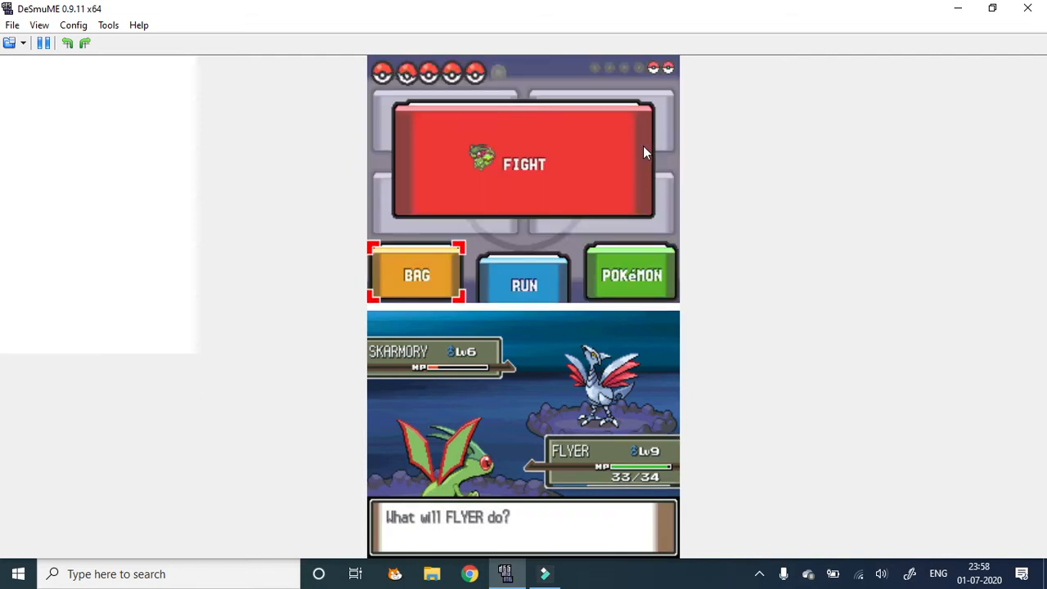
Attack the wild Skarmory with FLYER's Metronome
click(520, 163)
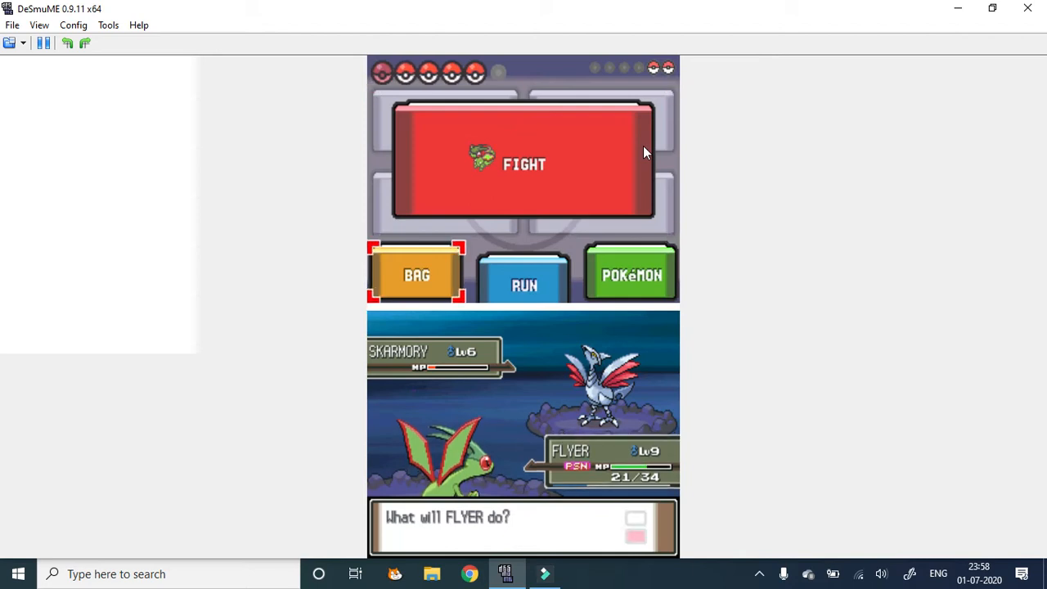
click(415, 275)
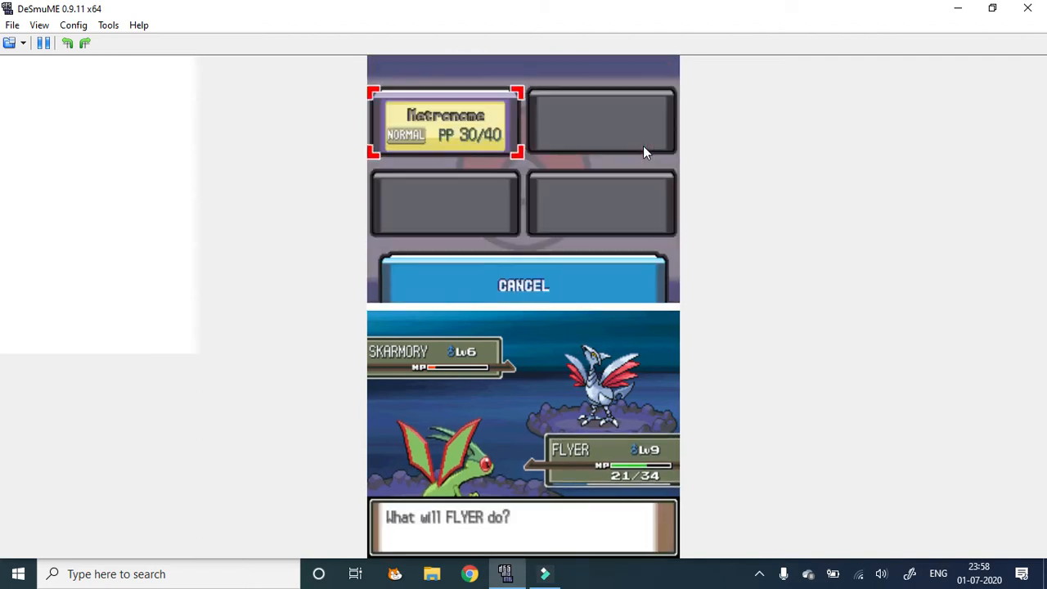
click(445, 123)
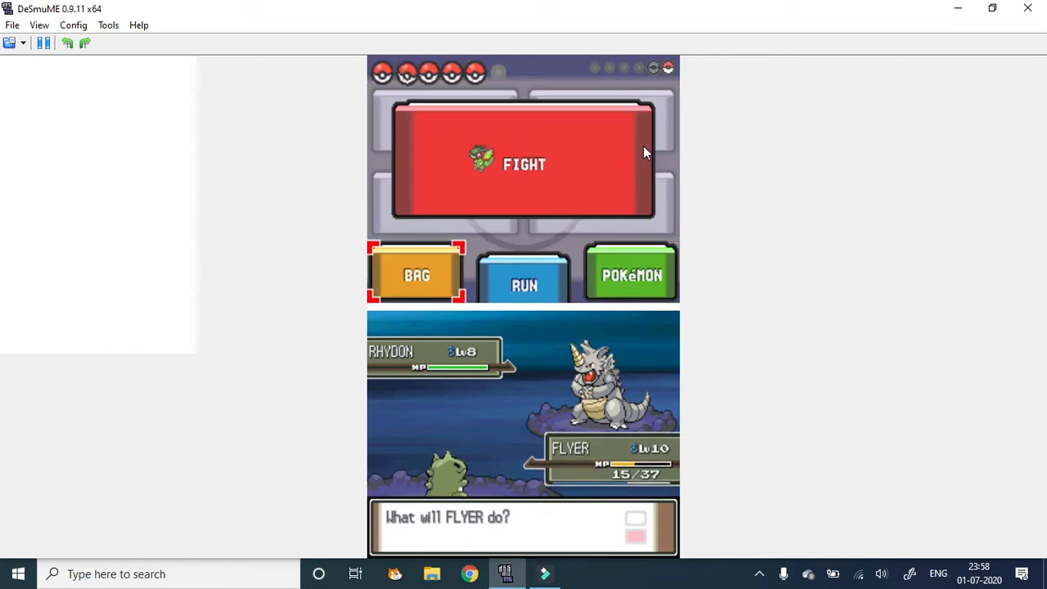
Heal FLYER with another Potion, throw a ball at Rhydon, then attack with Metronome
click(416, 275)
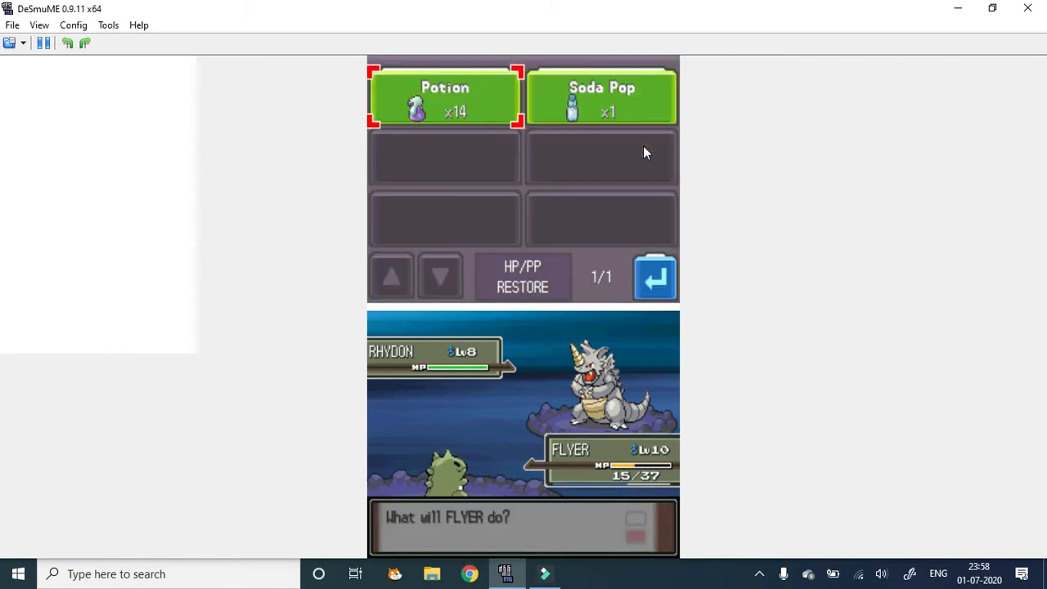
click(443, 97)
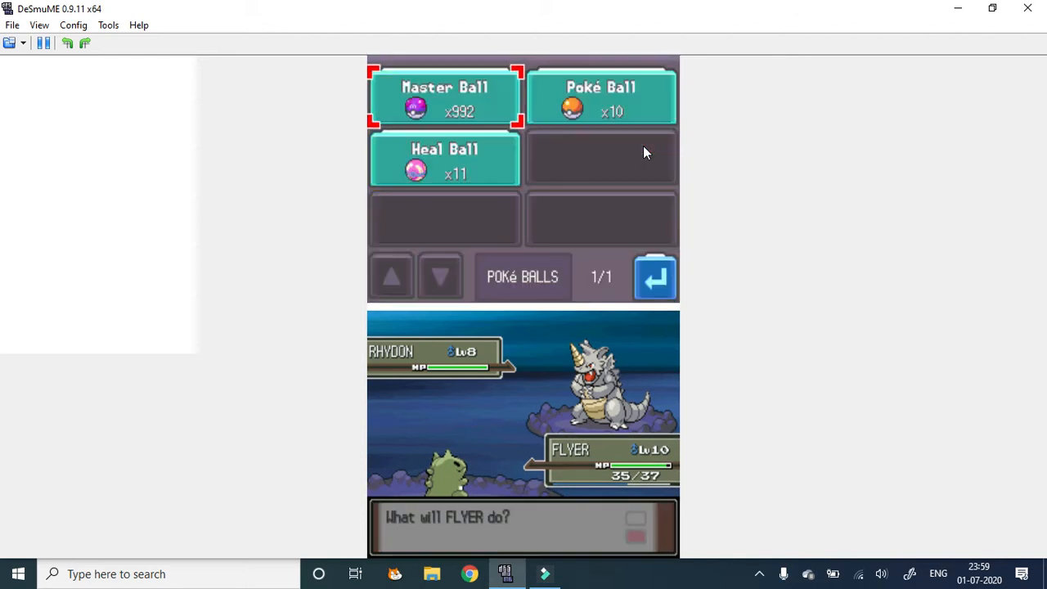
click(602, 95)
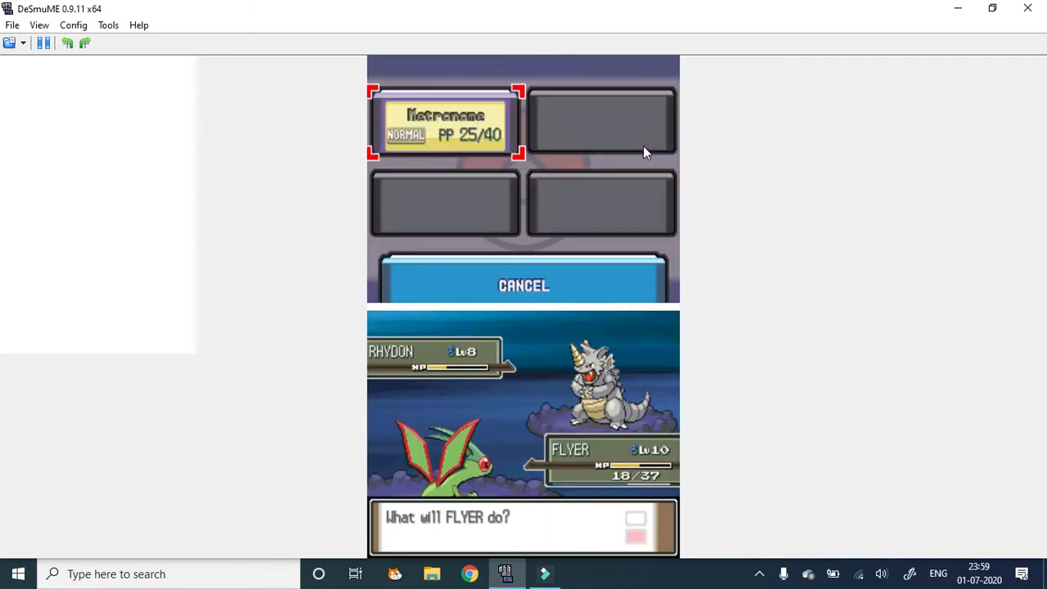
click(445, 123)
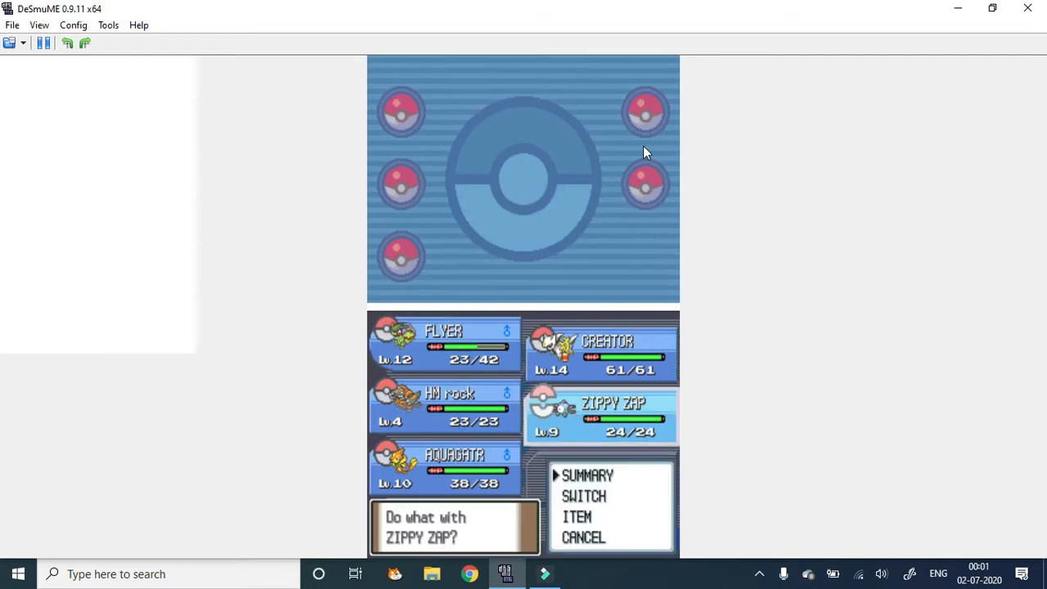
Choose an action for Zippy Zap from its party options
click(583, 496)
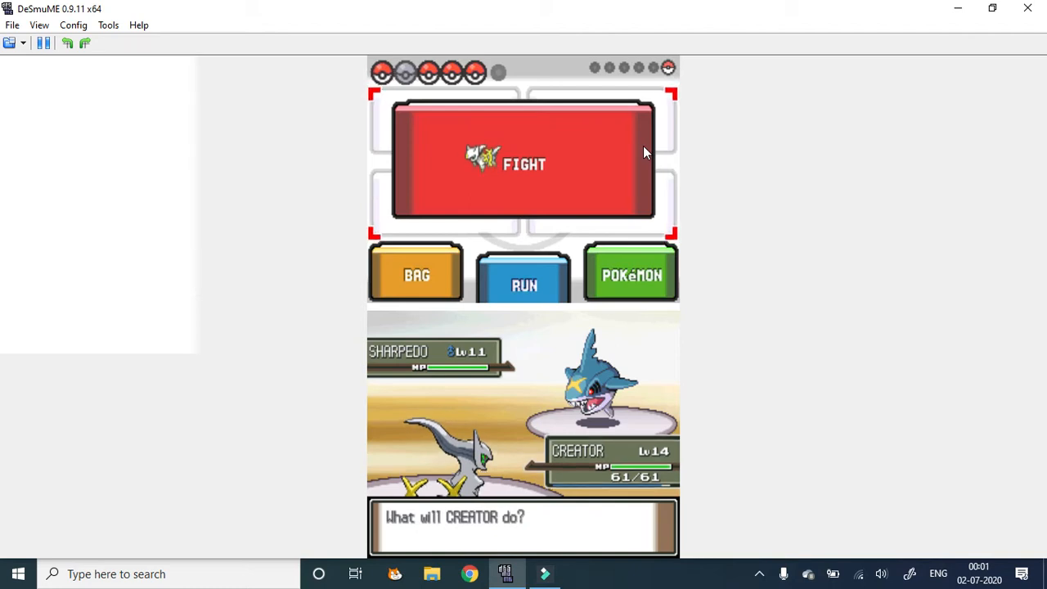
Have Creator attack the wild Sharpedo
click(524, 163)
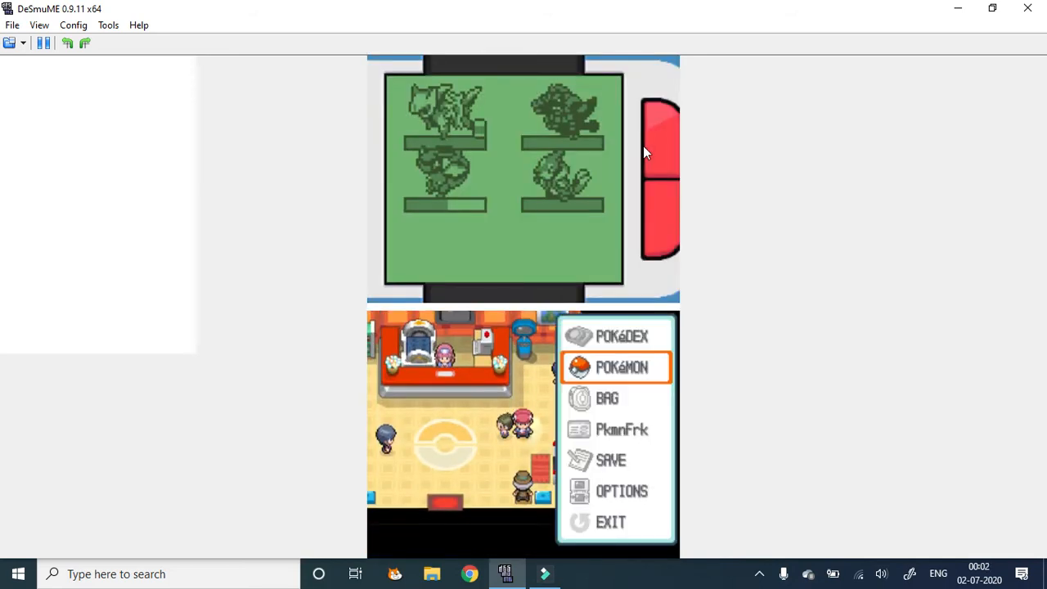
Select Flyer in the party and start switching it to the lead slot
click(618, 367)
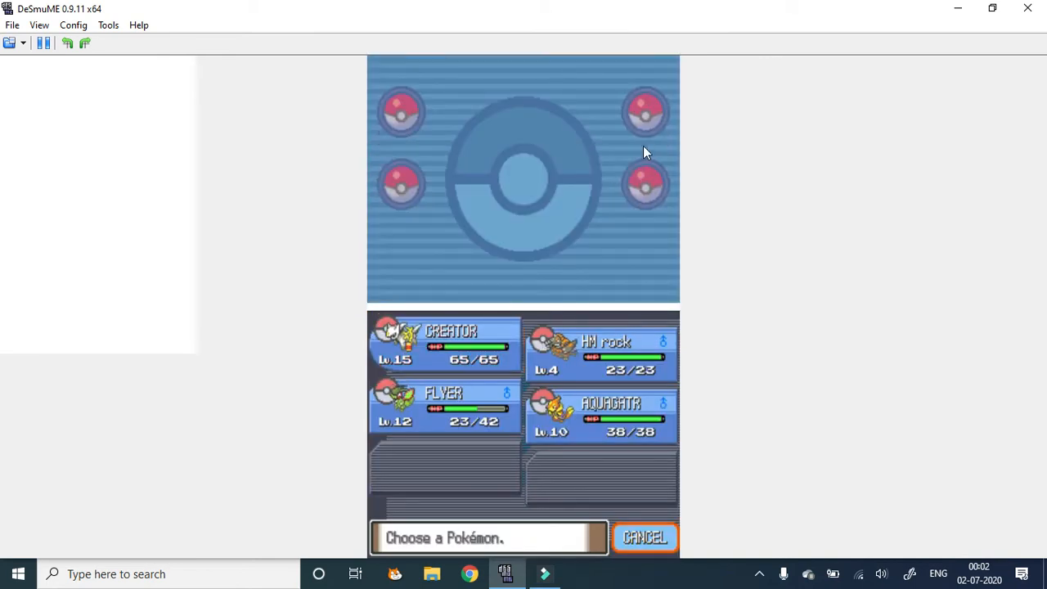
click(441, 405)
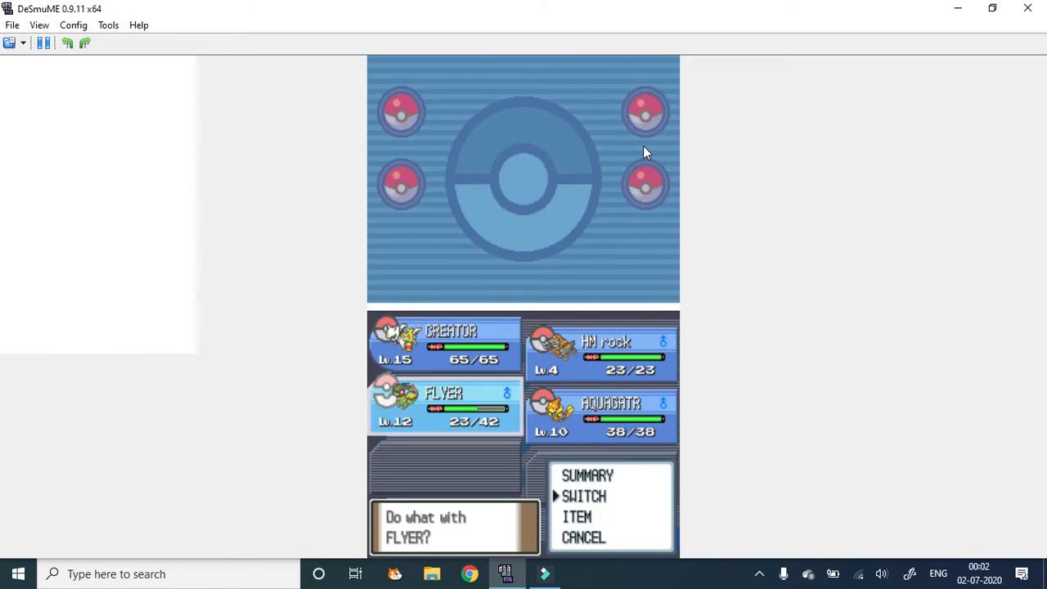
click(582, 495)
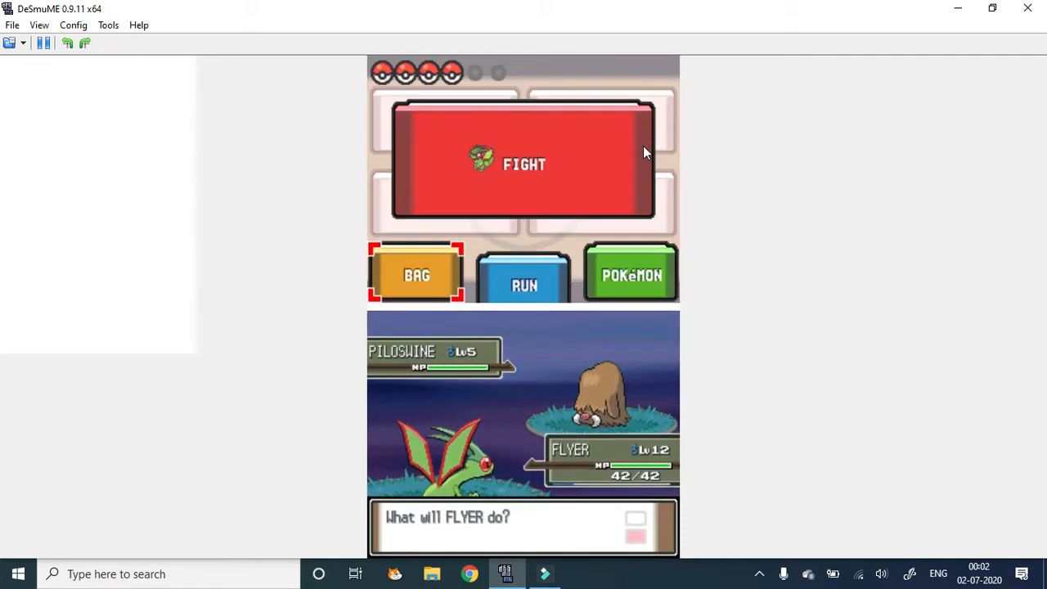
Throw a Master Ball from the bag at Piloswine and nickname the catch ICY
click(415, 275)
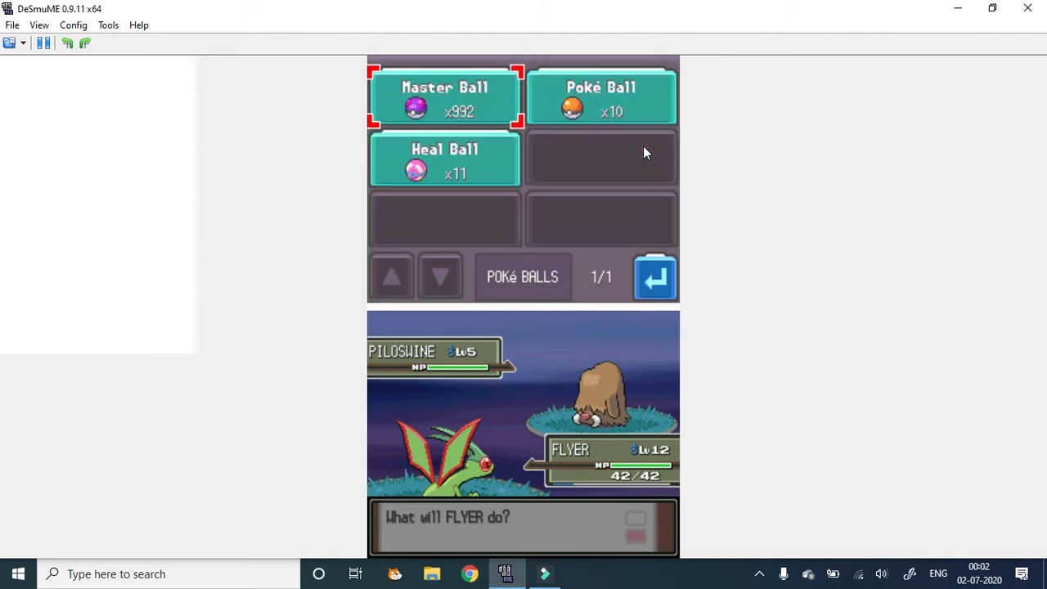
click(445, 98)
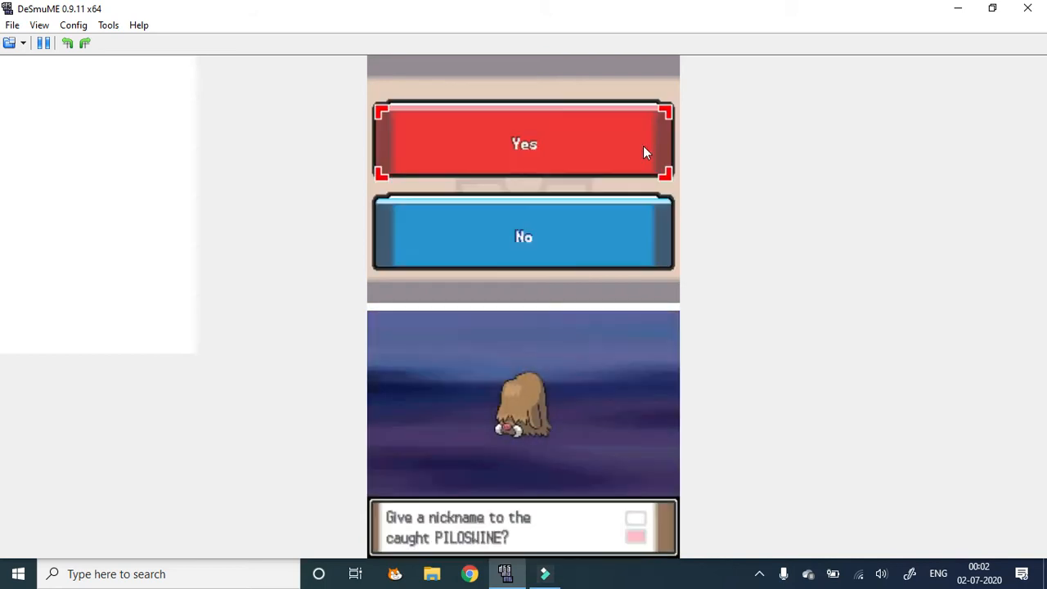
click(524, 144)
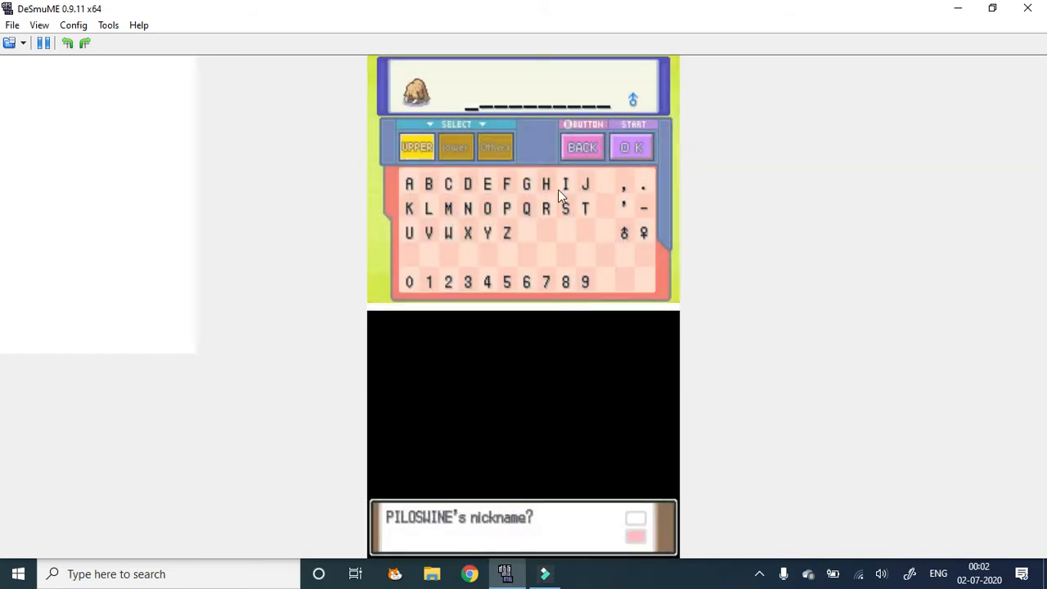
click(448, 183)
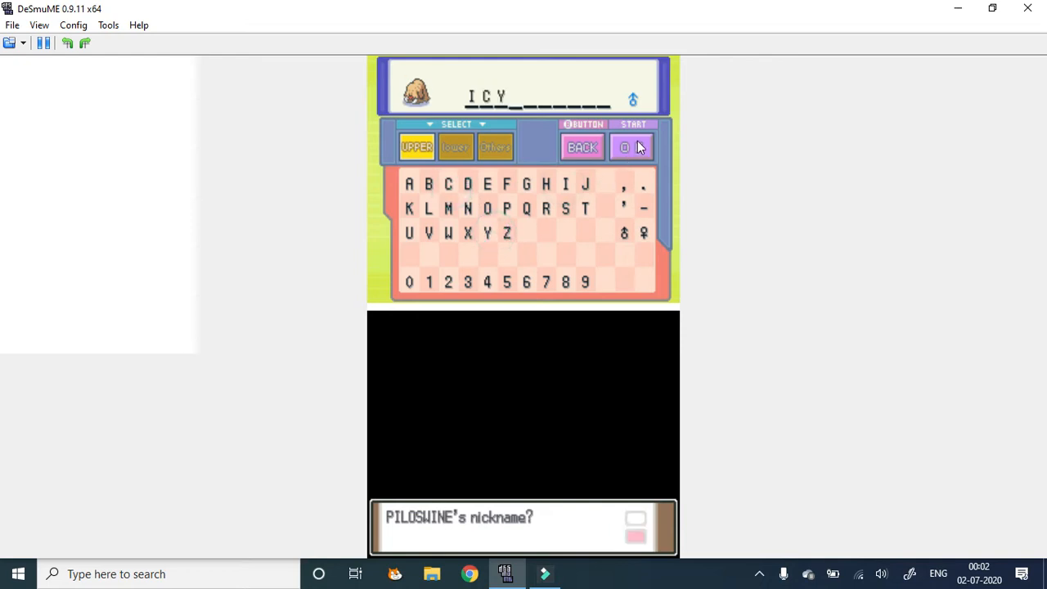
click(632, 147)
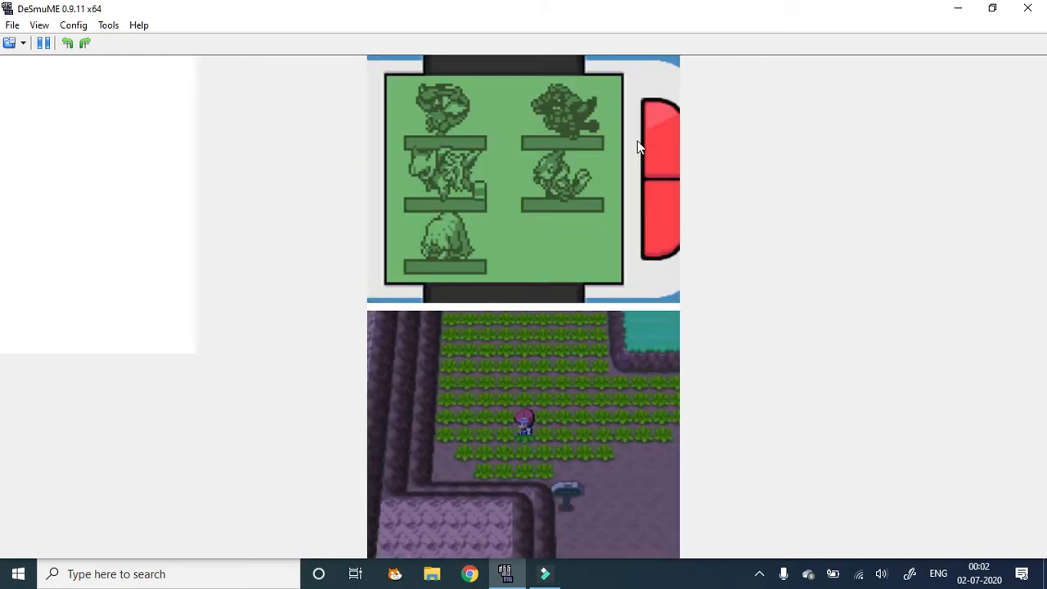
key(Left)
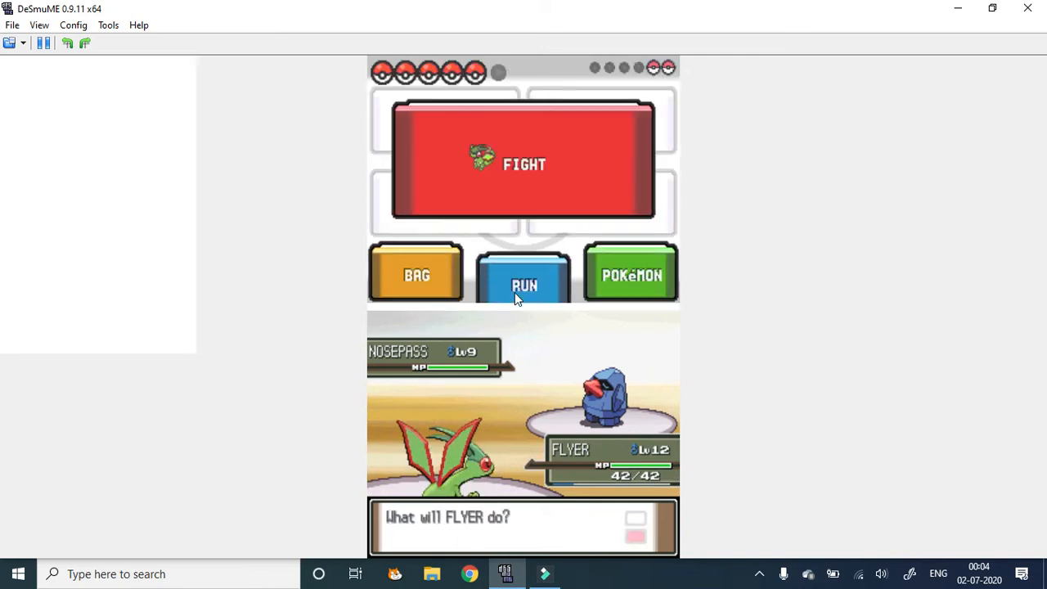
Attack the wild Nosepass with Flyer's Metronome and return from the party list to battle
click(523, 163)
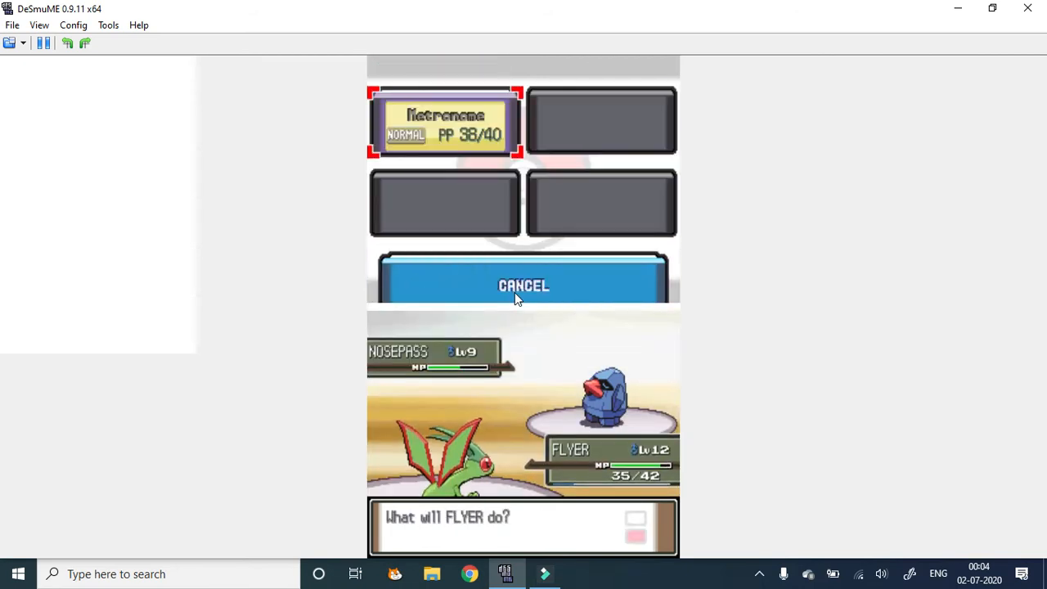
click(441, 127)
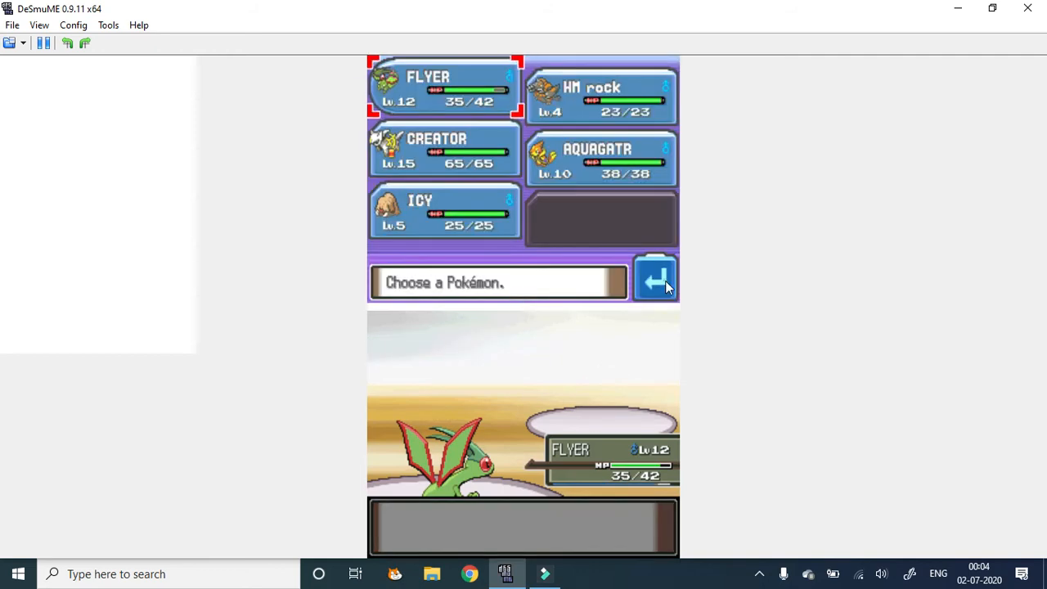
click(654, 278)
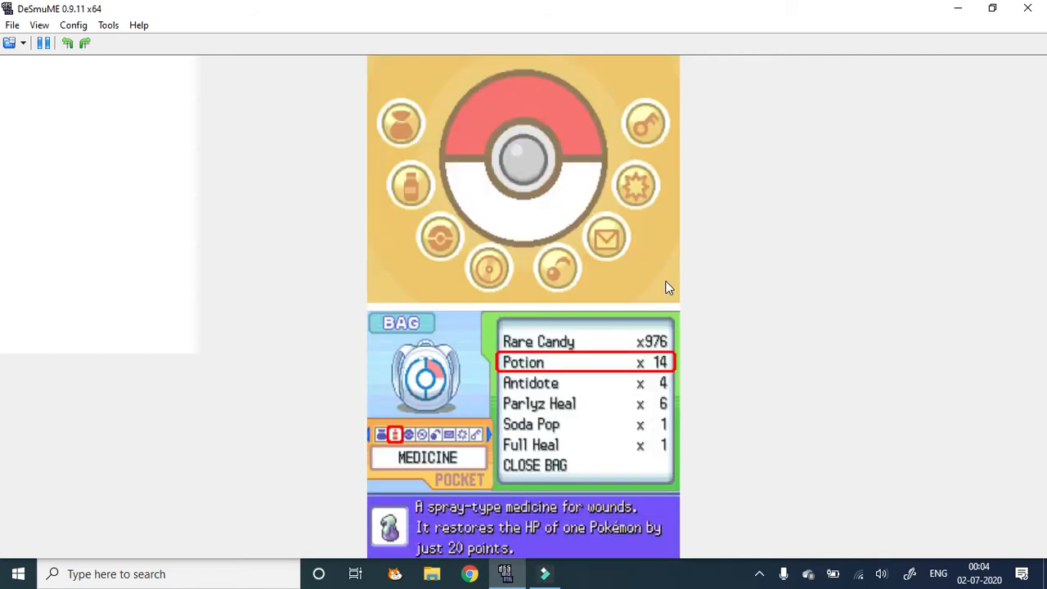
Select a Potion in the Medicine pocket to heal a Pokémon
click(524, 362)
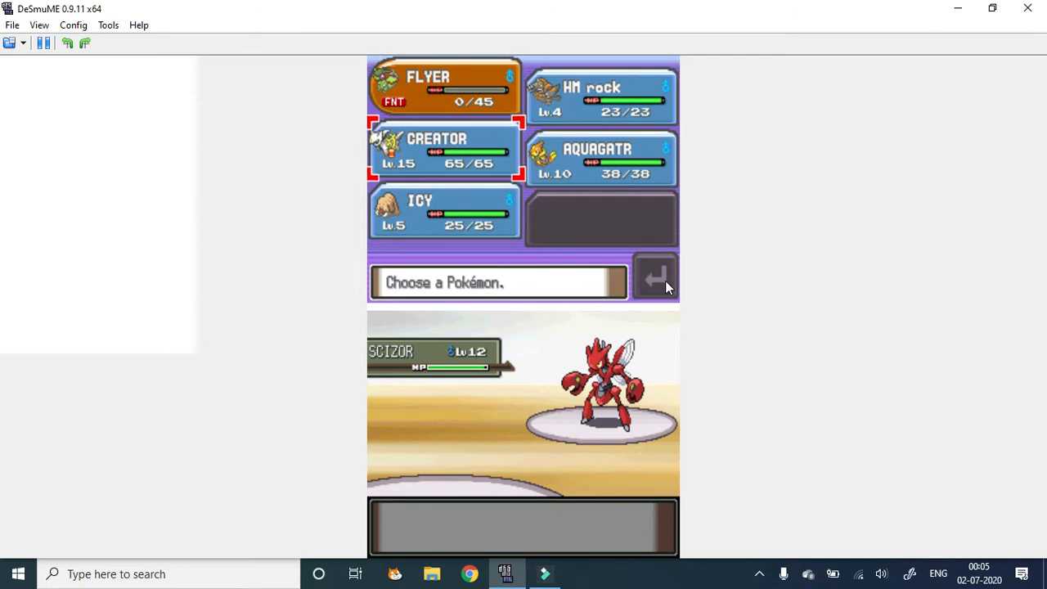
Send out Creator, level 15, to replace the fainted Flyer against Scizor
click(597, 156)
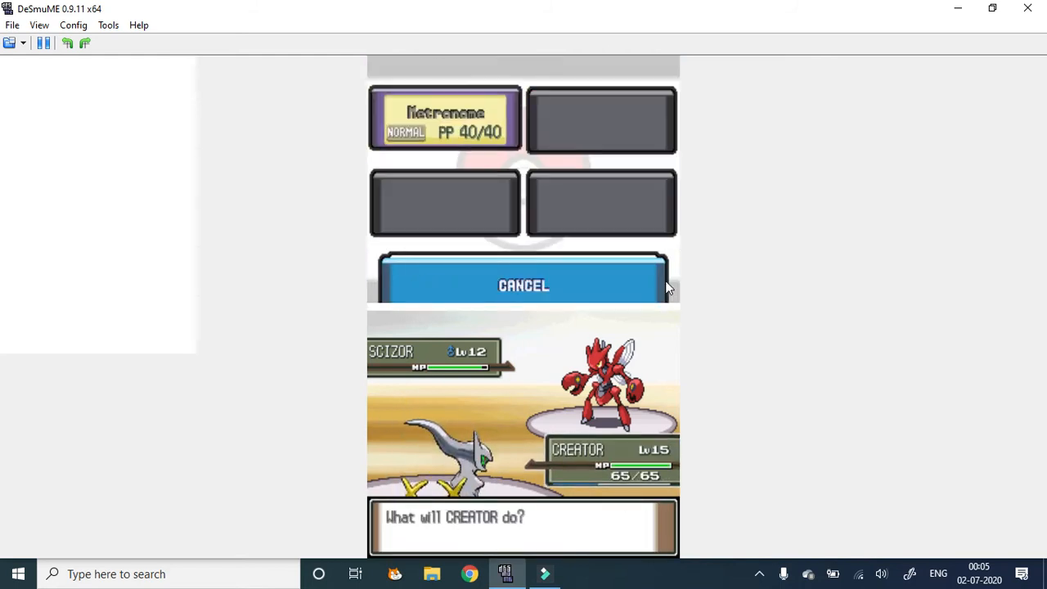
Defeat the wild Weedle and Hypno with CREATOR's Metronome, raising it to level 16
click(442, 122)
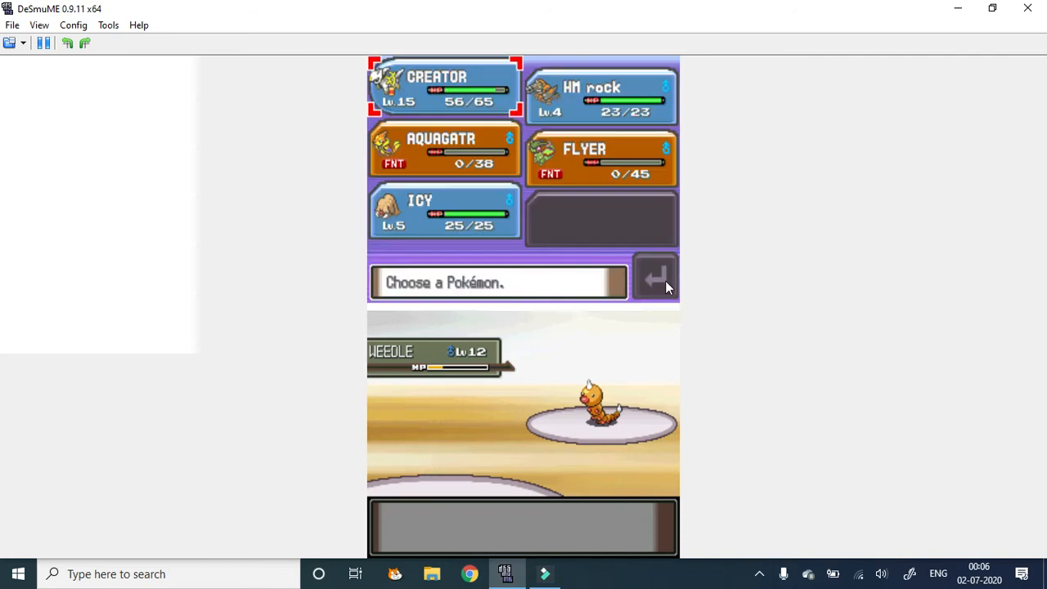
click(440, 214)
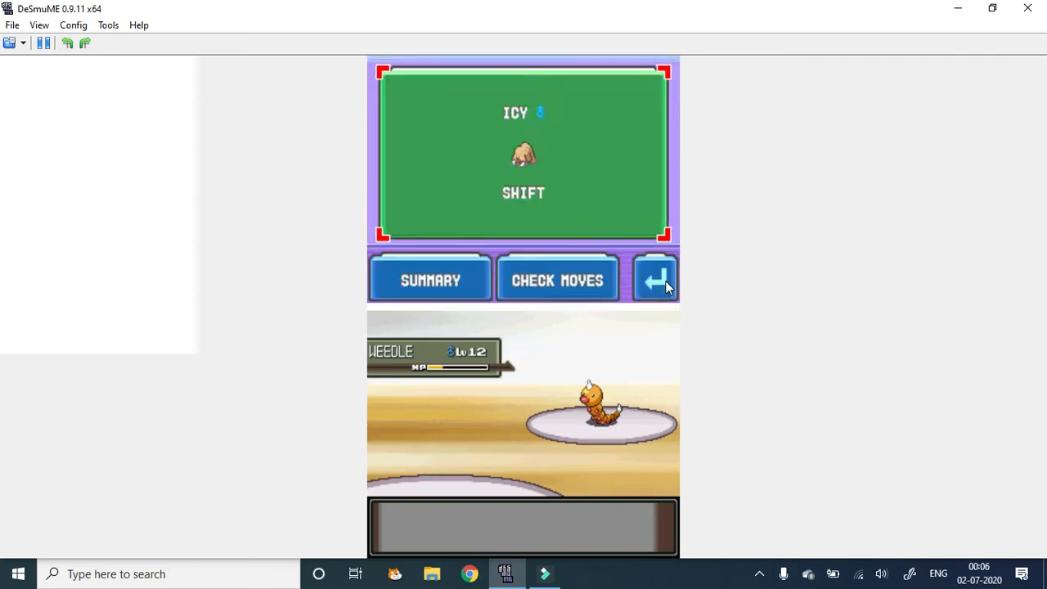
click(654, 278)
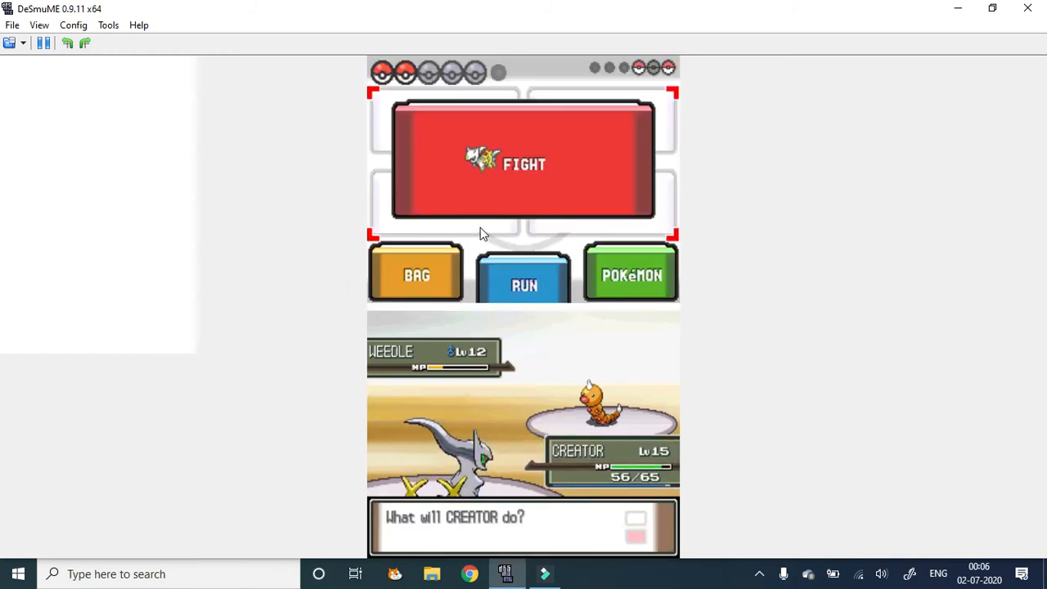
click(521, 163)
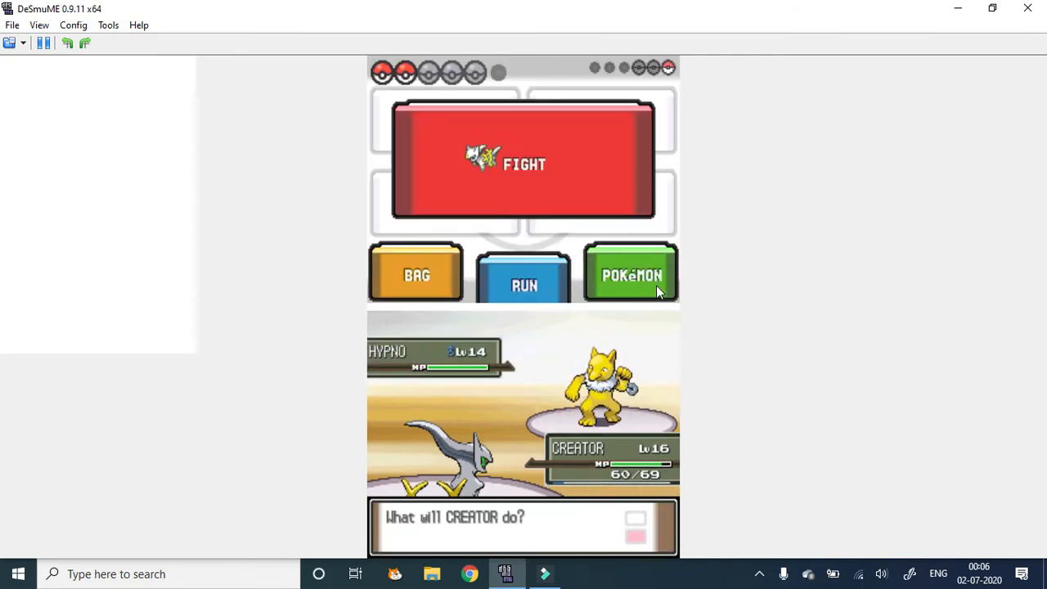
click(523, 164)
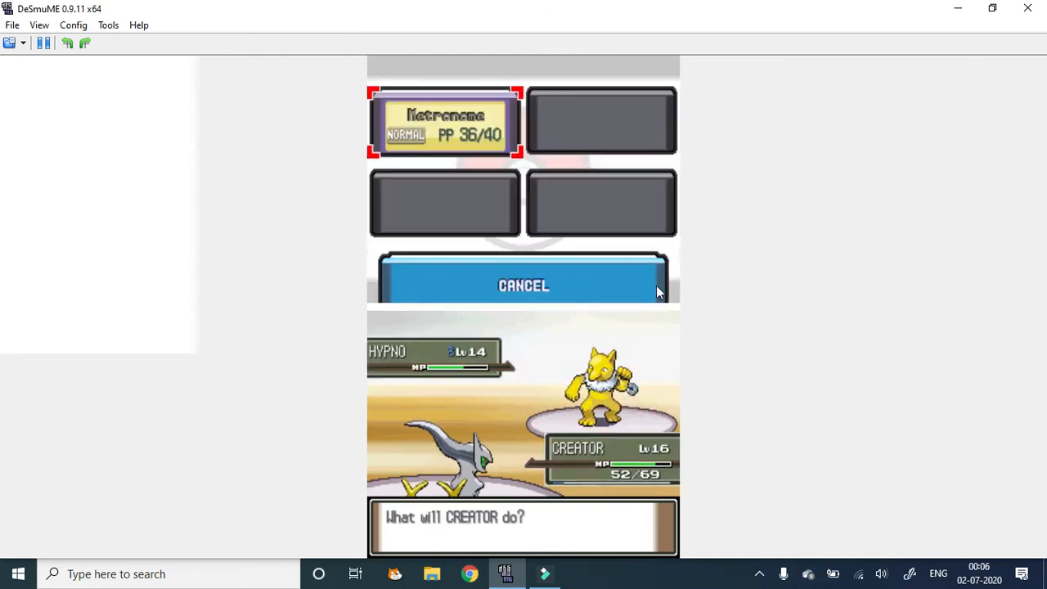
click(445, 121)
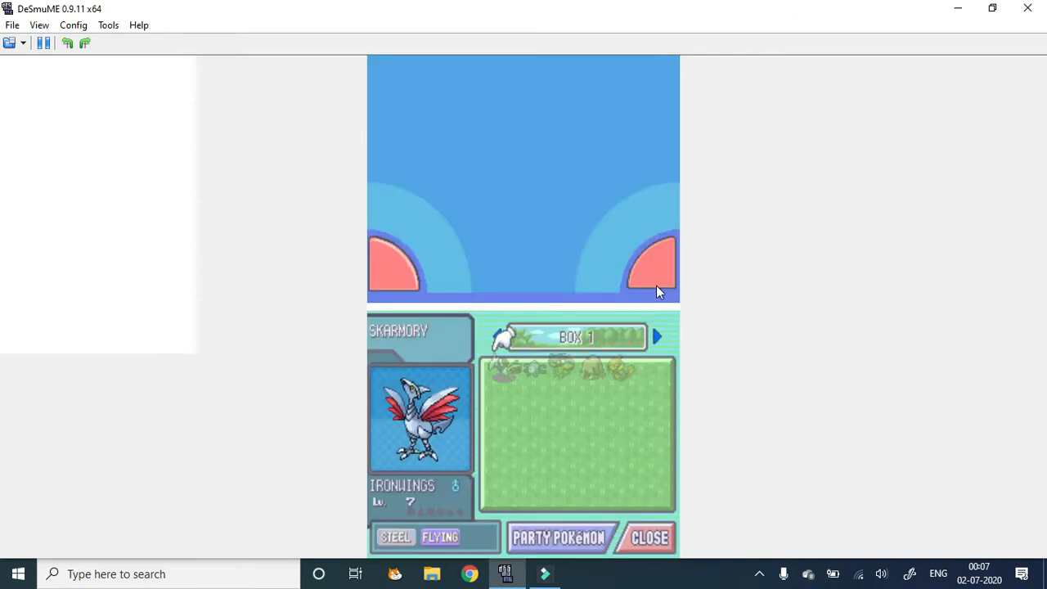
Close storage, review the party of HM rock and CREATOR, then reach the Poké Balls pocket
click(646, 537)
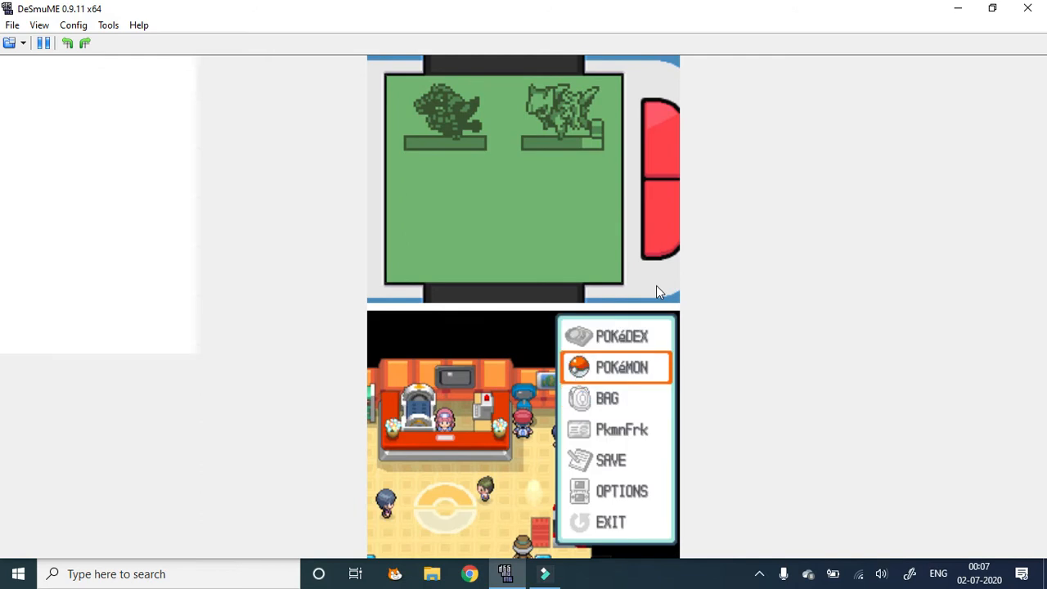
click(617, 366)
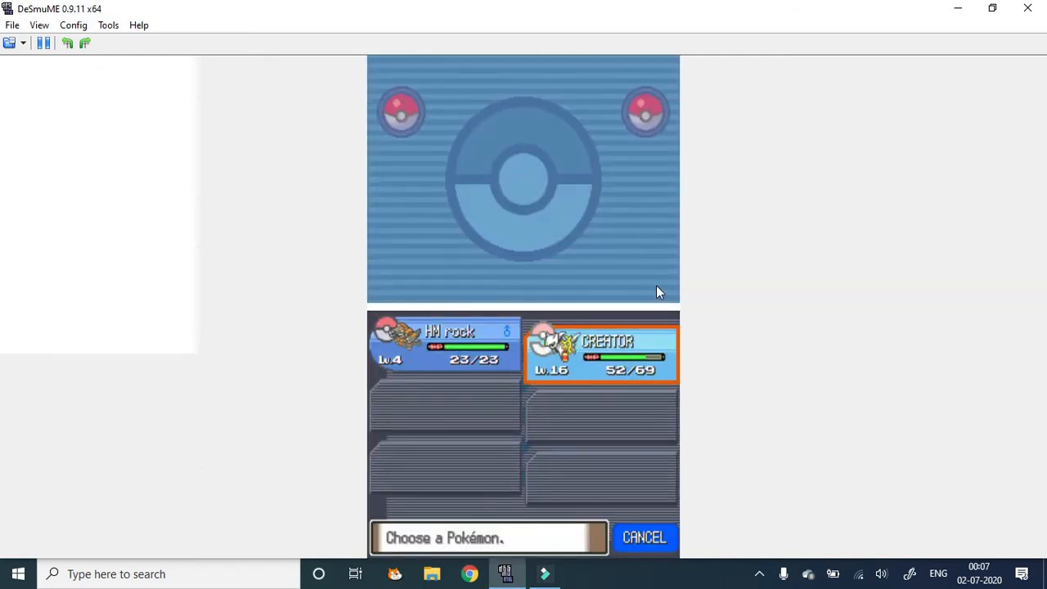
click(602, 351)
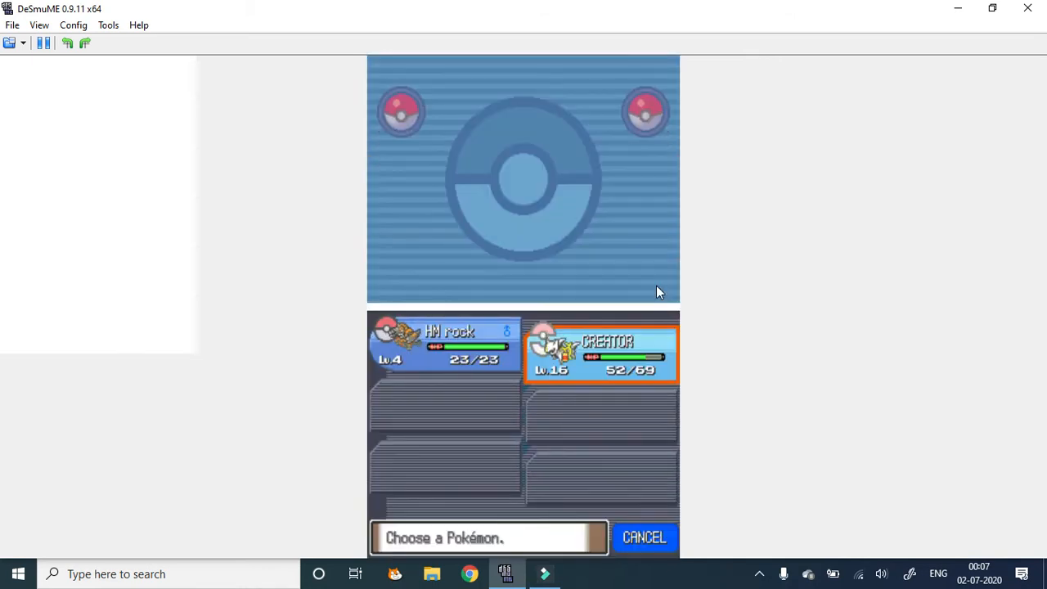
click(602, 352)
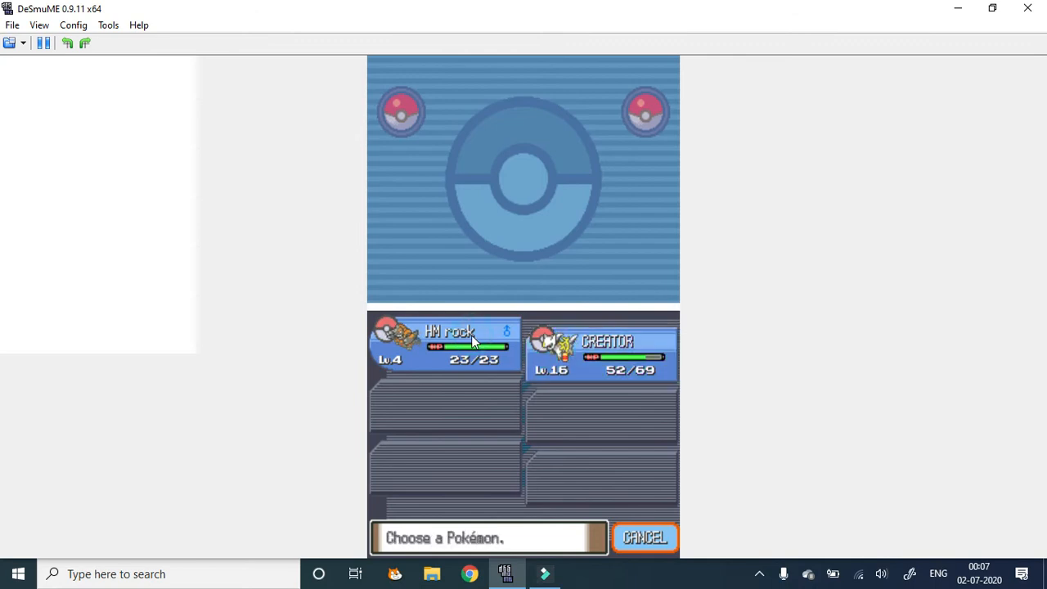
mouse_move(543, 345)
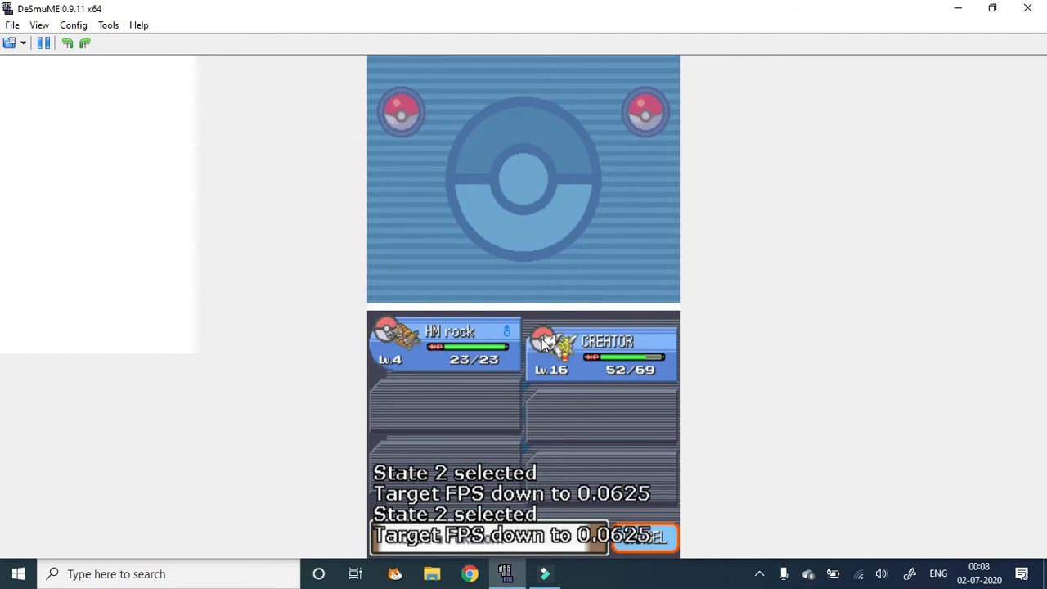
click(601, 352)
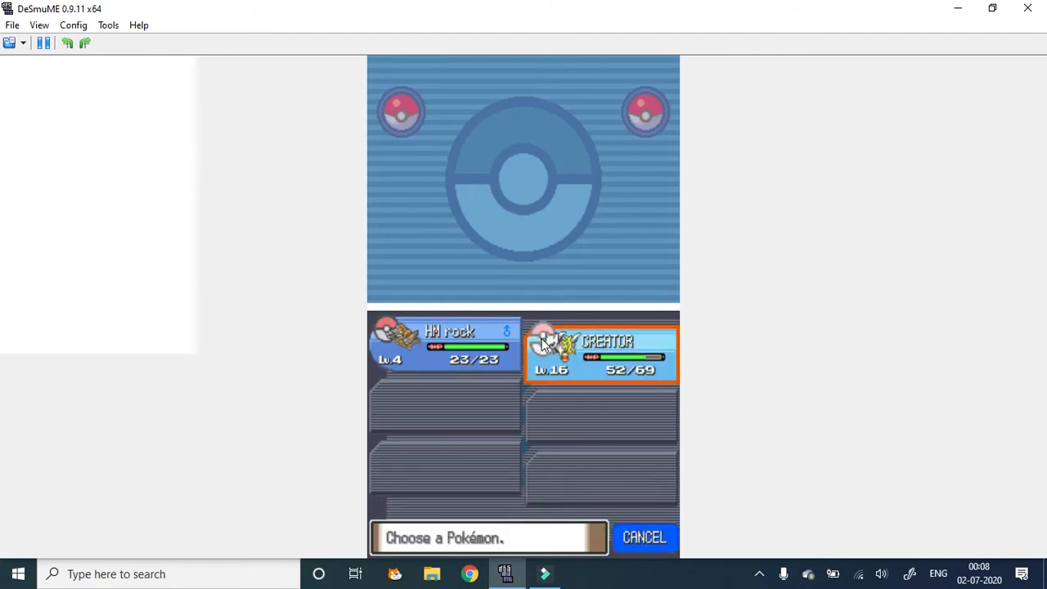
click(602, 346)
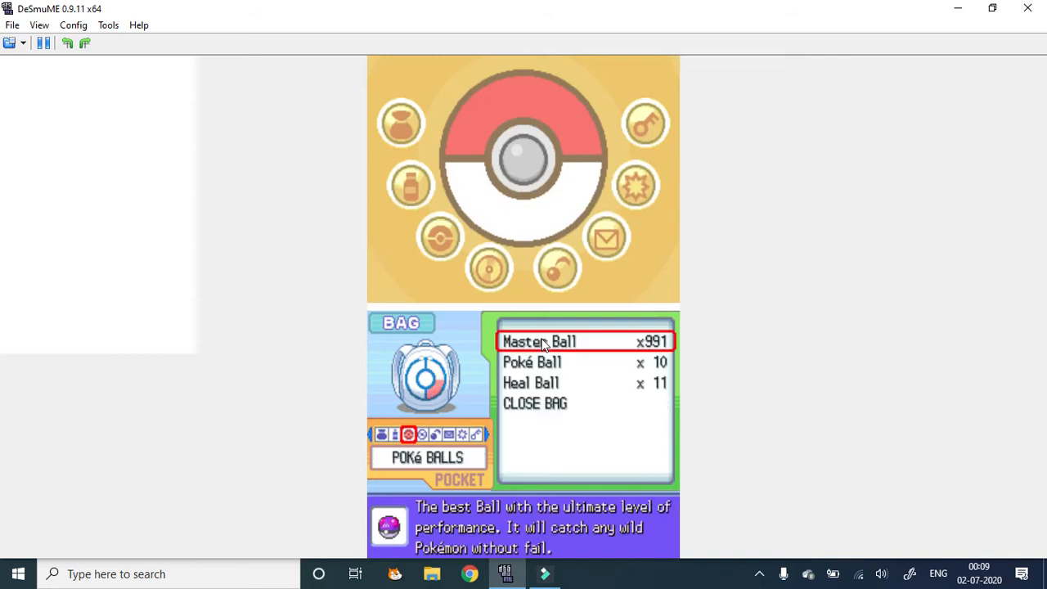
Check the TMs & HMs pocket, then catch the wild Medicham with a Master Ball
click(422, 435)
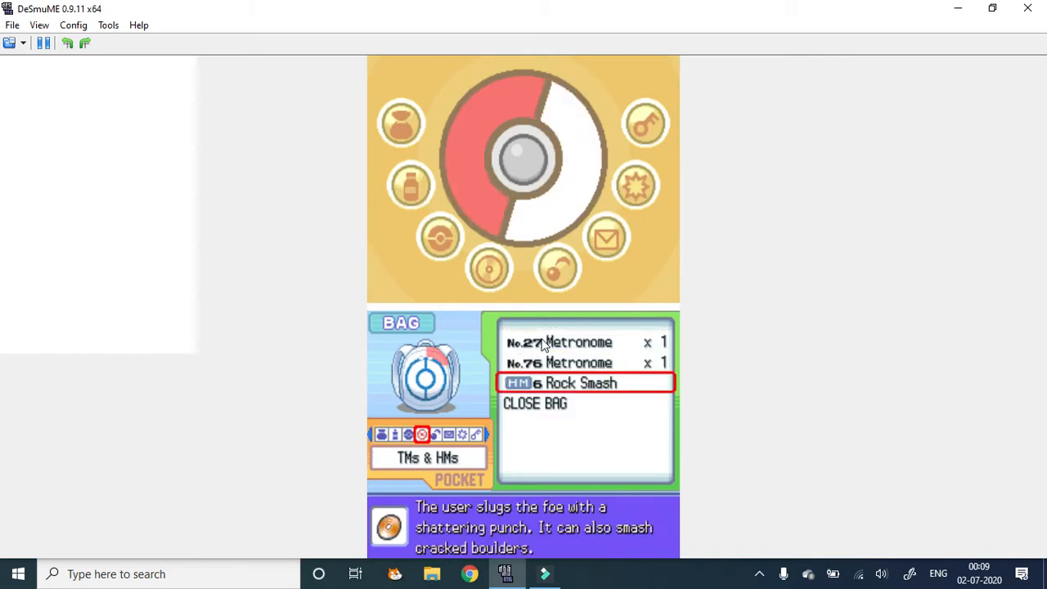
click(586, 383)
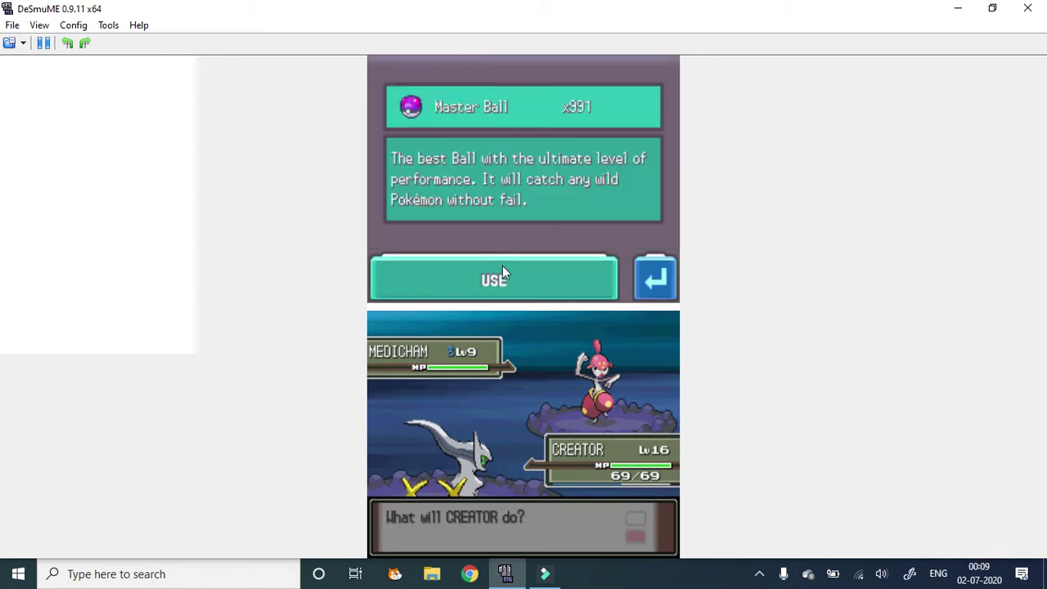
click(494, 278)
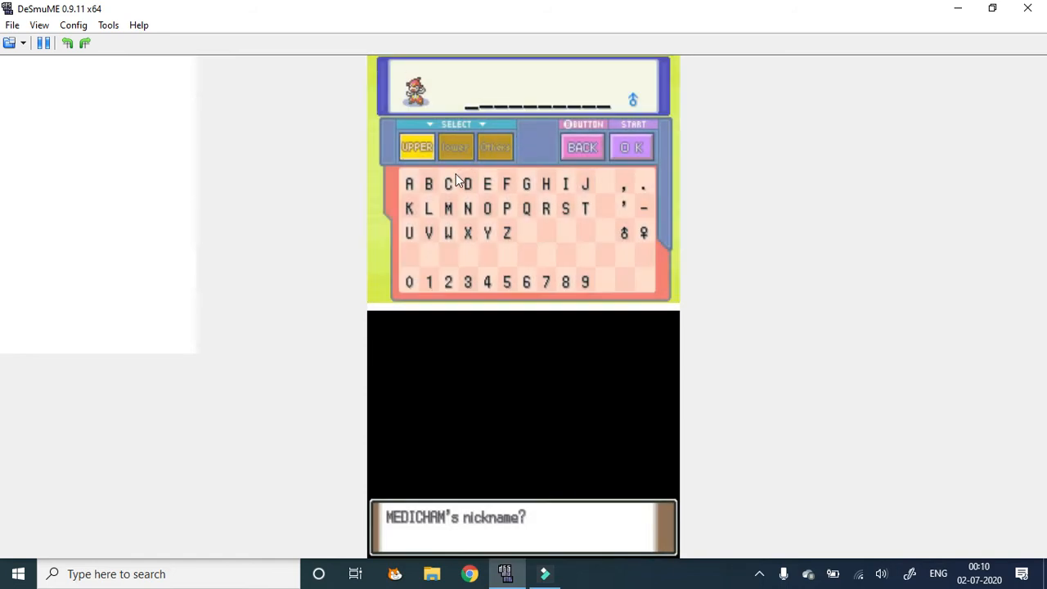
Enter the nickname MEDITAKE on the keyboard and confirm it
click(448, 209)
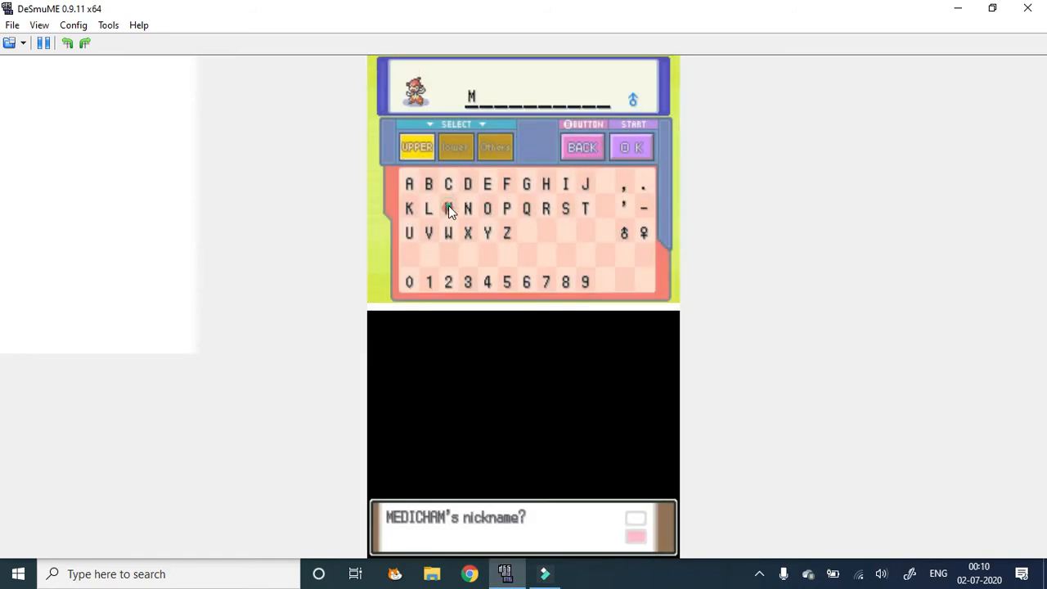
click(466, 183)
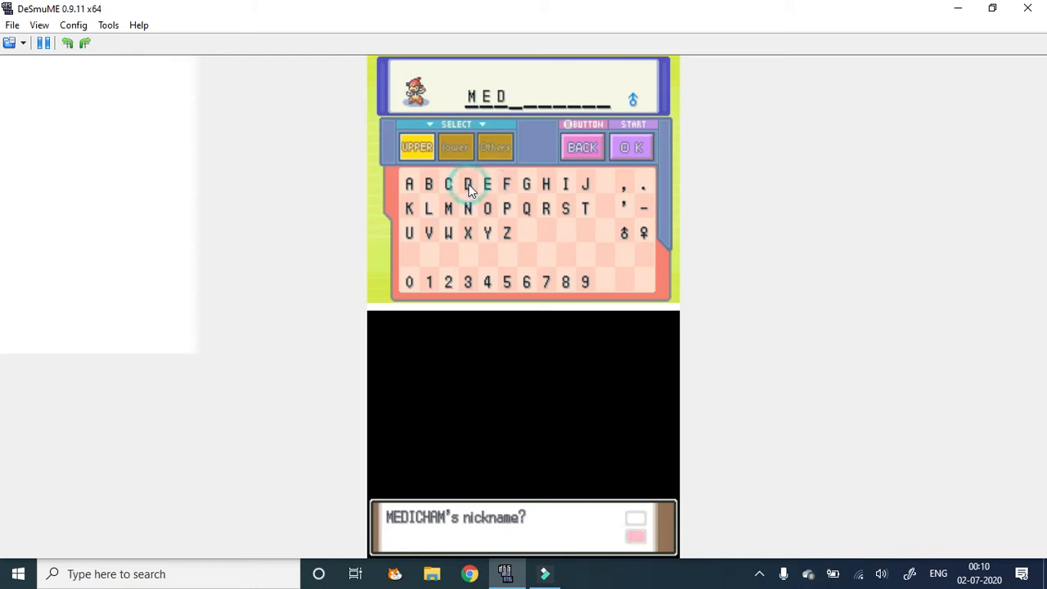
click(566, 184)
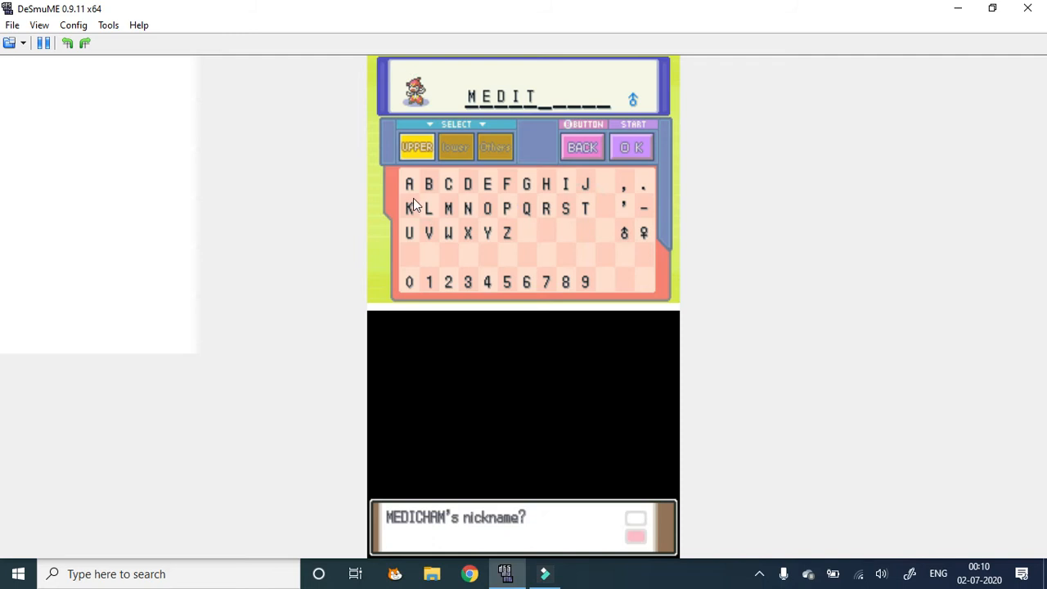
click(407, 209)
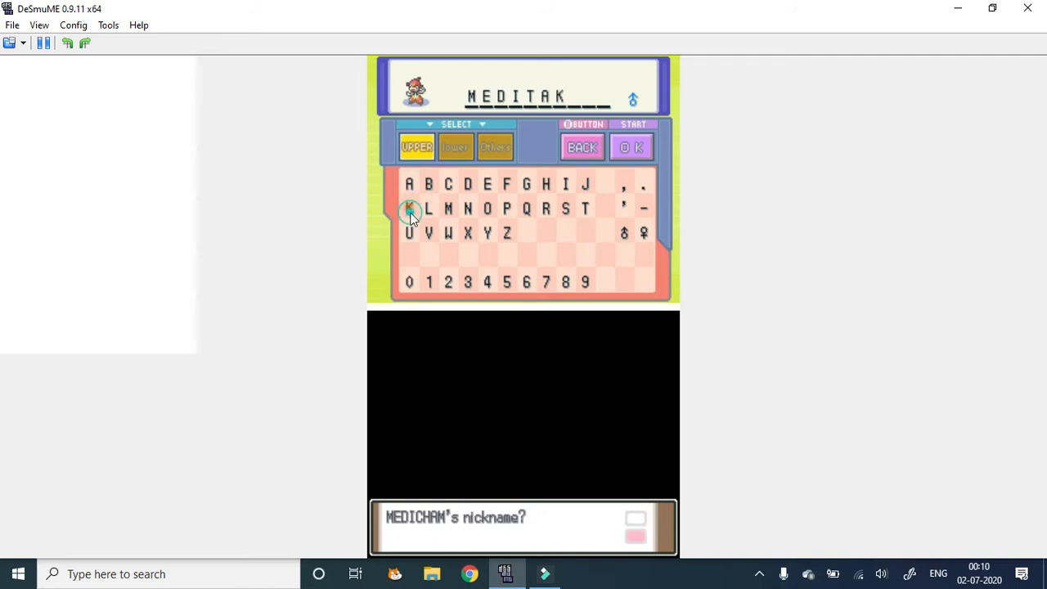
click(490, 183)
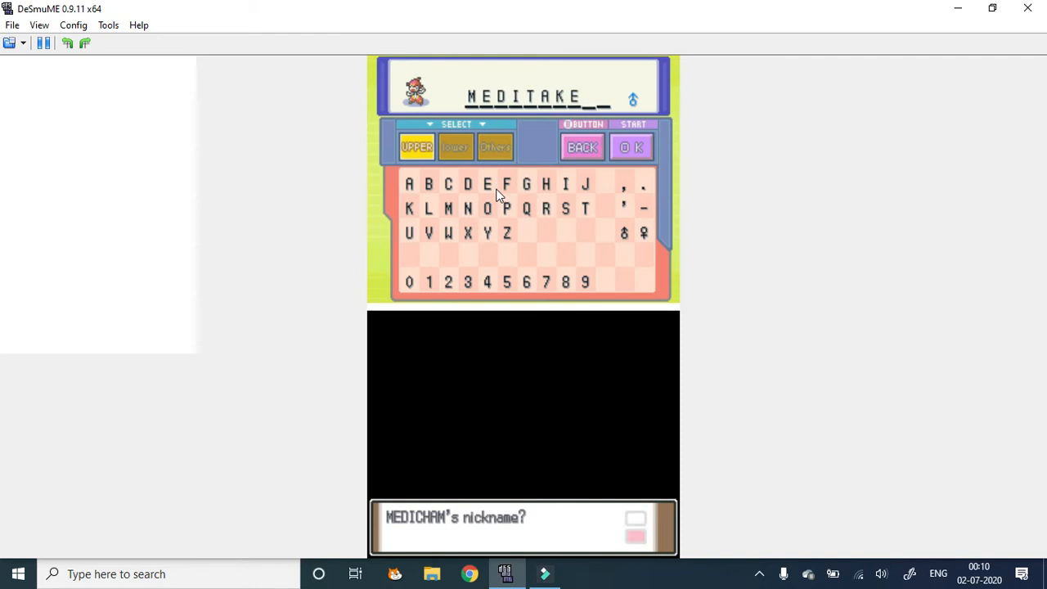
click(630, 147)
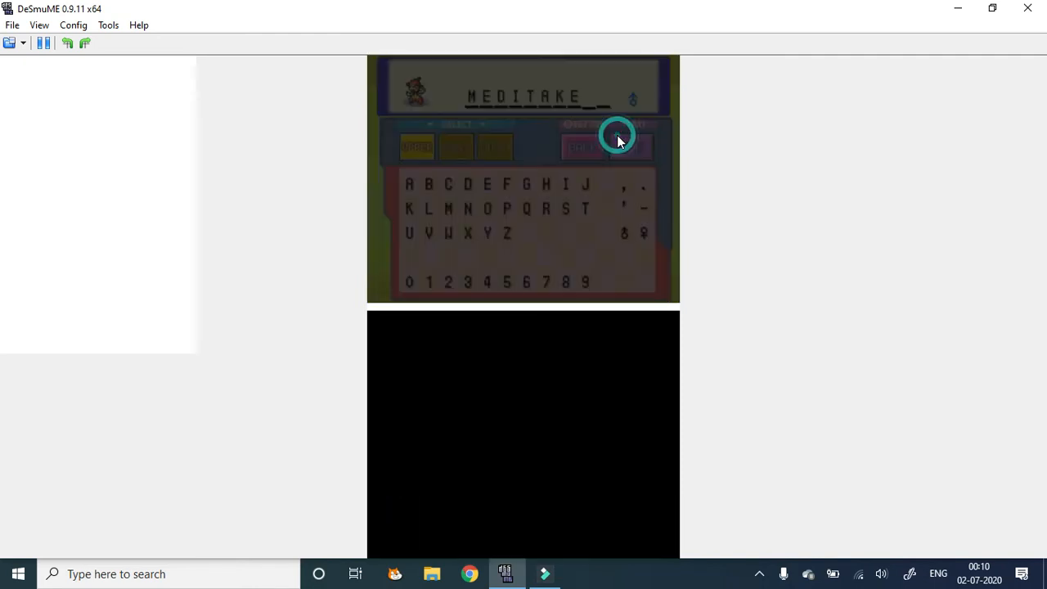
Walk the trainer up through the cave passages toward the exit stairs
click(613, 139)
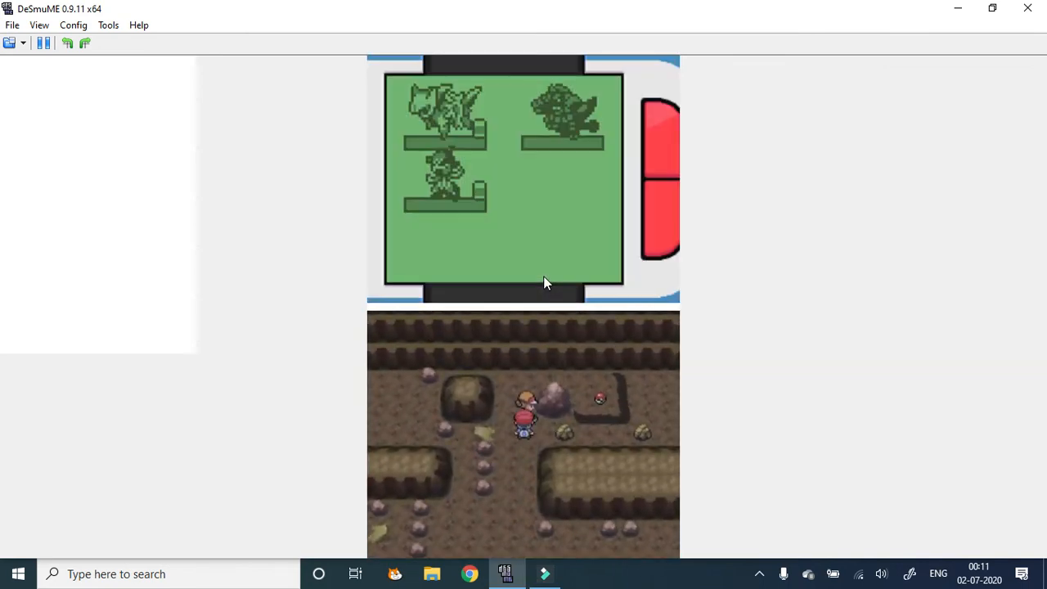
key(Up)
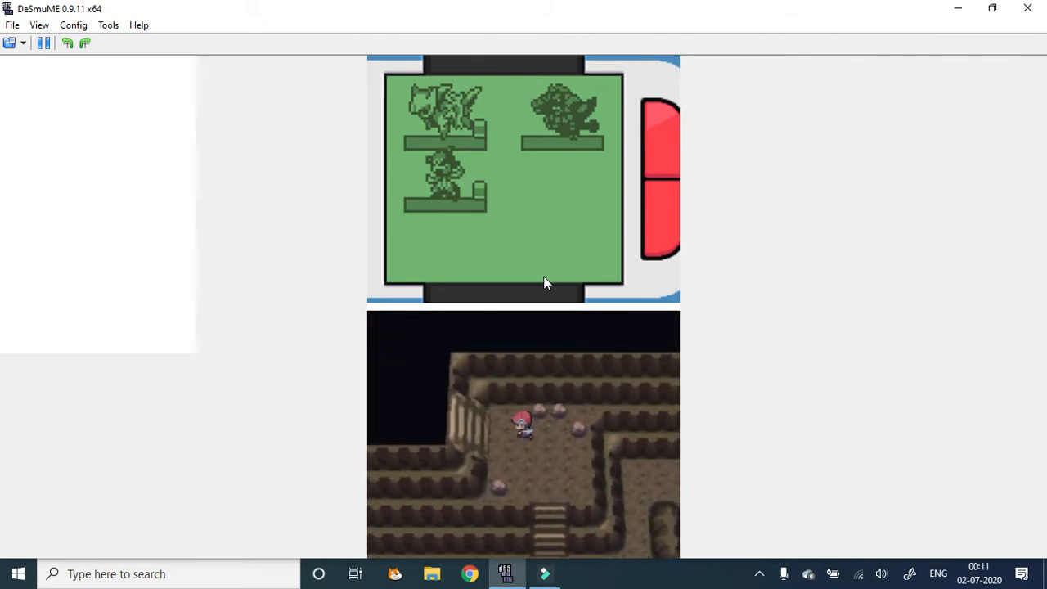
key(Up)
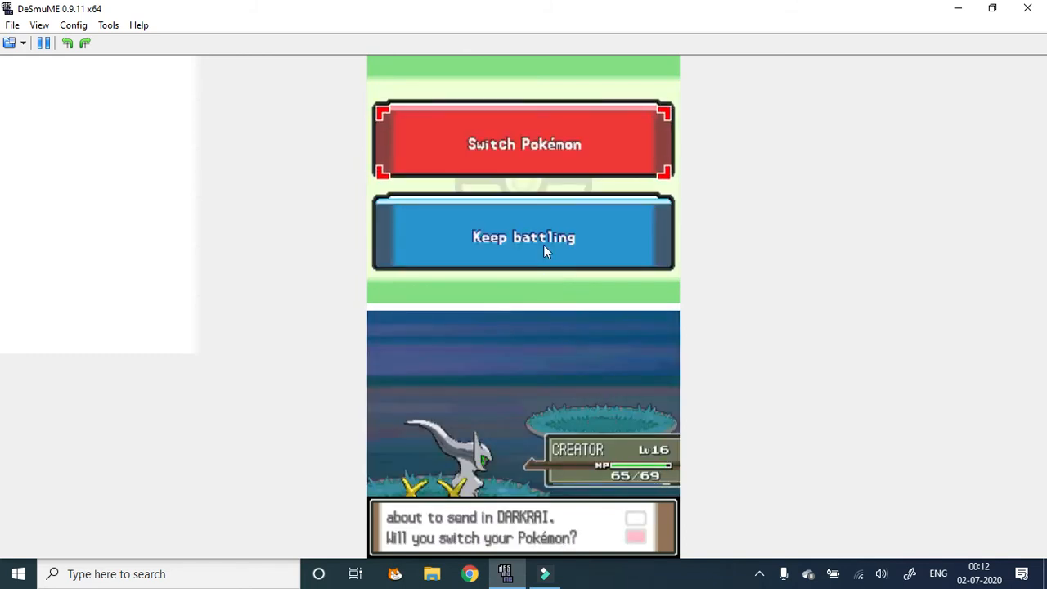
Keep CREATOR in against Darkrai, Arcanine and Omastar, attacking until it reaches level 17
click(524, 237)
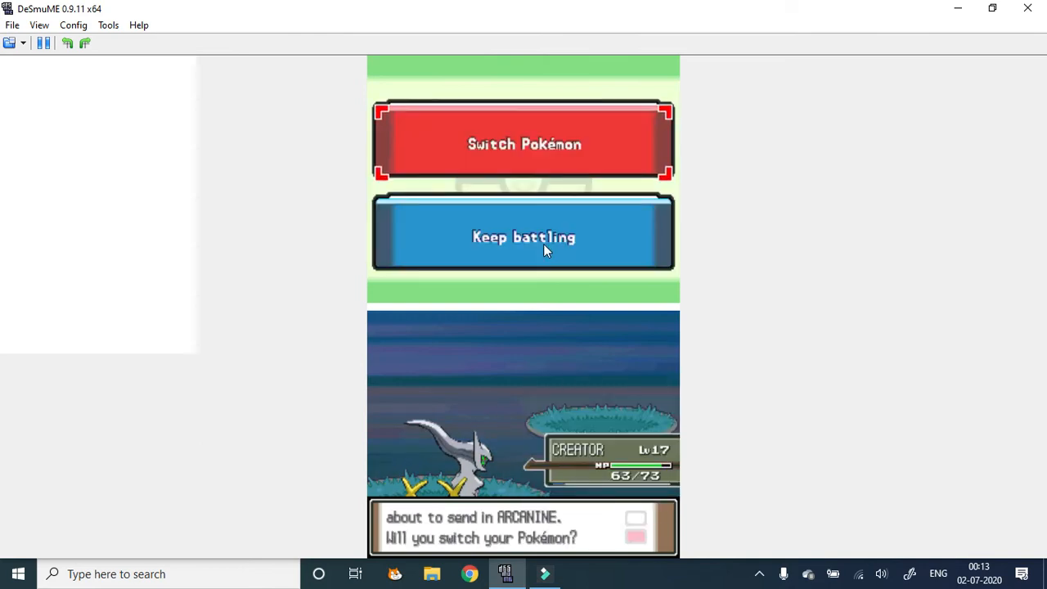
click(523, 236)
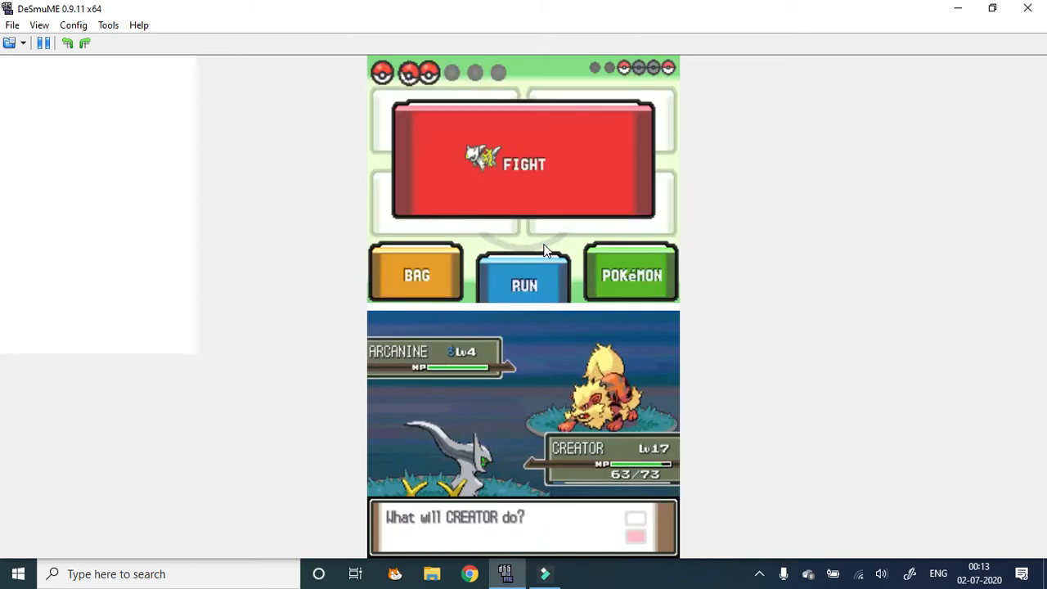
click(522, 164)
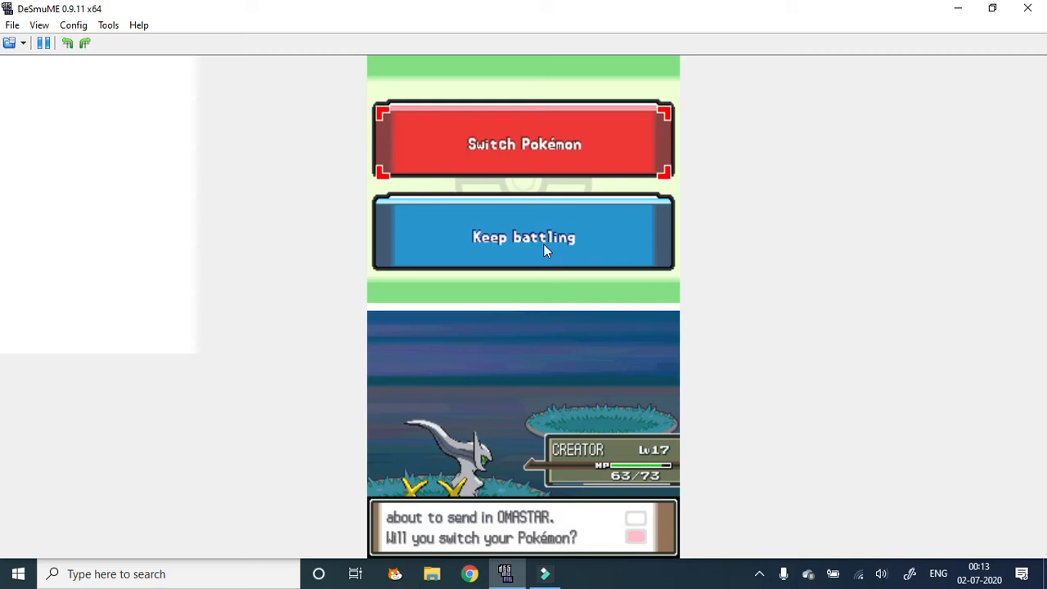
click(524, 237)
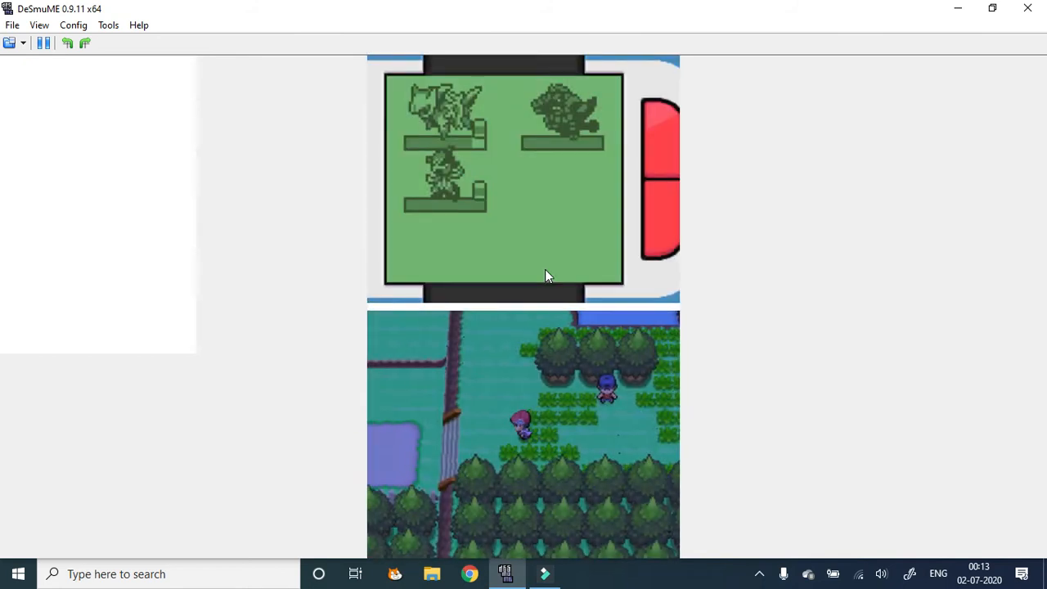
Walk up the route into the Pokémon Center and agree to rest the party
key(Up)
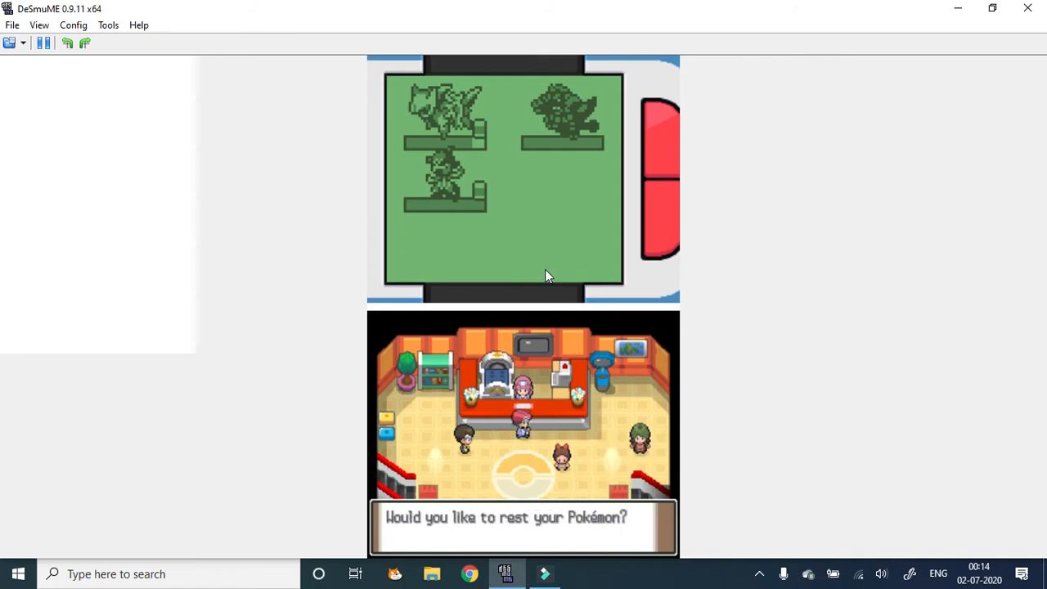
key(Enter)
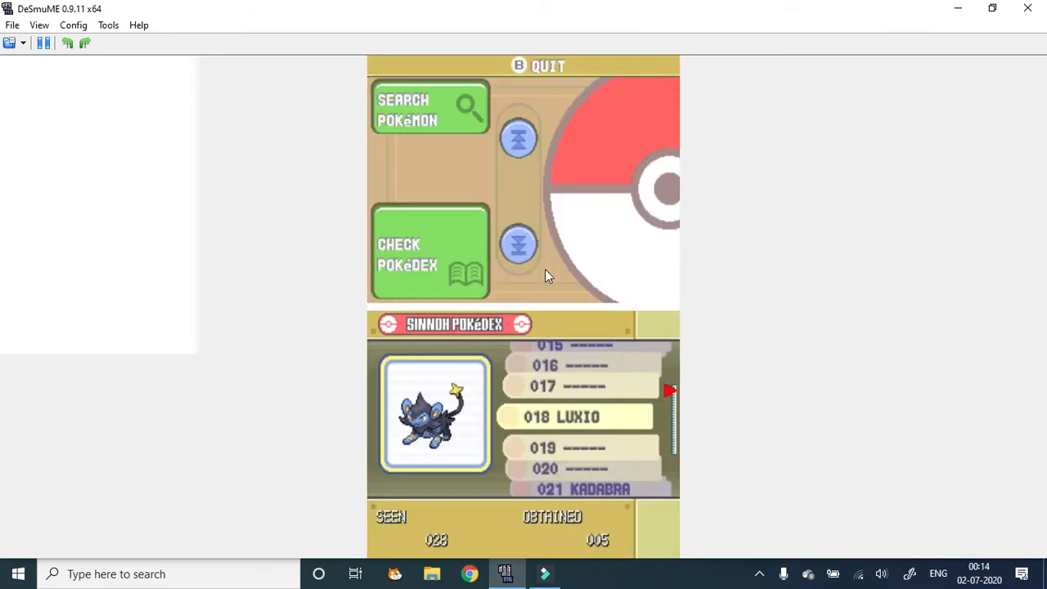
Browse the Sinnoh Pokédex entries and page forward to Rotom
click(516, 245)
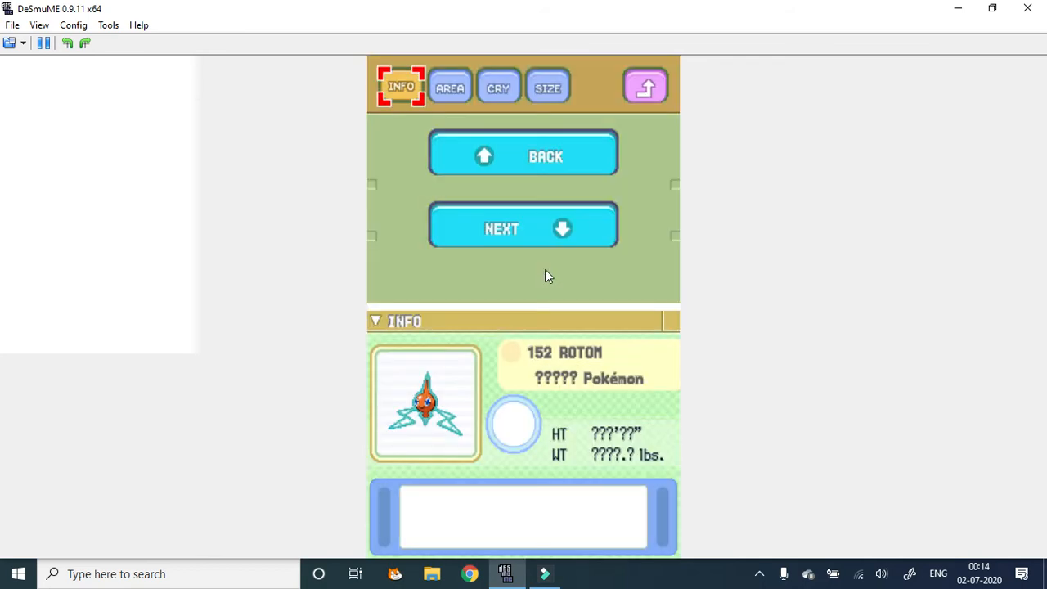
click(449, 85)
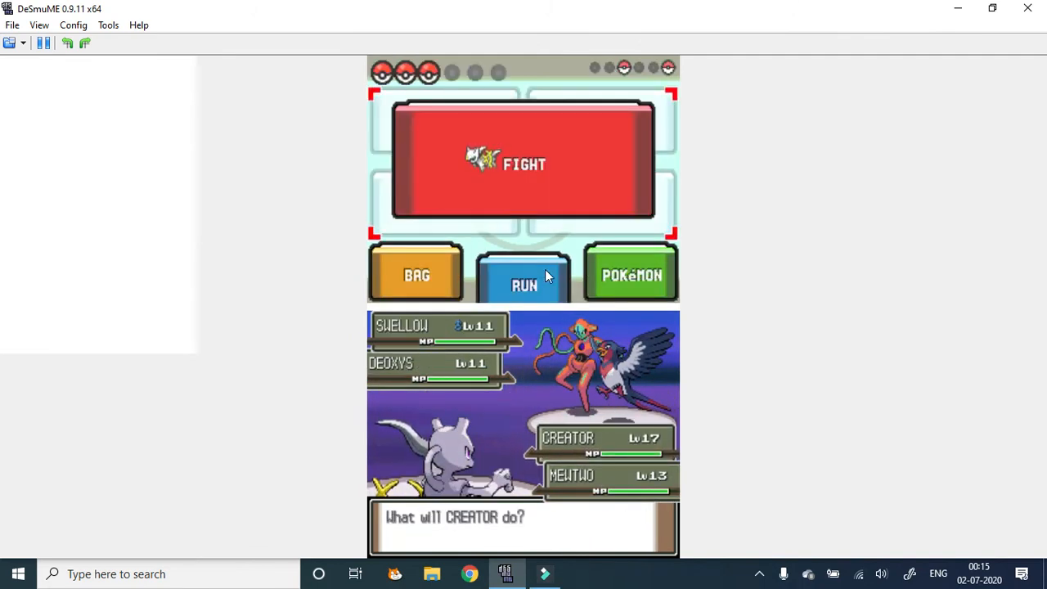
Use a Potion from the bag on CREATOR during the Swellow and Deoxys battle
click(524, 164)
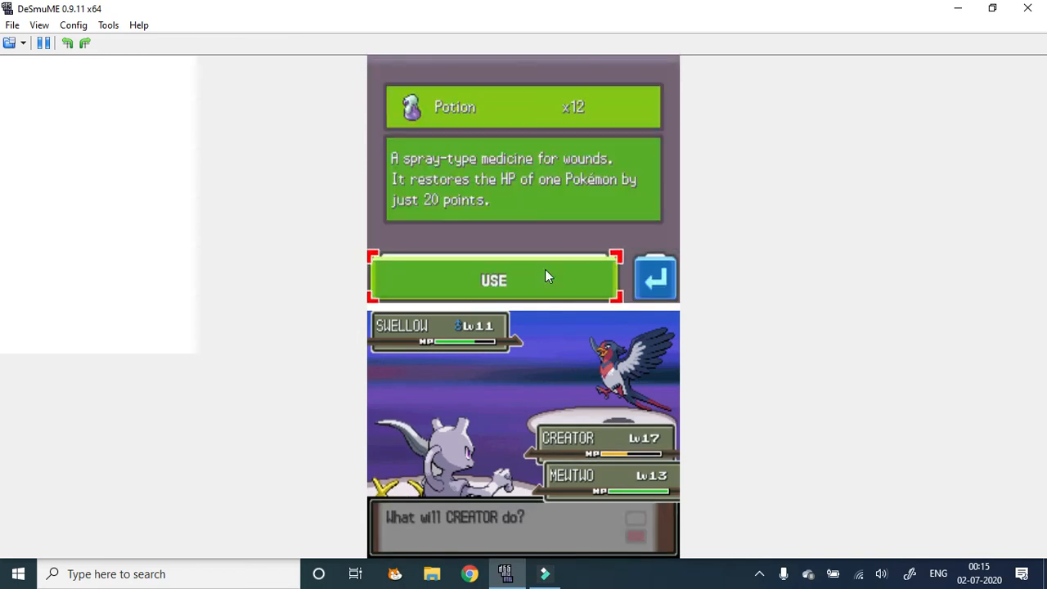
click(494, 278)
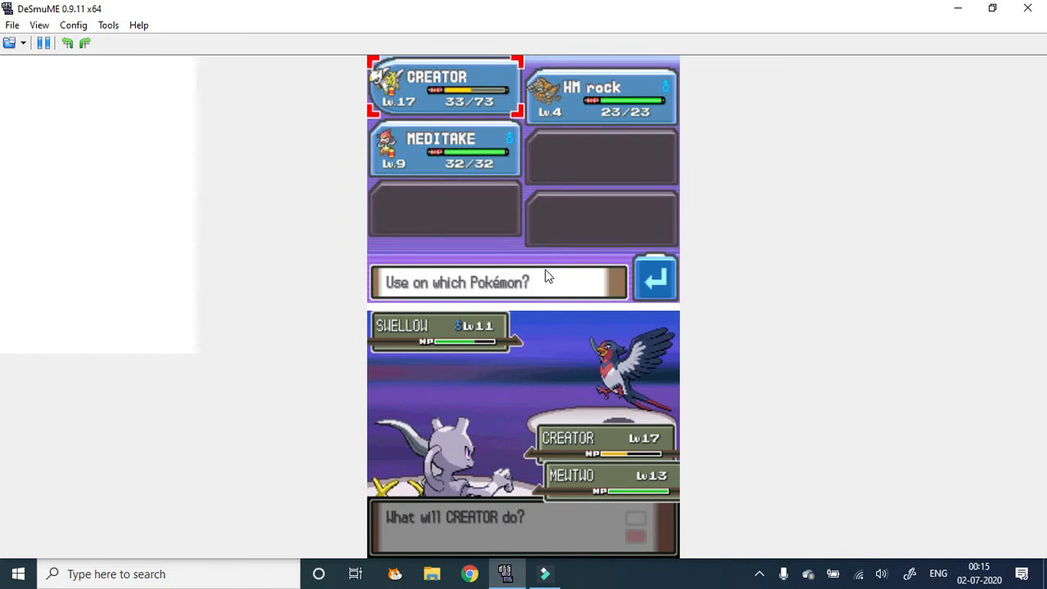
click(442, 90)
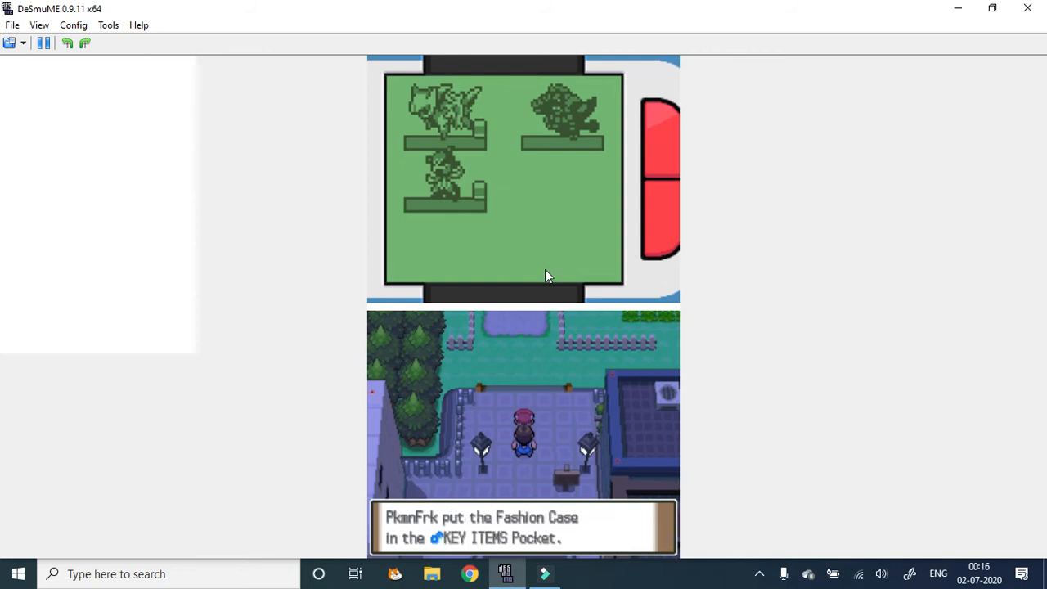
Advance past the message storing the Fashion Case in Key Items
key(Enter)
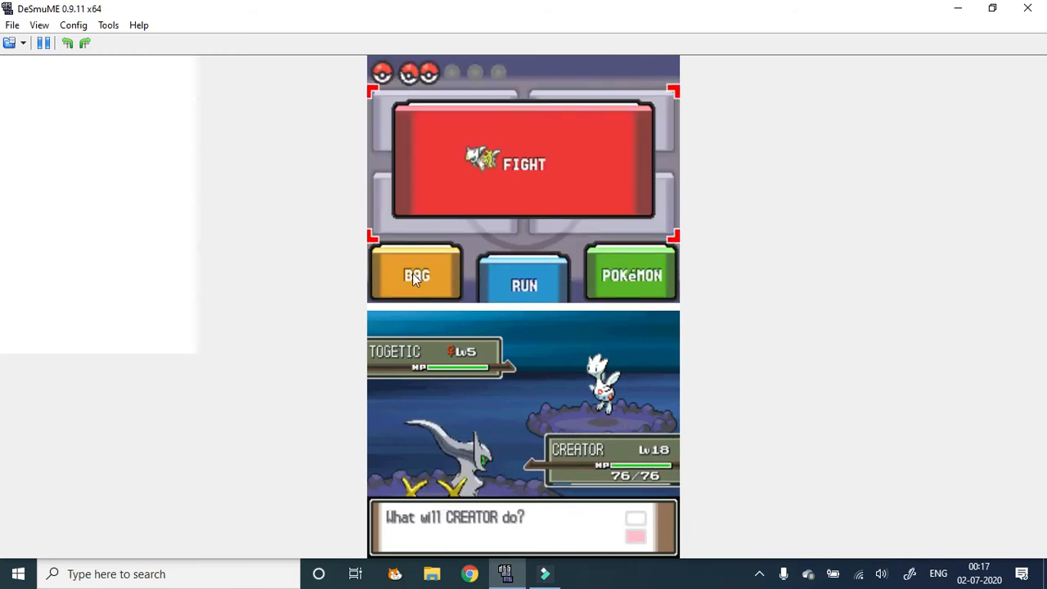
Bring up the bag's Poké Balls pocket in the wild Togetic battle
click(415, 275)
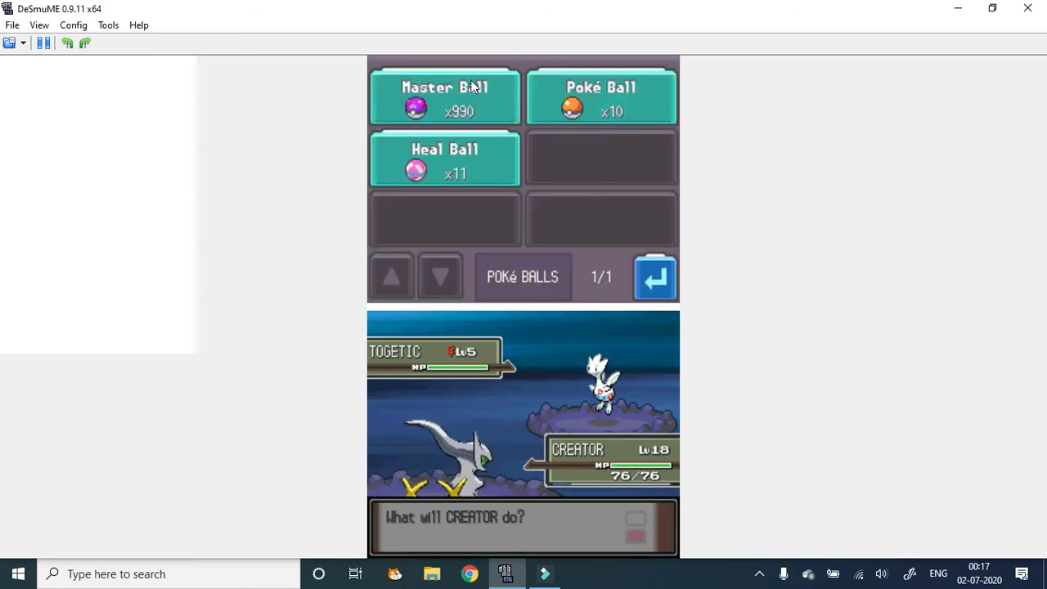
Catch Togetic with a Master Ball and confirm the nickname ANGEL
click(444, 91)
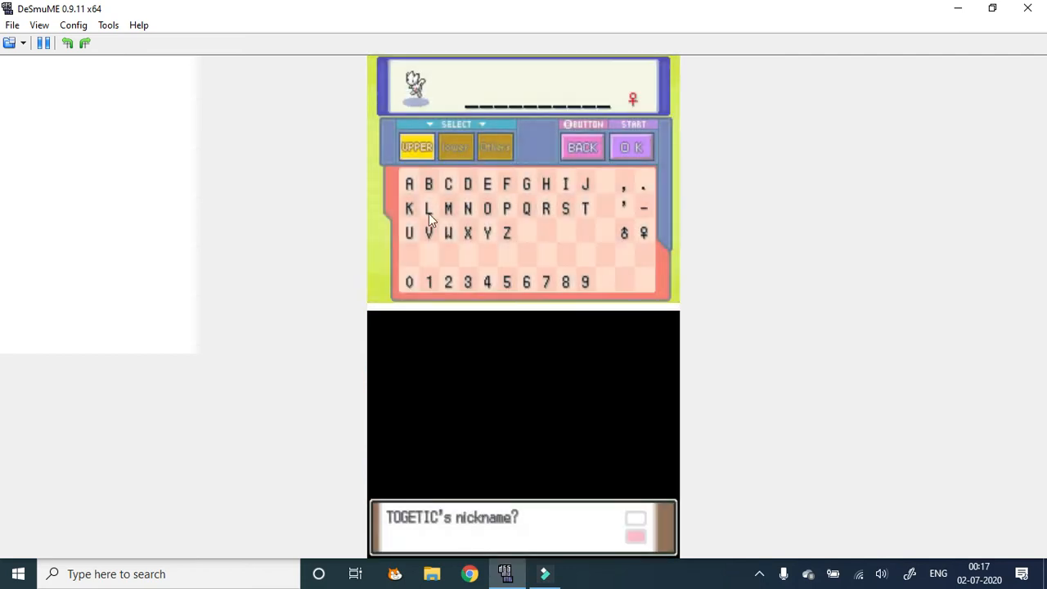
click(407, 183)
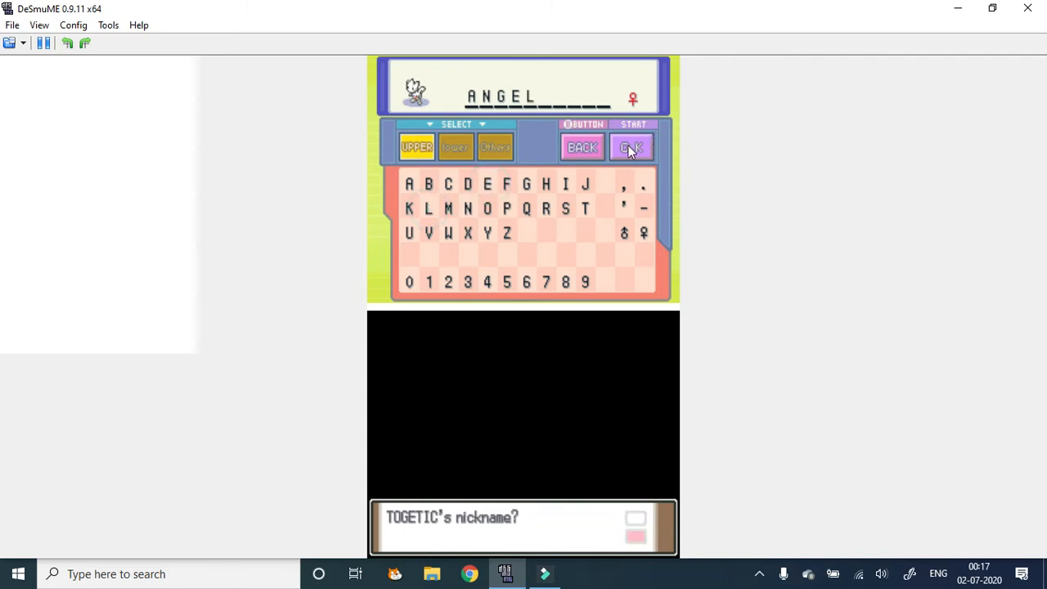
click(631, 147)
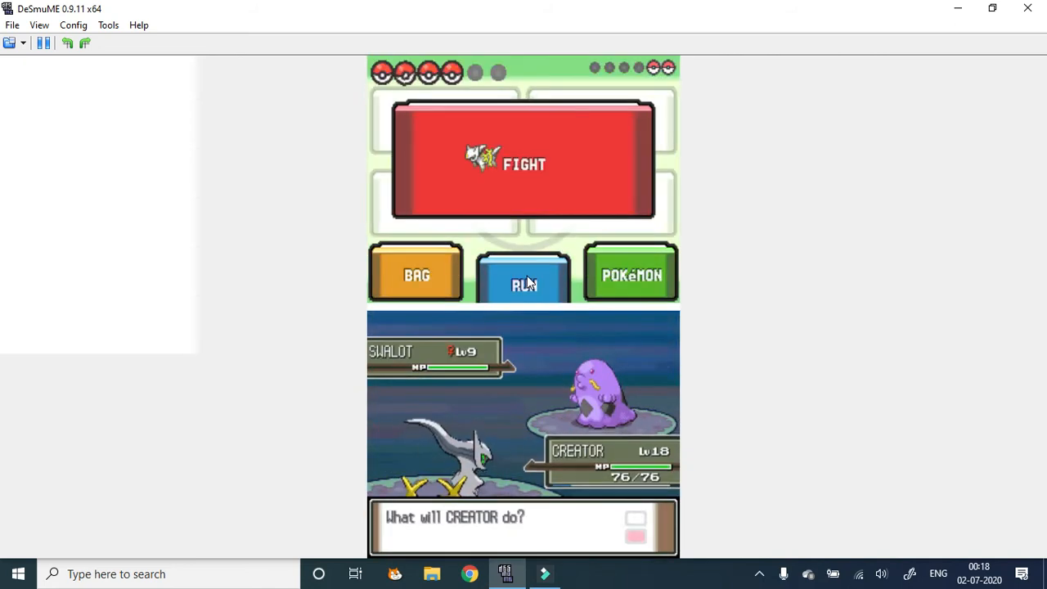
Attack Swalot, keep battling without switching, then attack Dugtrio to win
click(523, 164)
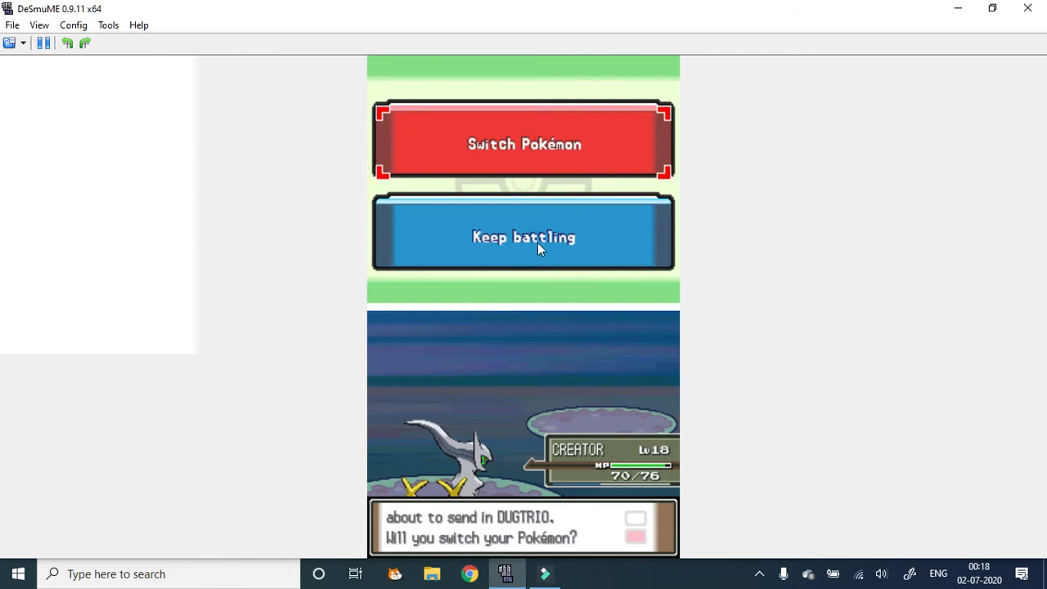
click(523, 237)
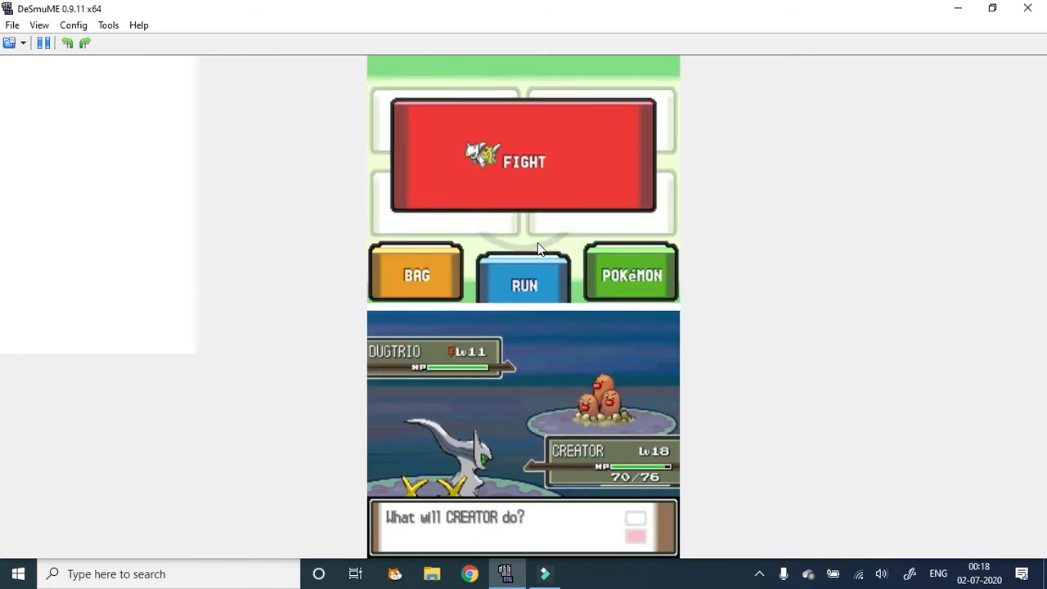
click(523, 161)
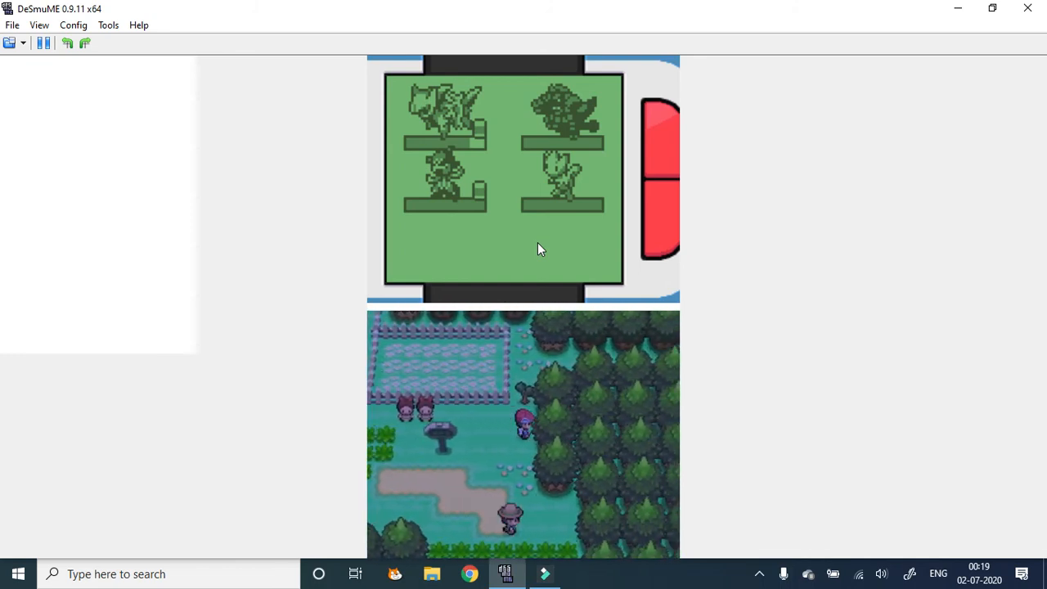
Walk up the route until the Mismagius and Togekiss double battle begins
key(Up)
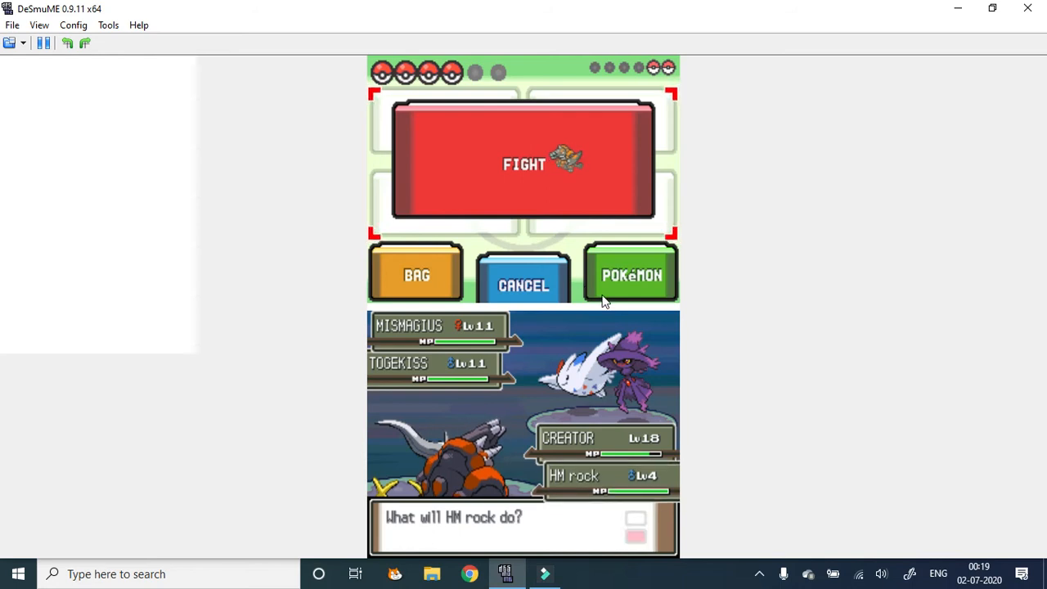
Attack with the lead Pokémon and have HM rock use Metronome on Togekiss
click(631, 275)
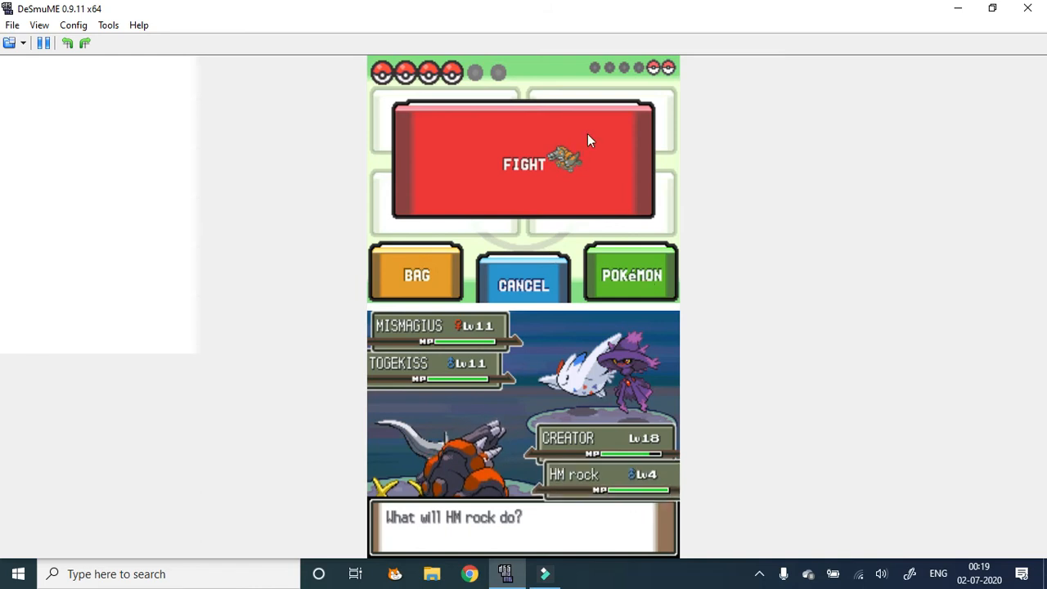
click(523, 164)
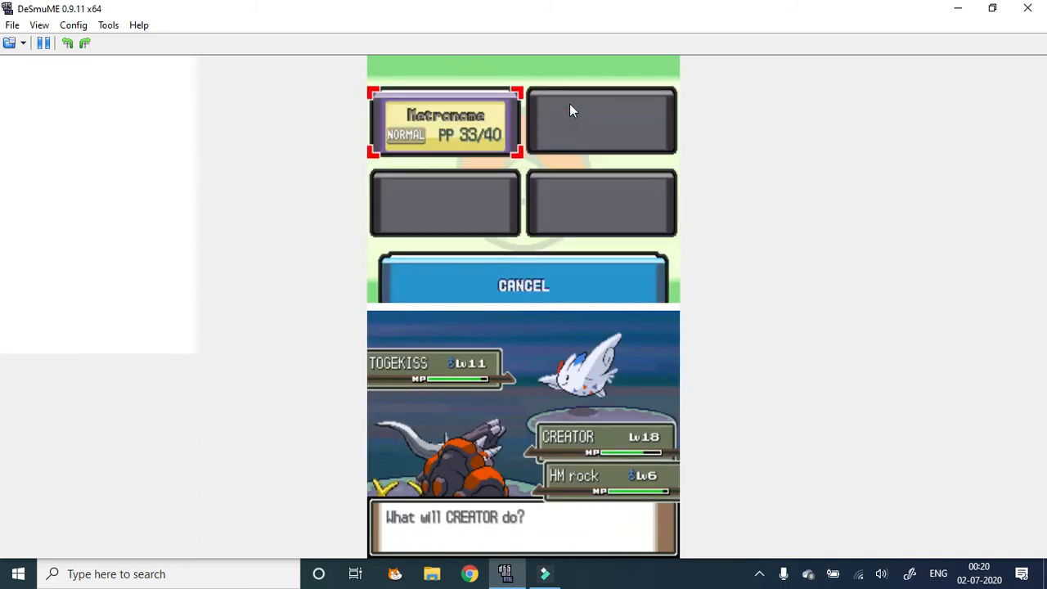
click(448, 127)
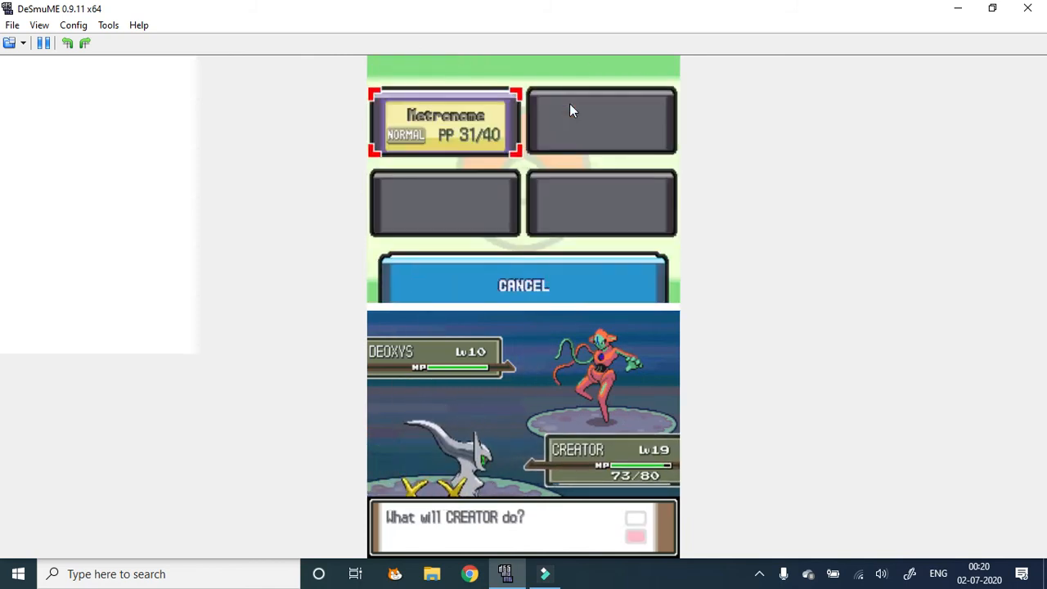
Use Metronome on Deoxys, keep battling without switching, then attack Regigigas
click(442, 123)
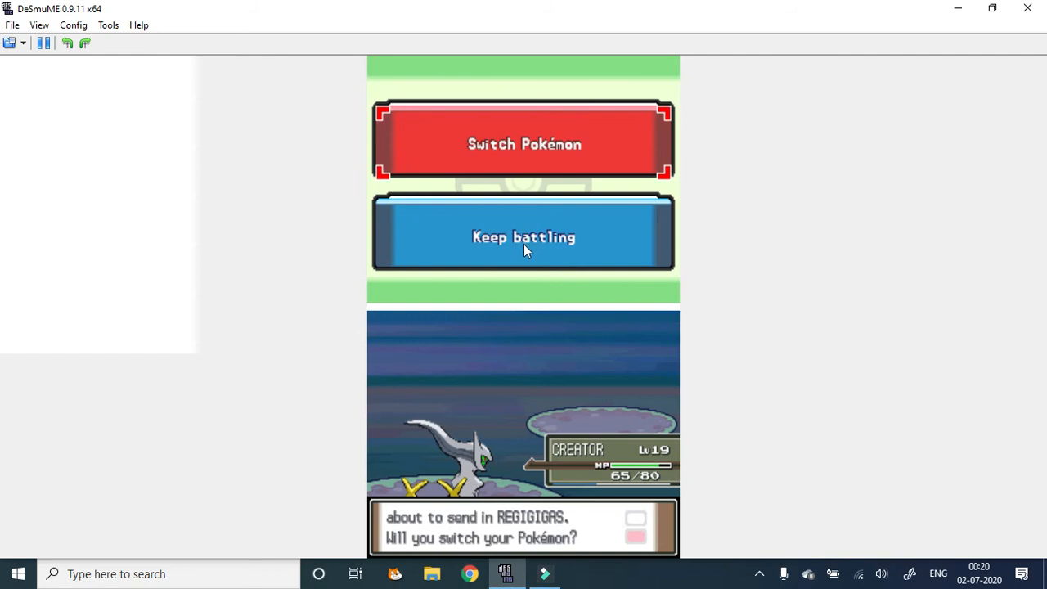
click(524, 237)
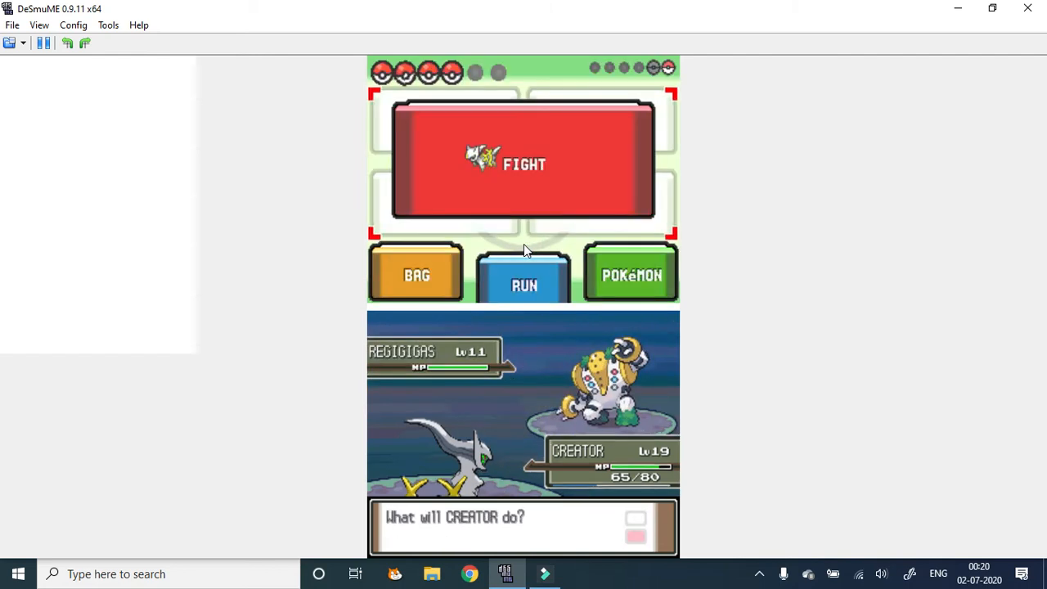
click(521, 163)
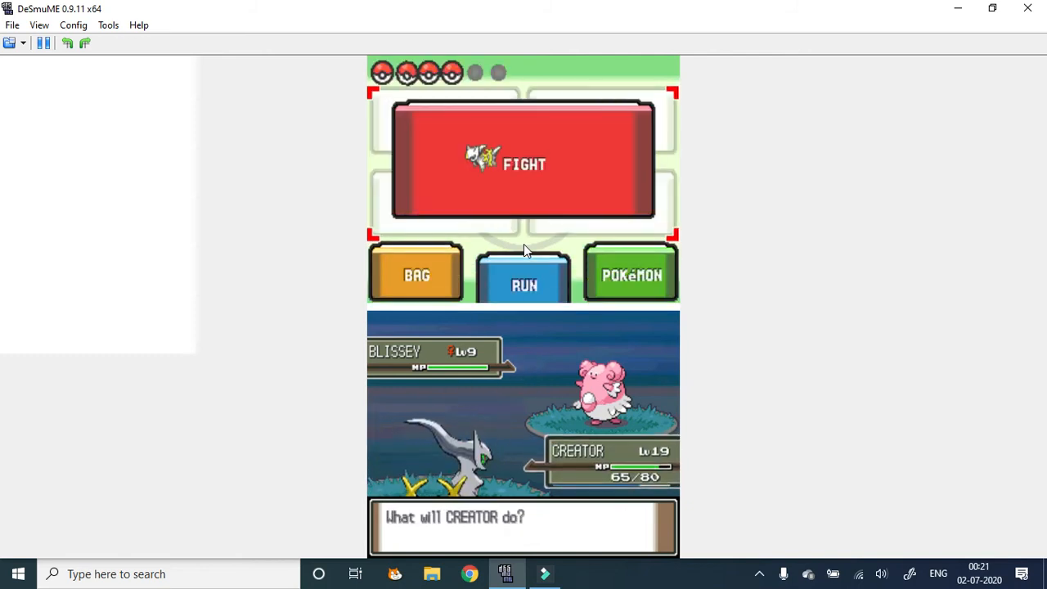
Throw a ball from the Bag to catch Blissey and nickname it LUCKY
click(416, 275)
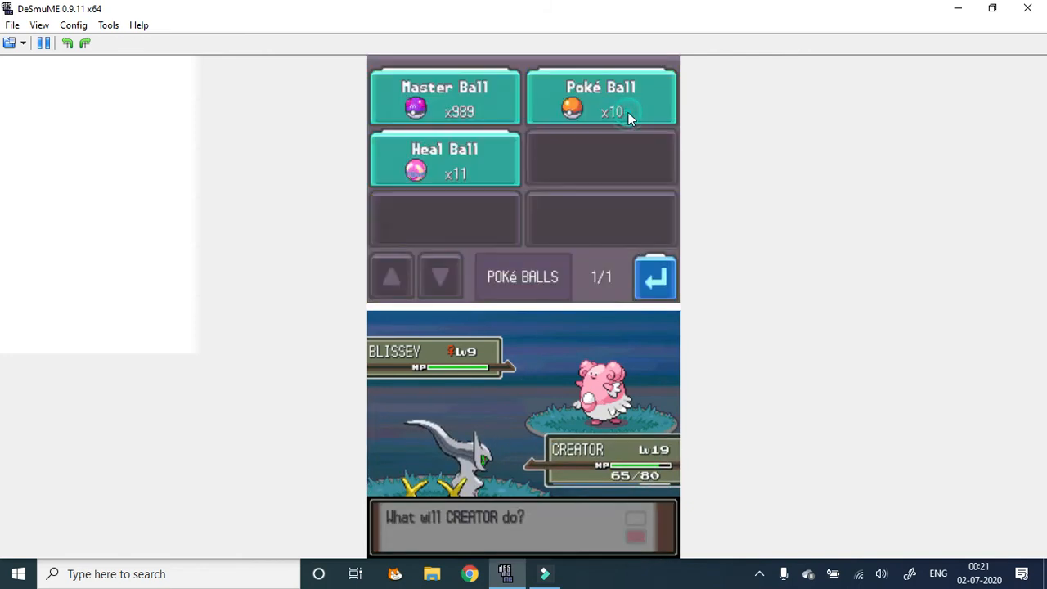
click(445, 98)
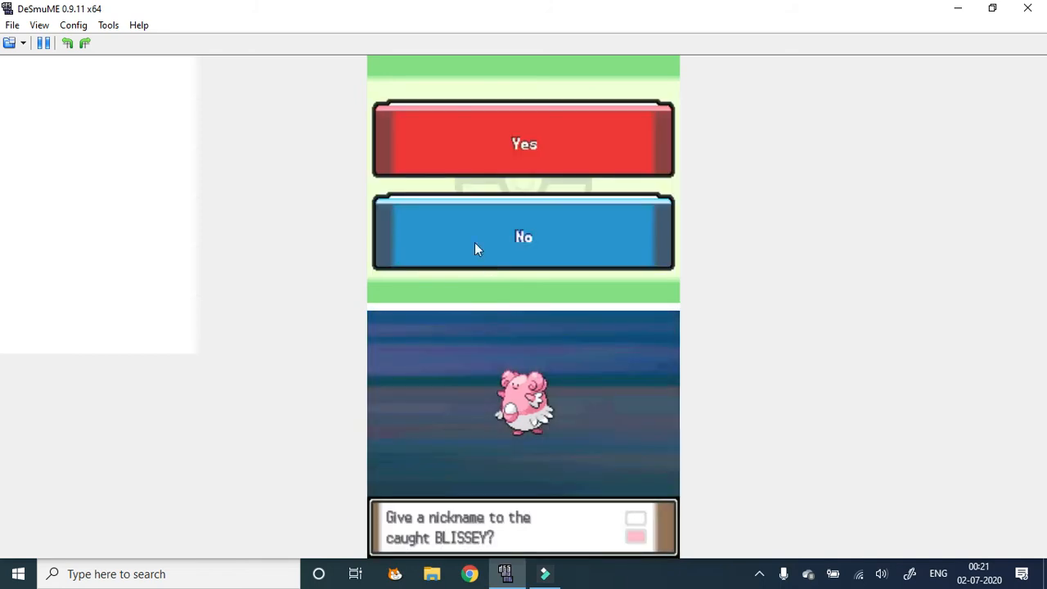
click(523, 141)
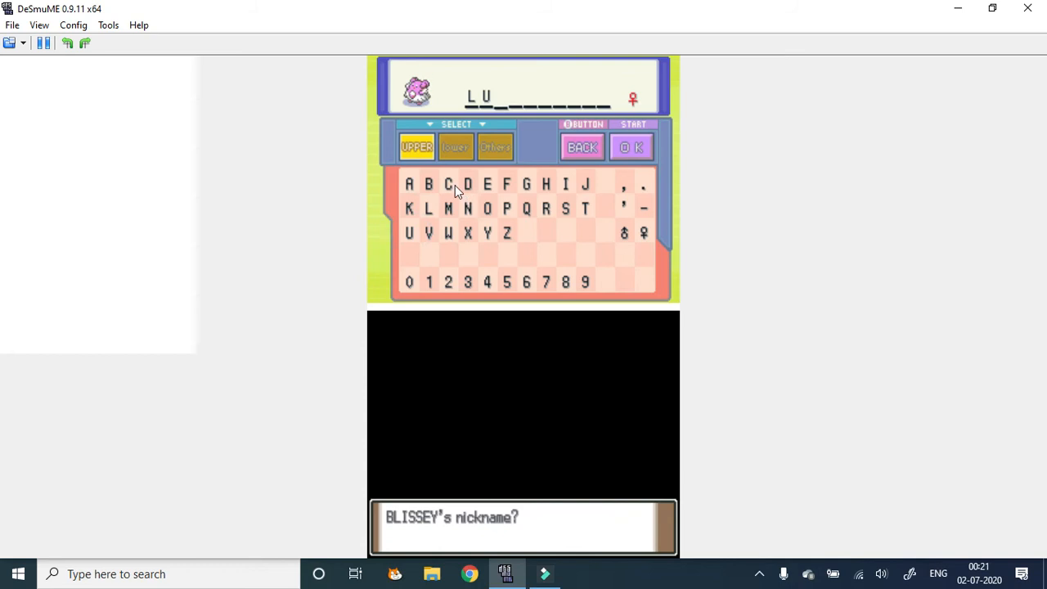
click(451, 183)
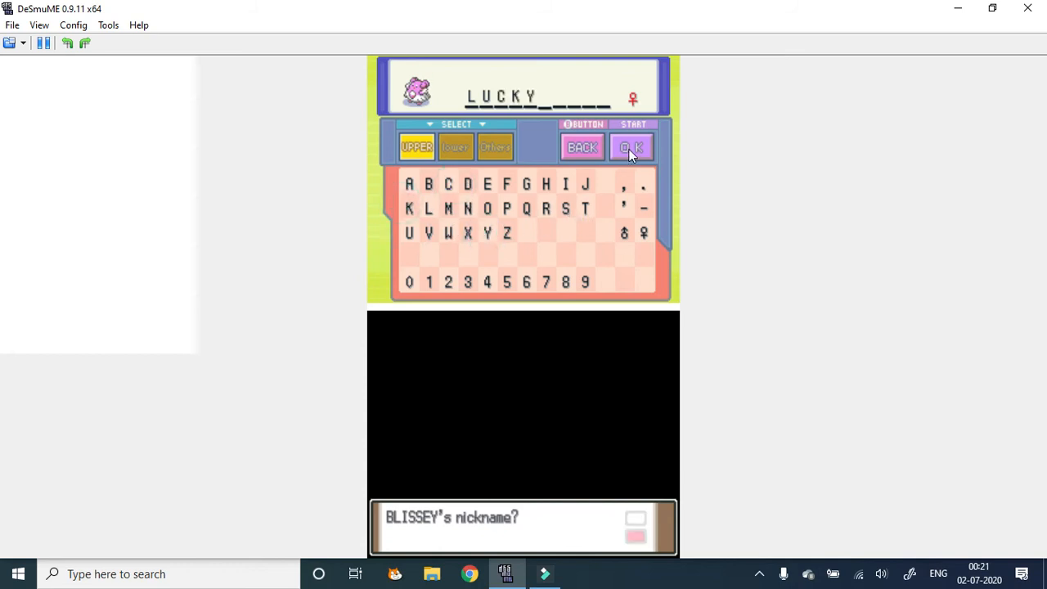
click(632, 148)
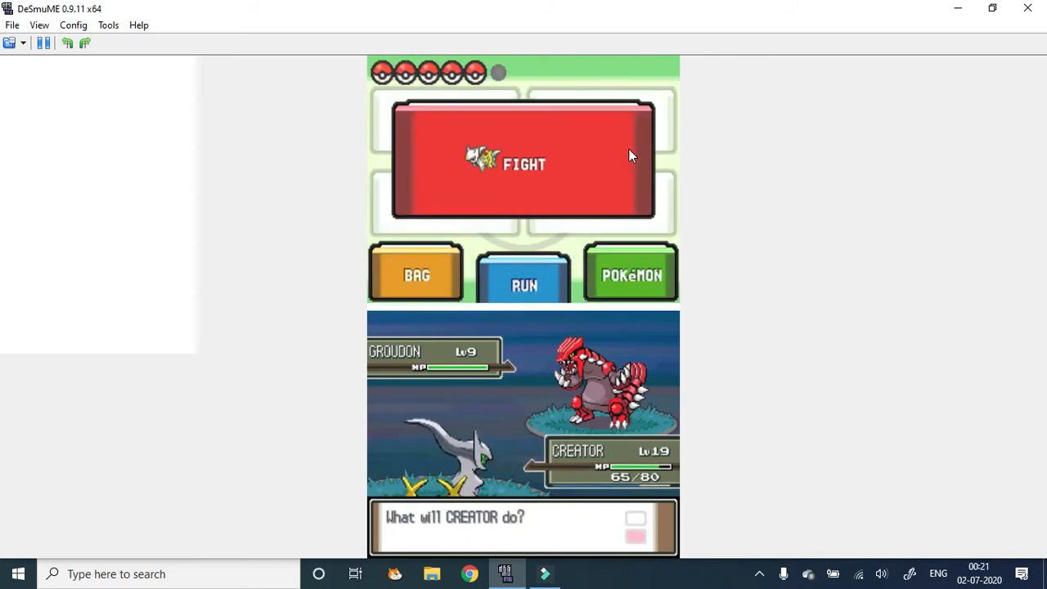
Throw a ball from the Bag to catch Groudon and dismiss its Pokédex entry
click(415, 274)
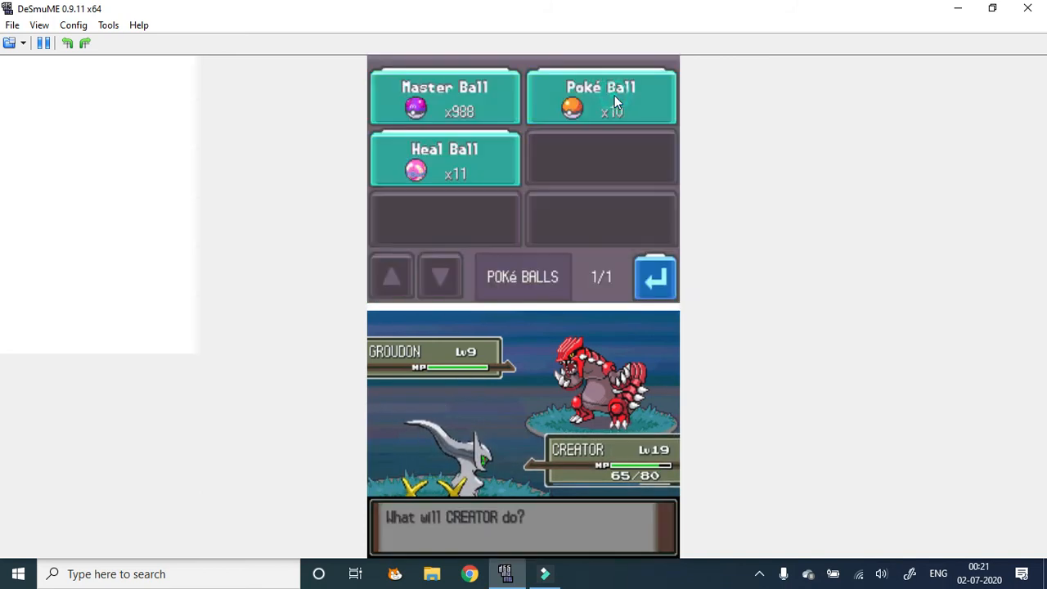
click(602, 96)
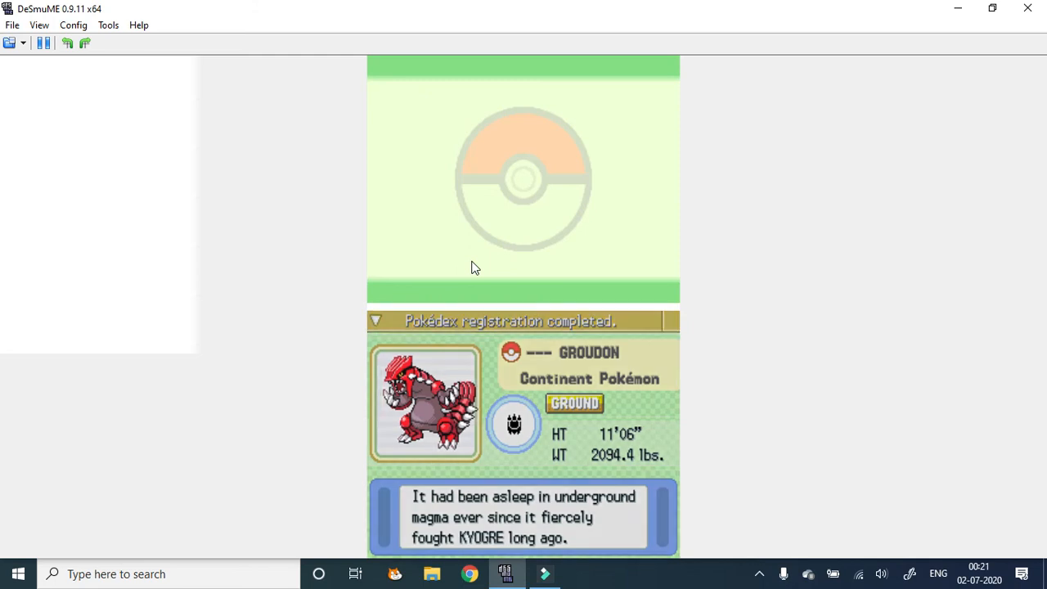
click(462, 183)
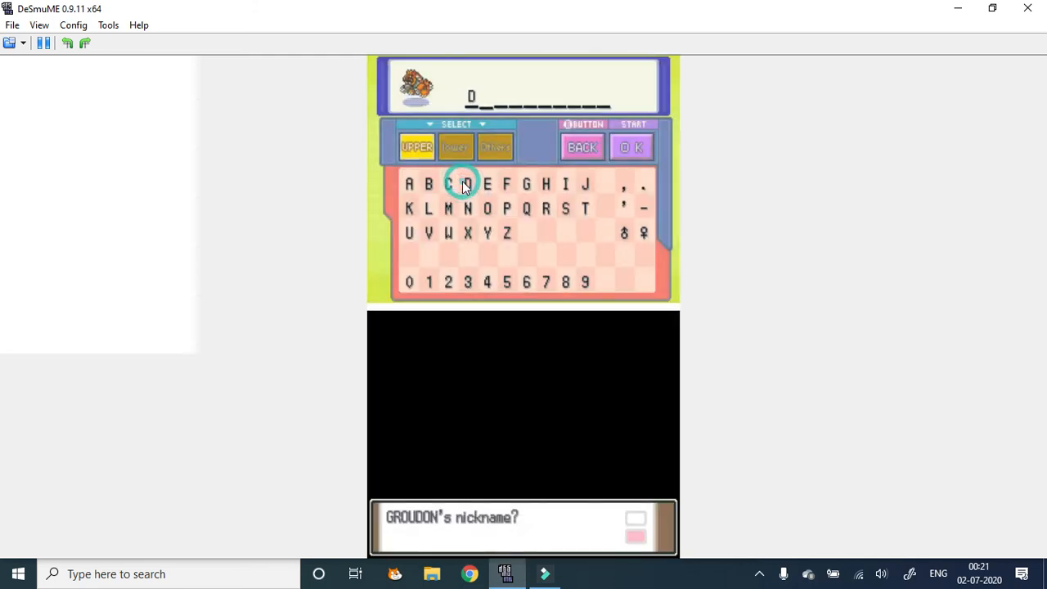
Enter the letters of Groudon's nickname Drought on the touch keyboard
click(455, 147)
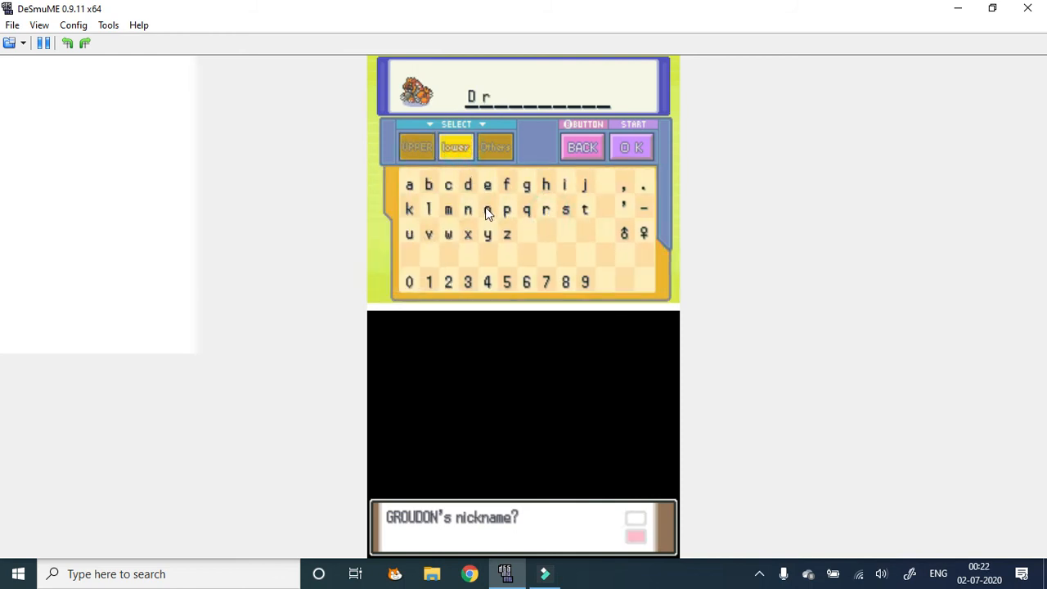
click(484, 209)
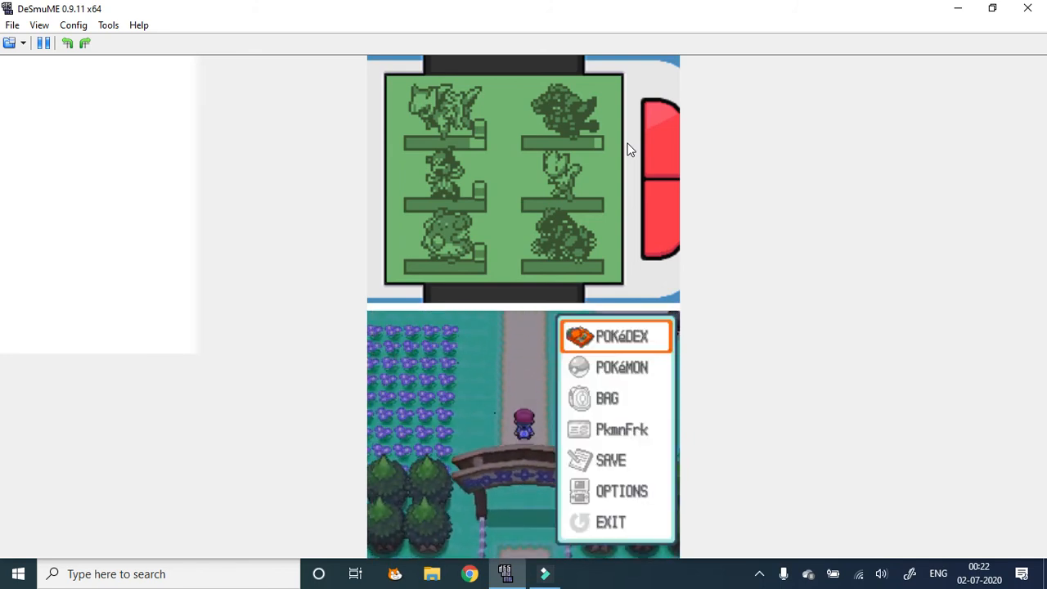
Feed Rare Candies from the Medicine pocket to Drought, raising it to level 15
click(607, 398)
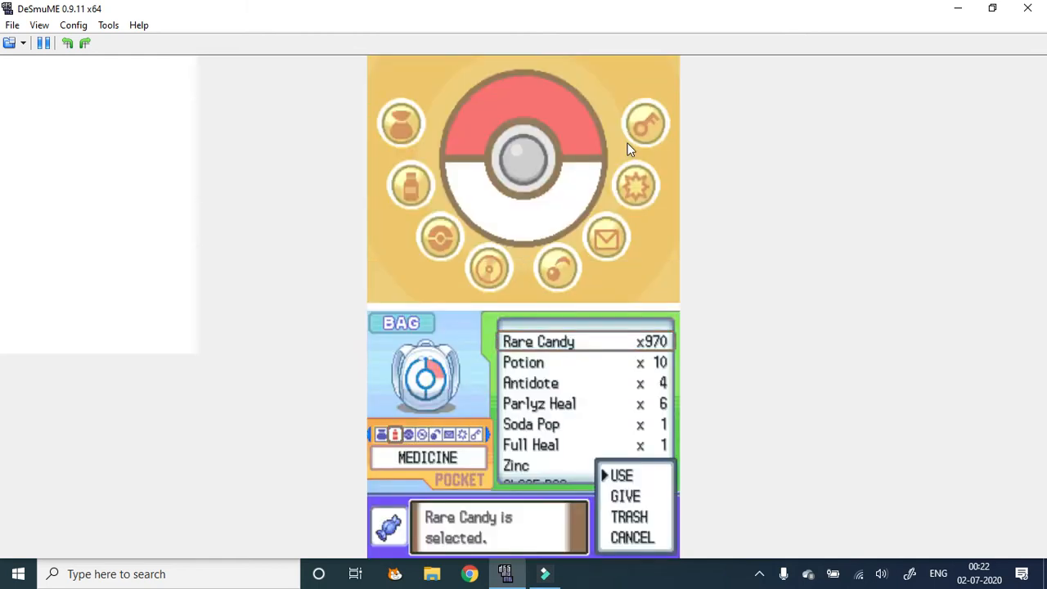
click(621, 475)
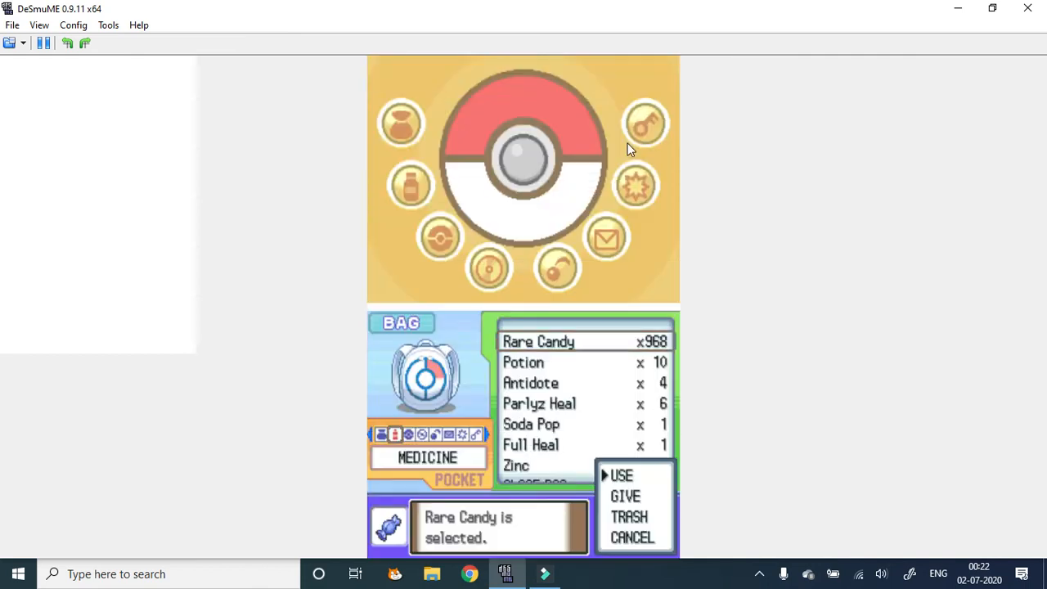
click(621, 474)
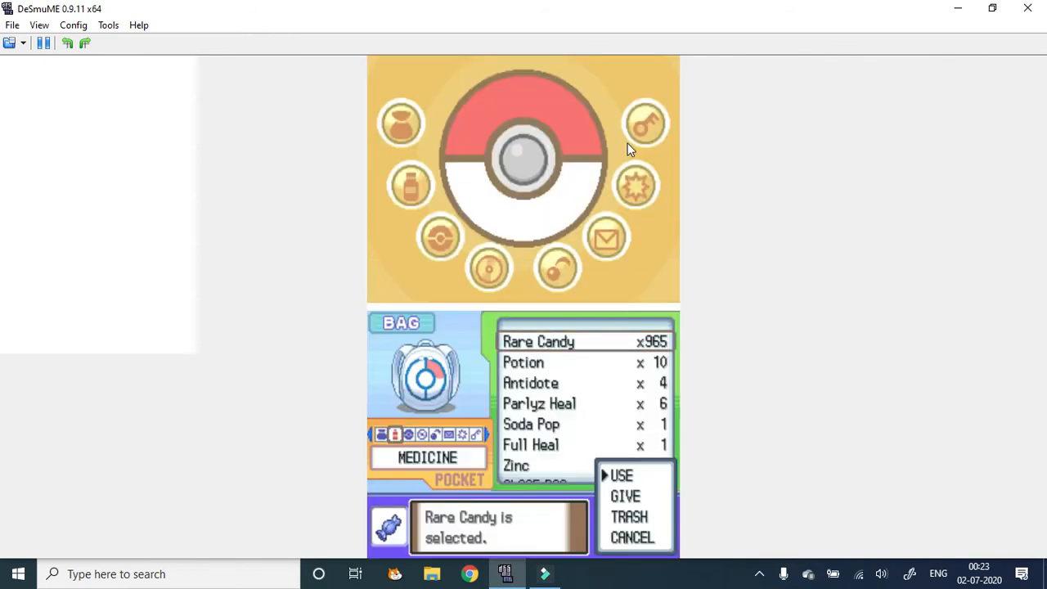
click(622, 475)
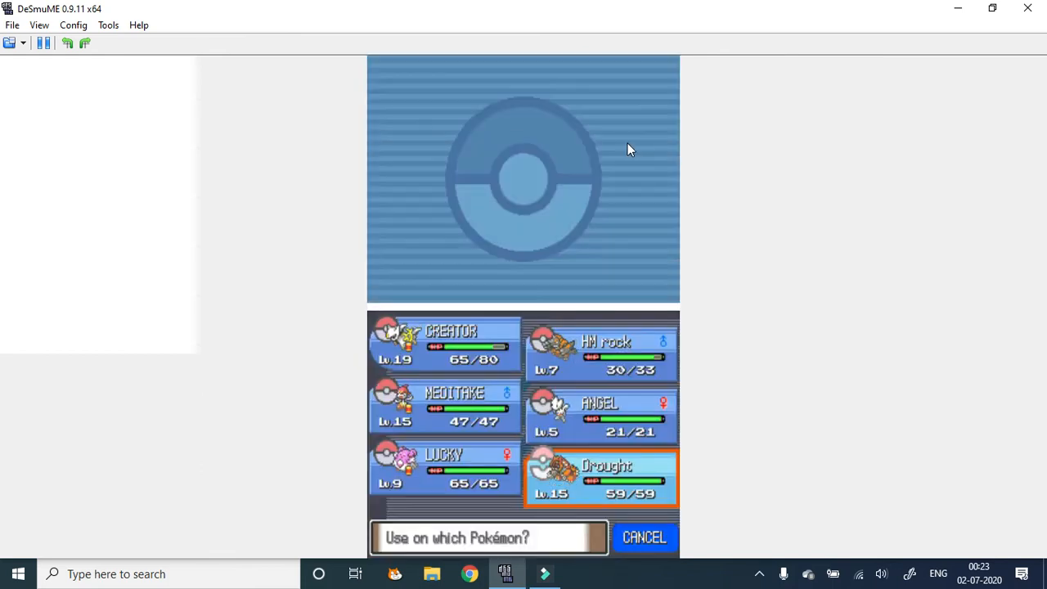
click(600, 416)
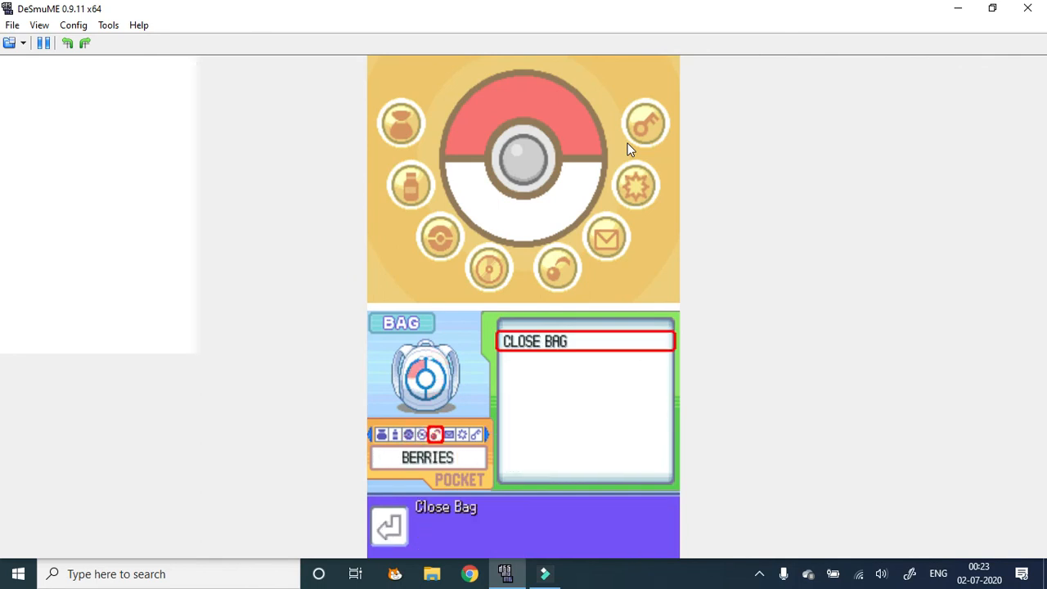
Pick a Sun Stone from the Items pocket to give to a party Pokémon
click(474, 435)
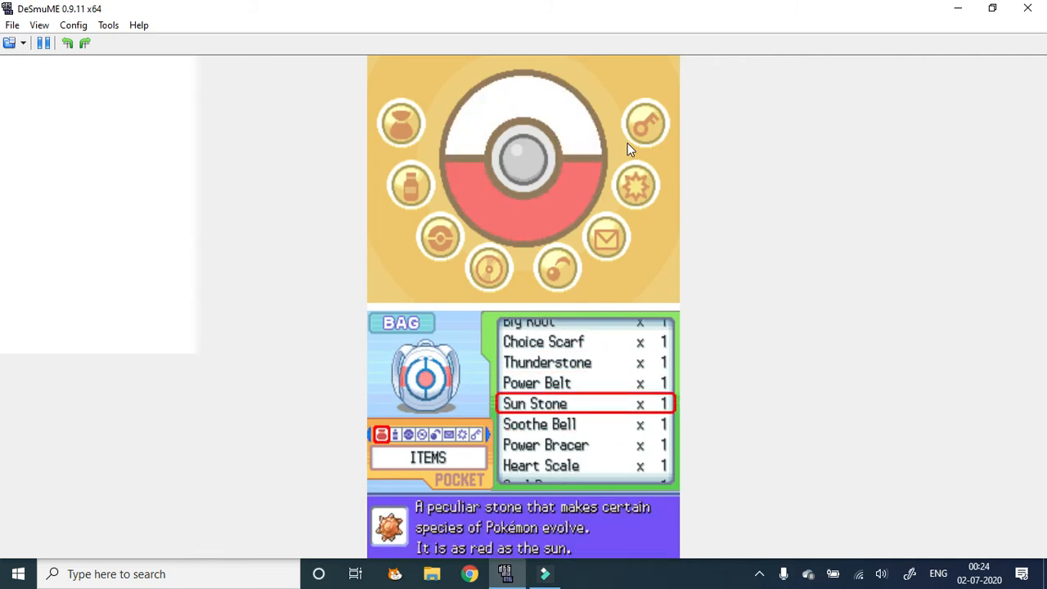
click(534, 402)
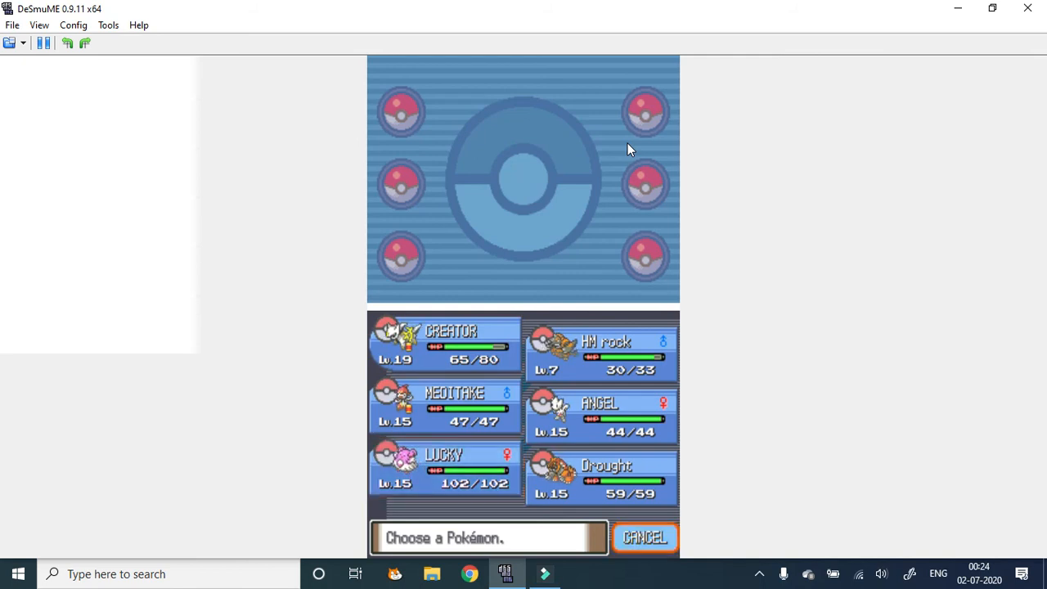
Take back Meditite's held item and give Drought a held item
click(445, 409)
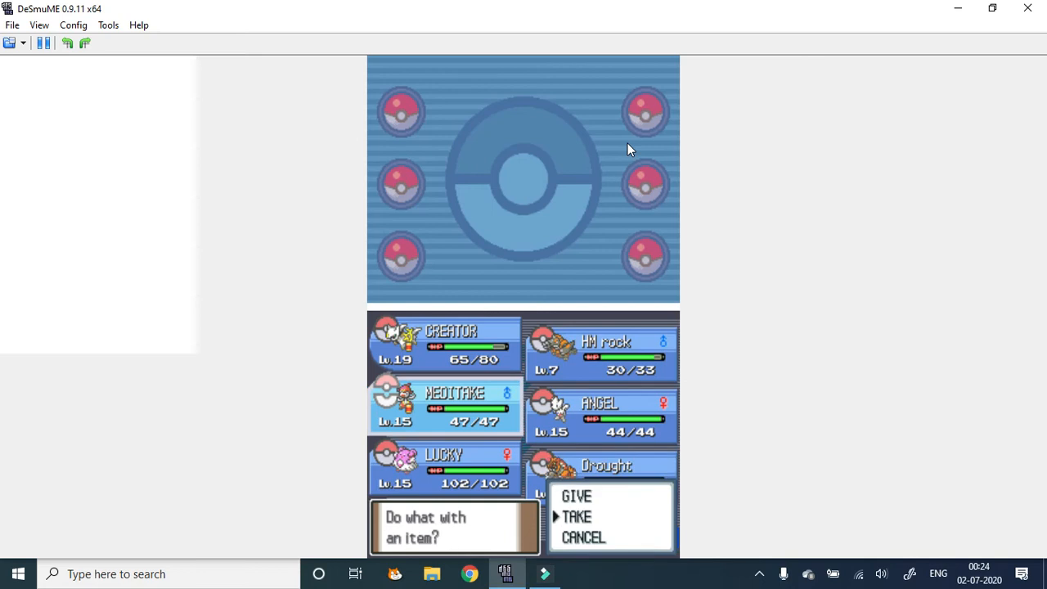
click(576, 517)
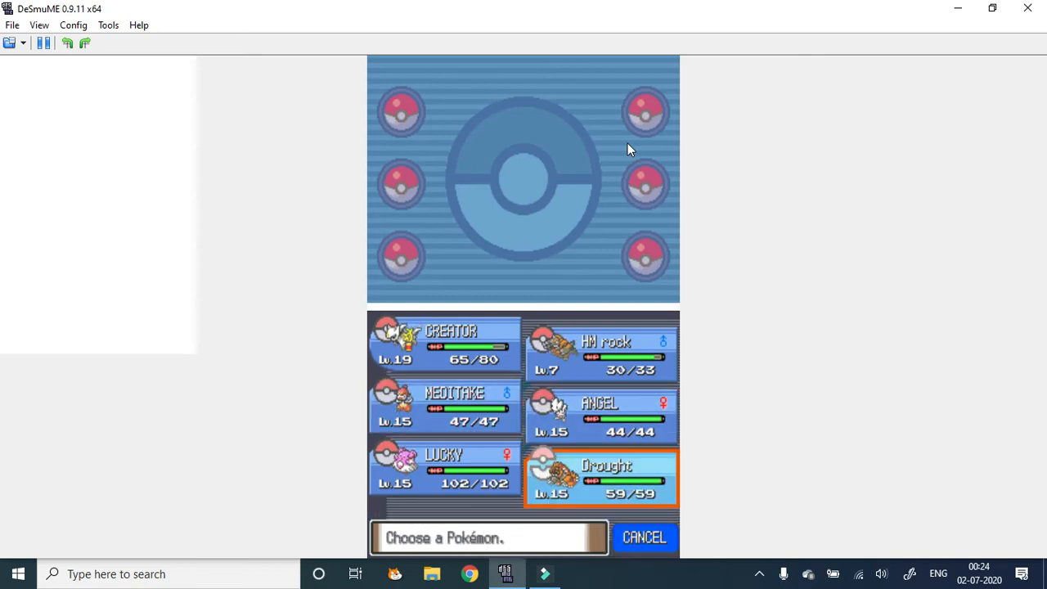
click(602, 476)
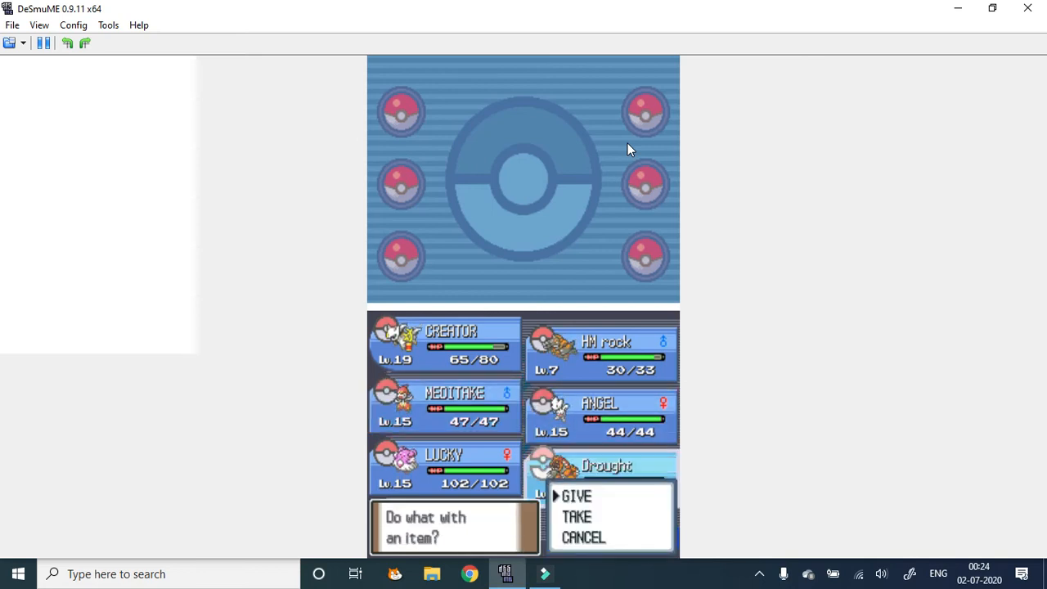
click(576, 495)
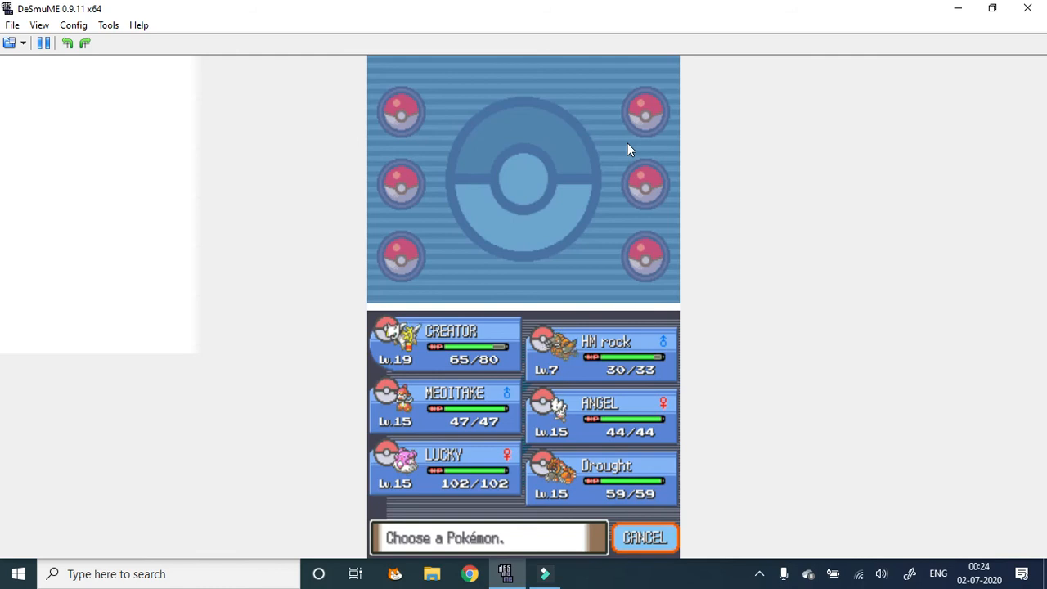
Manage ANGEL's held item, then leave the party screen for the overworld
click(602, 353)
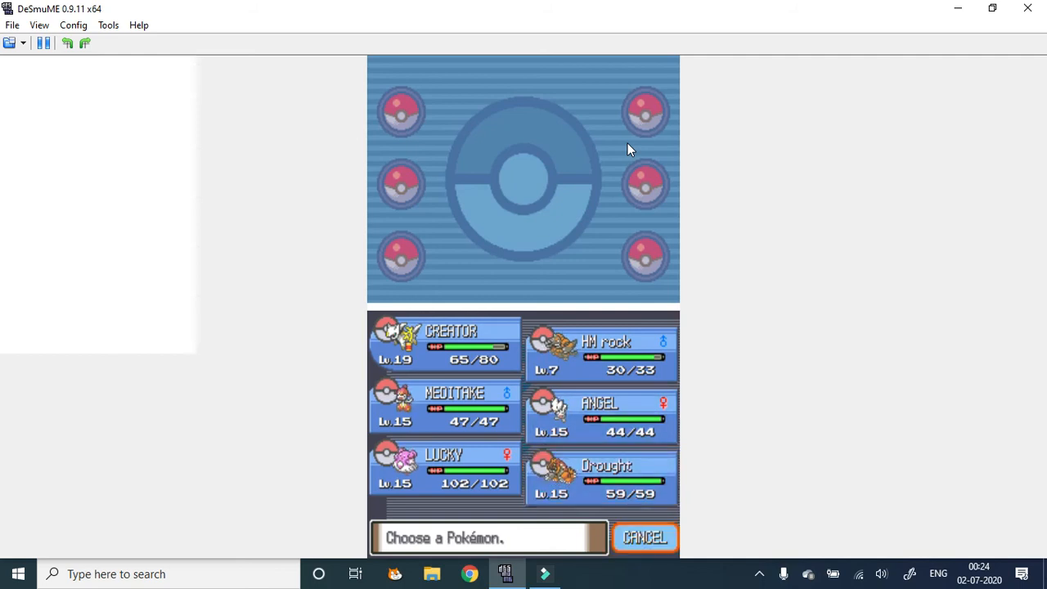
click(602, 353)
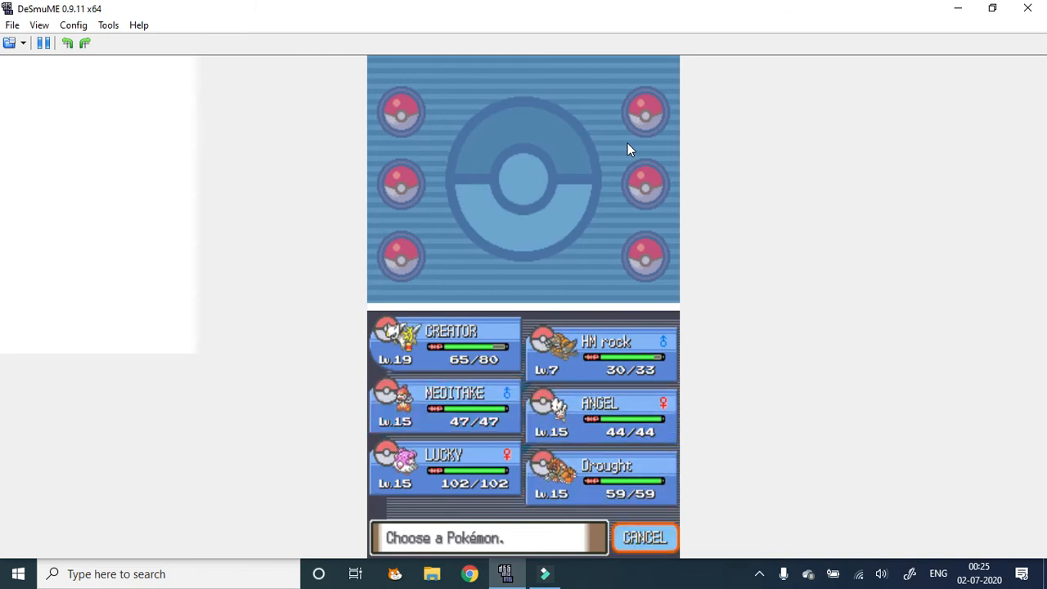
click(601, 412)
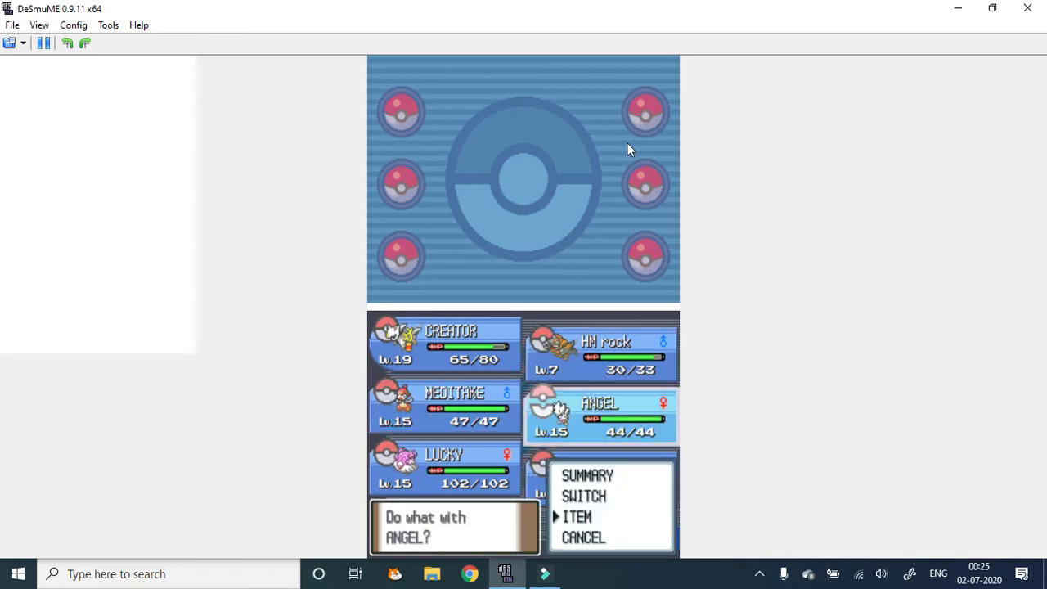
click(577, 517)
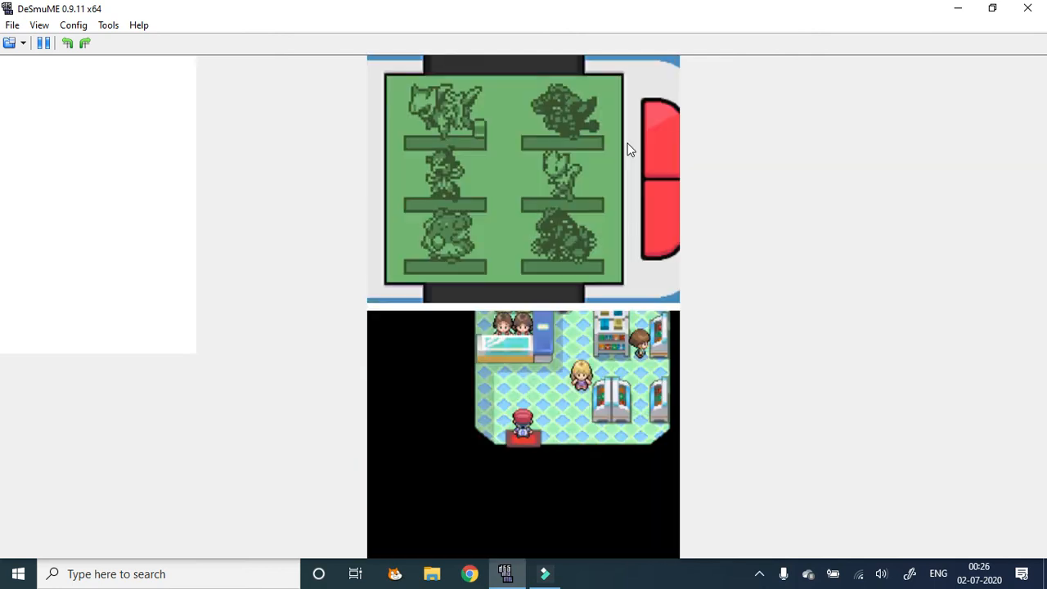
Buy Super Potions and an Ice Heal from the Poké Mart clerk and finish shopping
key(x)
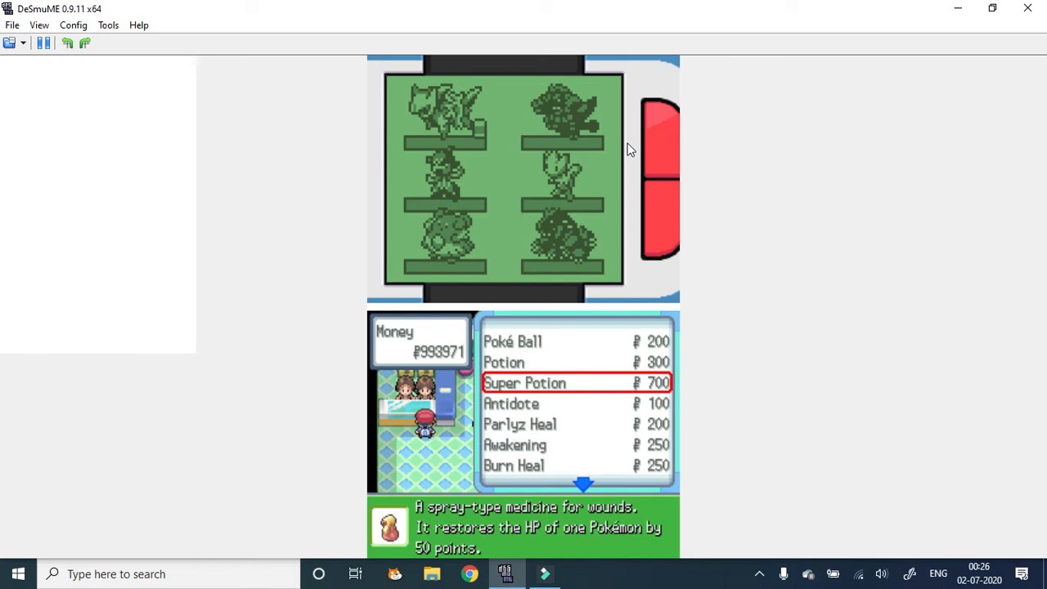
click(524, 382)
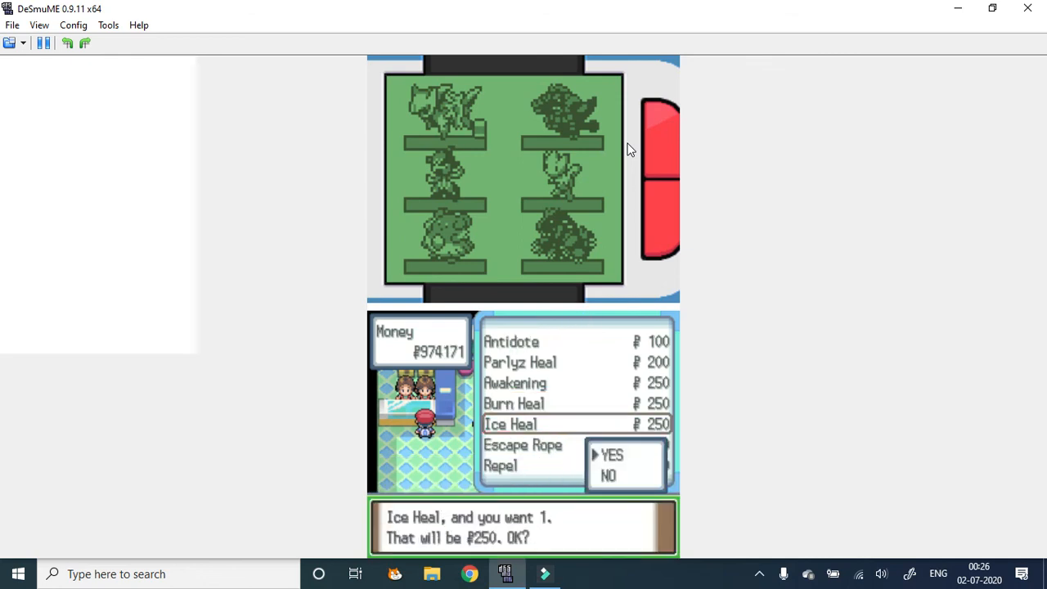
click(612, 453)
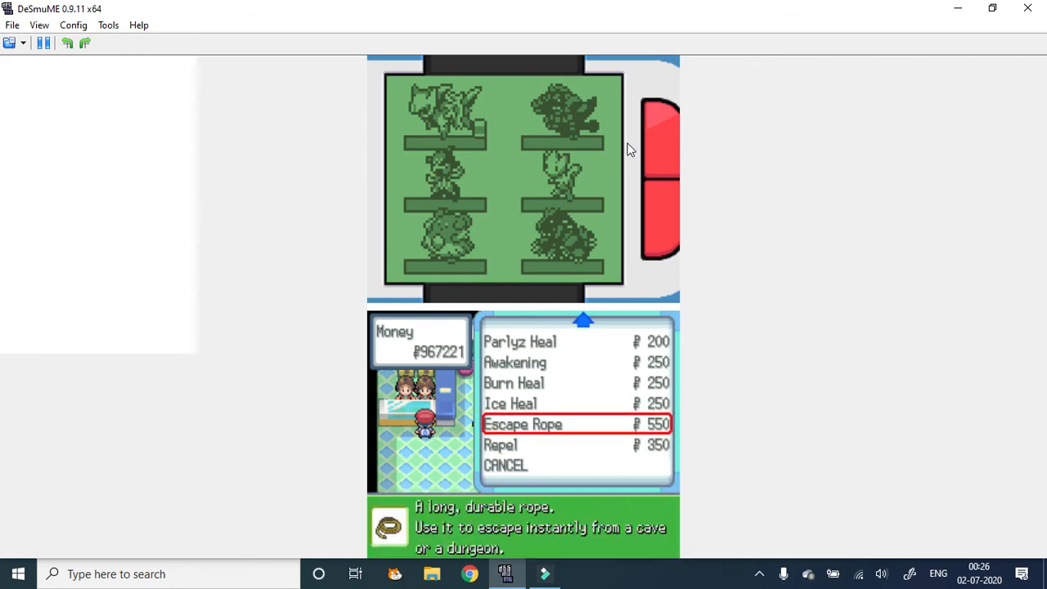
click(501, 445)
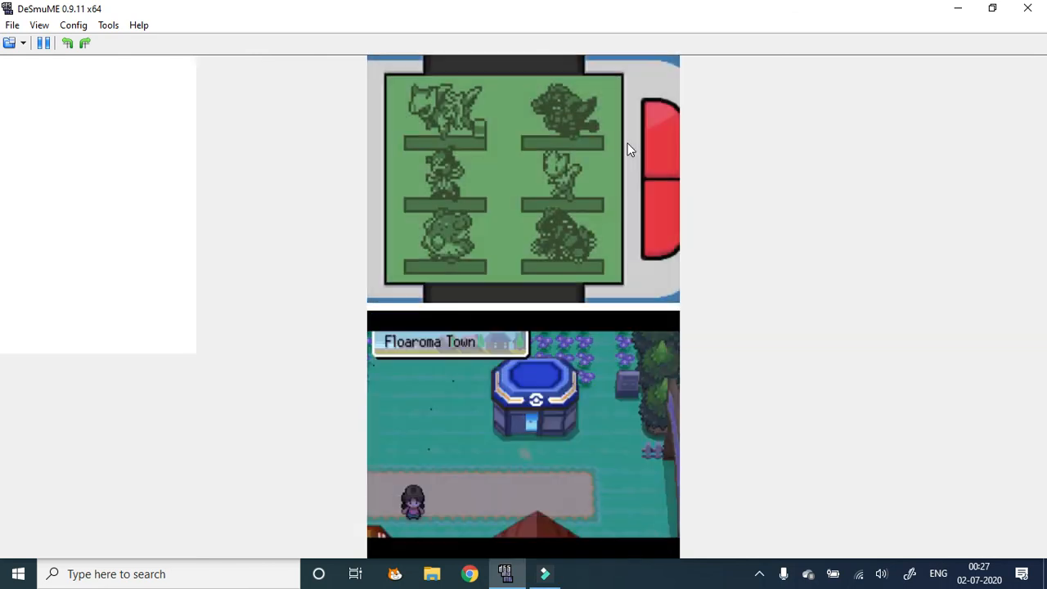
Walk north out of Floaroma Town into the Valley Windworks tall grass, meeting a wild Taillow
key(up)
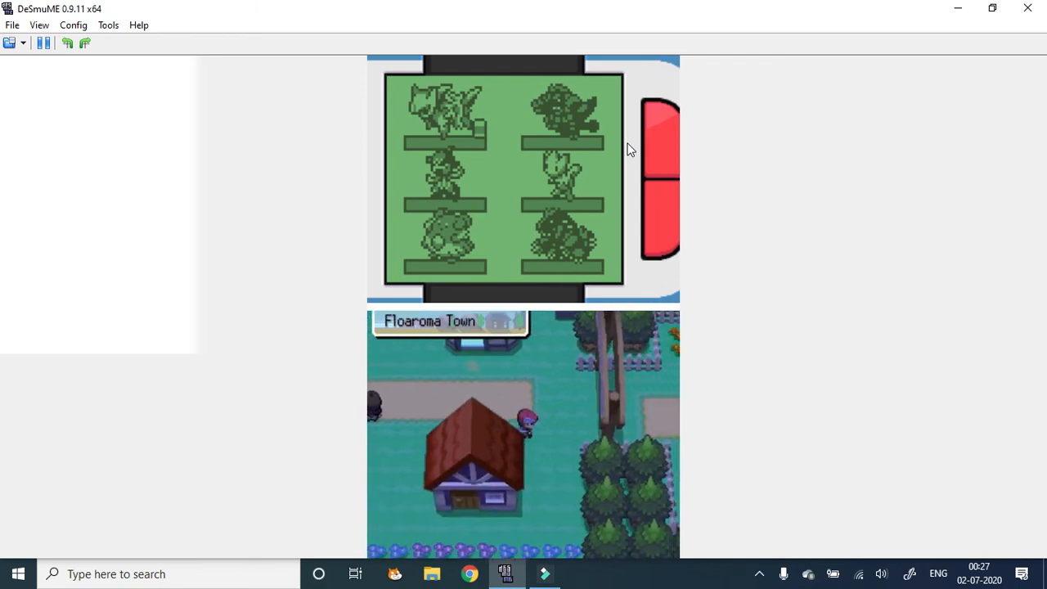
key(Up)
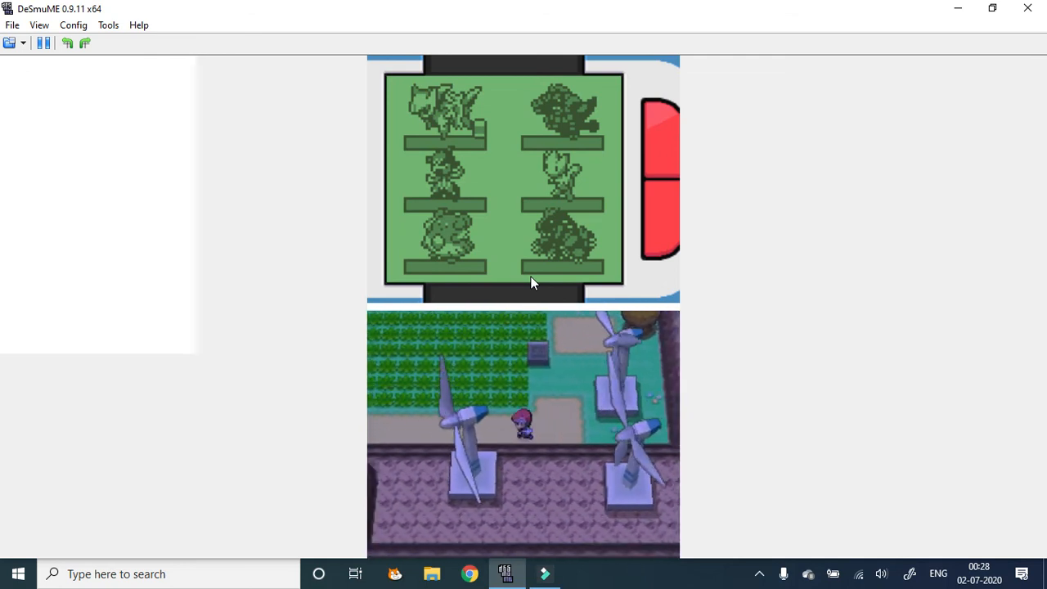
key(Up)
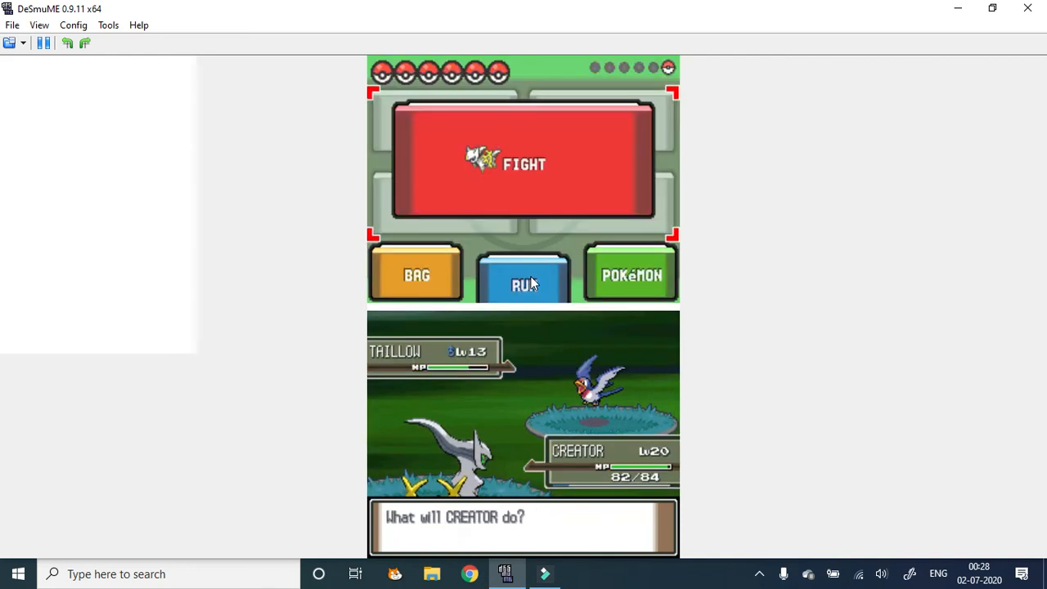
Flee the wild Taillow, then send Drought out against the wild Probopass
click(523, 163)
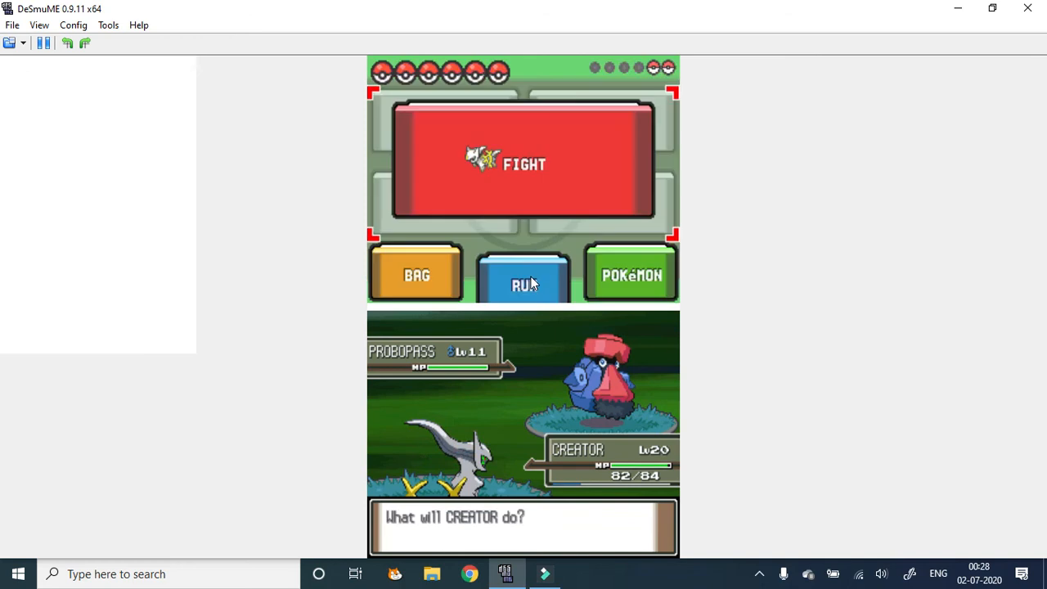
click(535, 163)
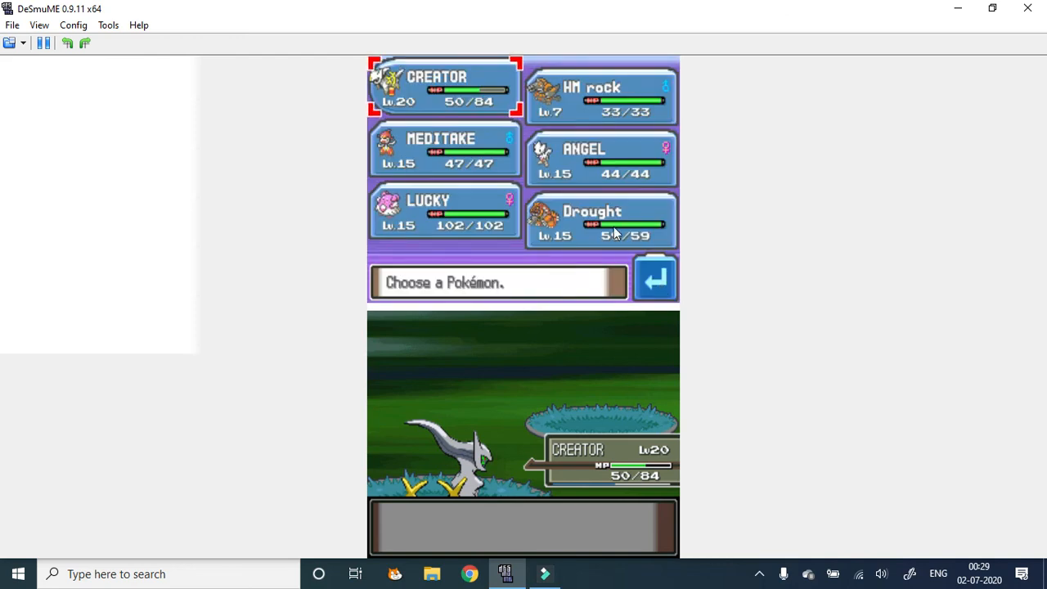
click(608, 226)
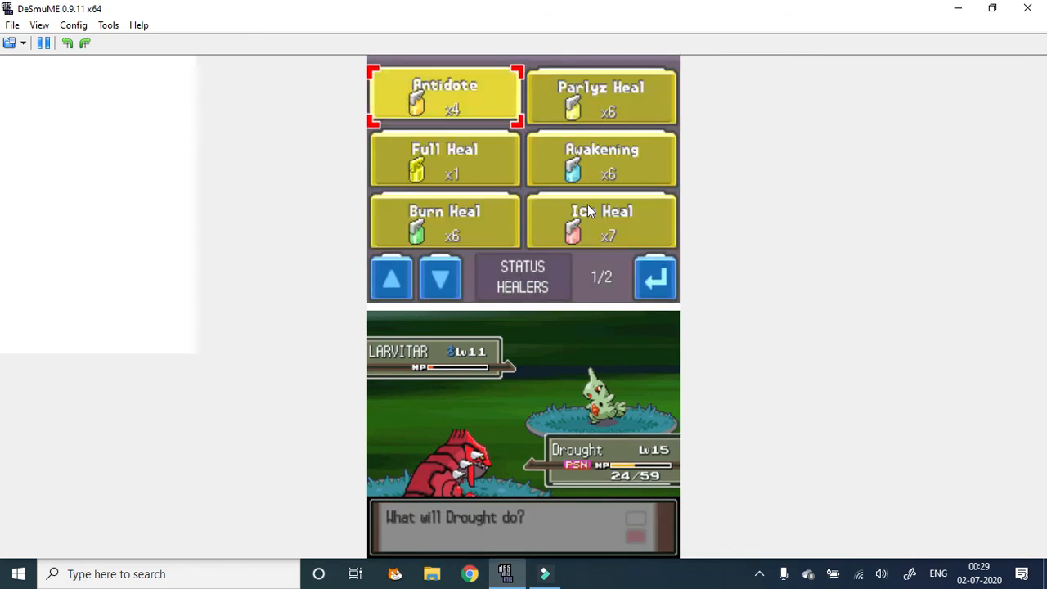
Heal Drought with a Super Potion from the Bag and save the game at Valley Windworks
click(442, 96)
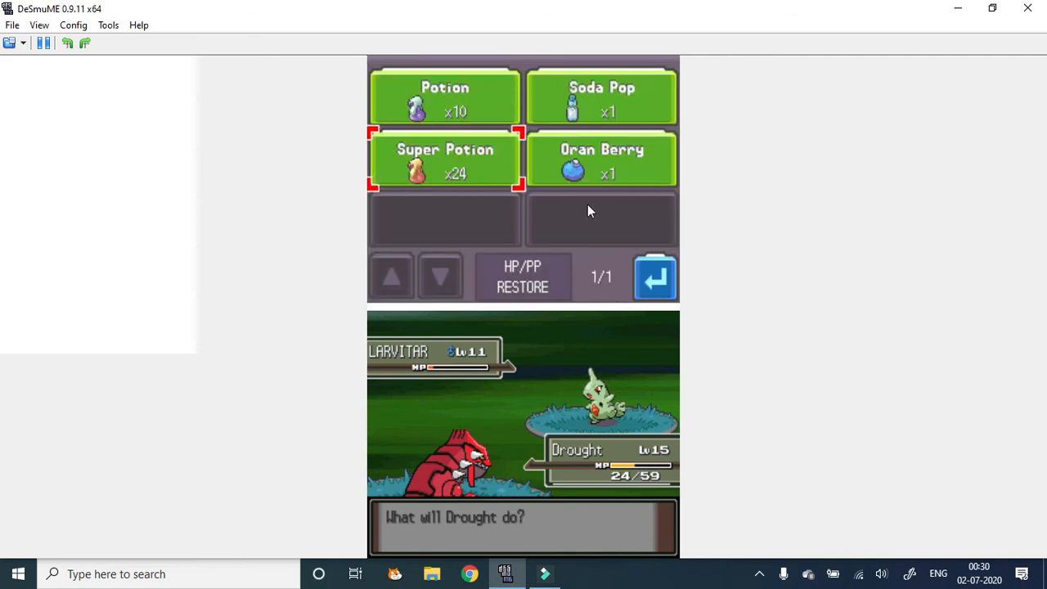
click(442, 157)
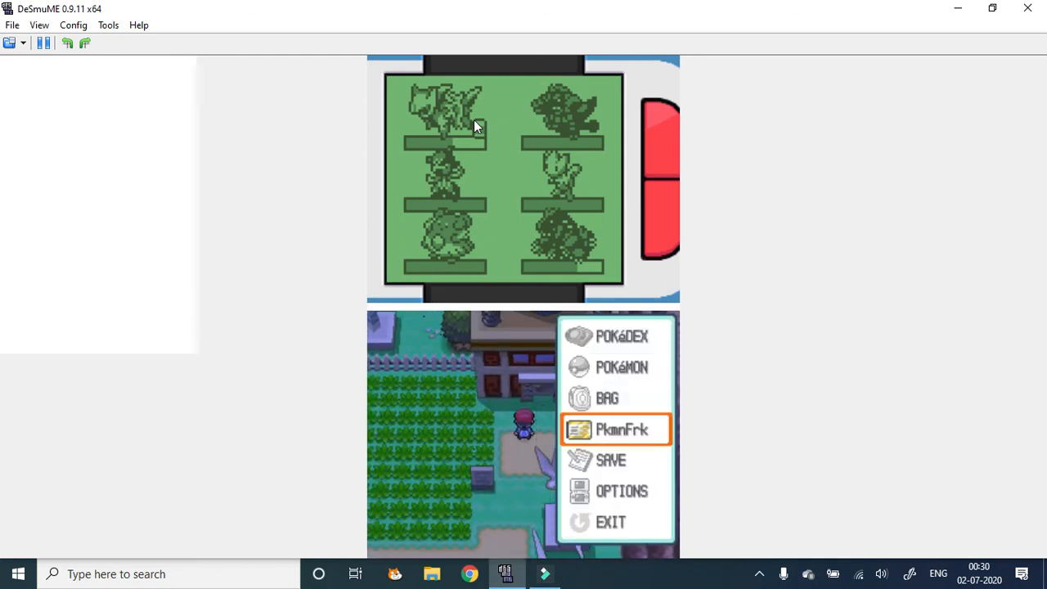
click(612, 462)
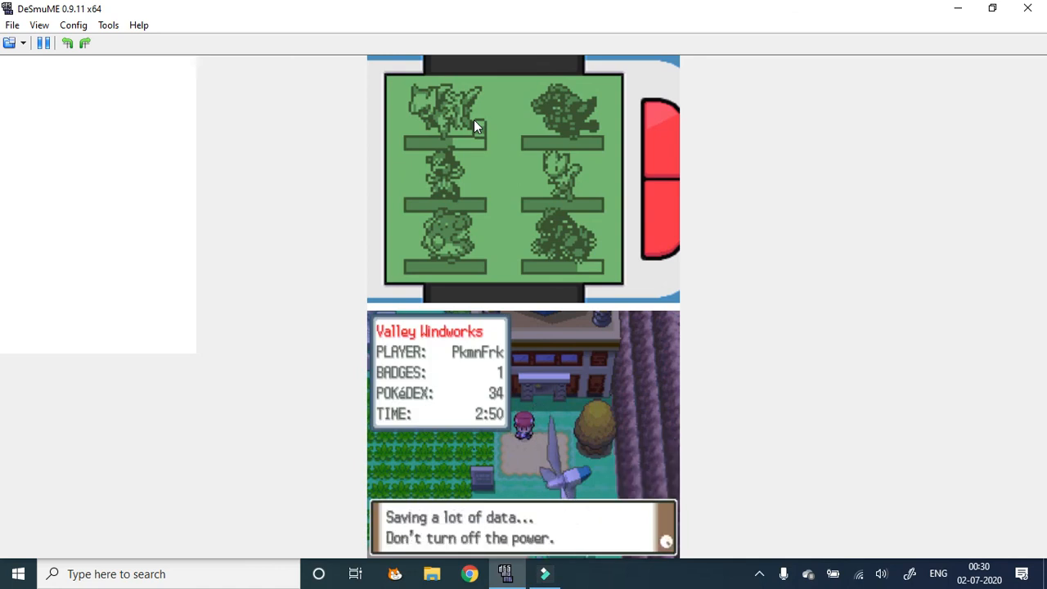
mouse_move(522, 138)
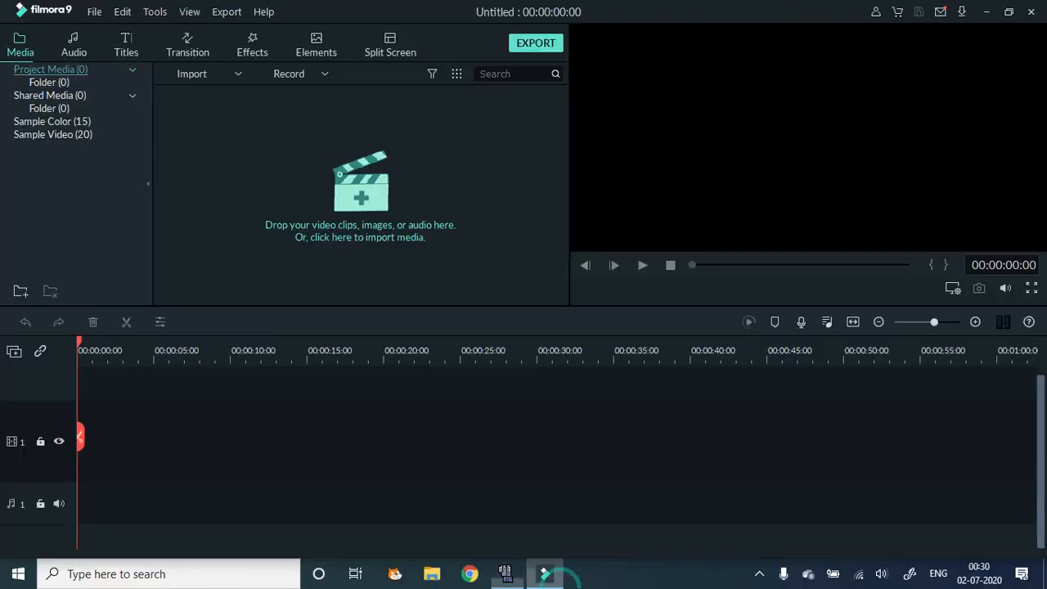
mouse_move(482, 203)
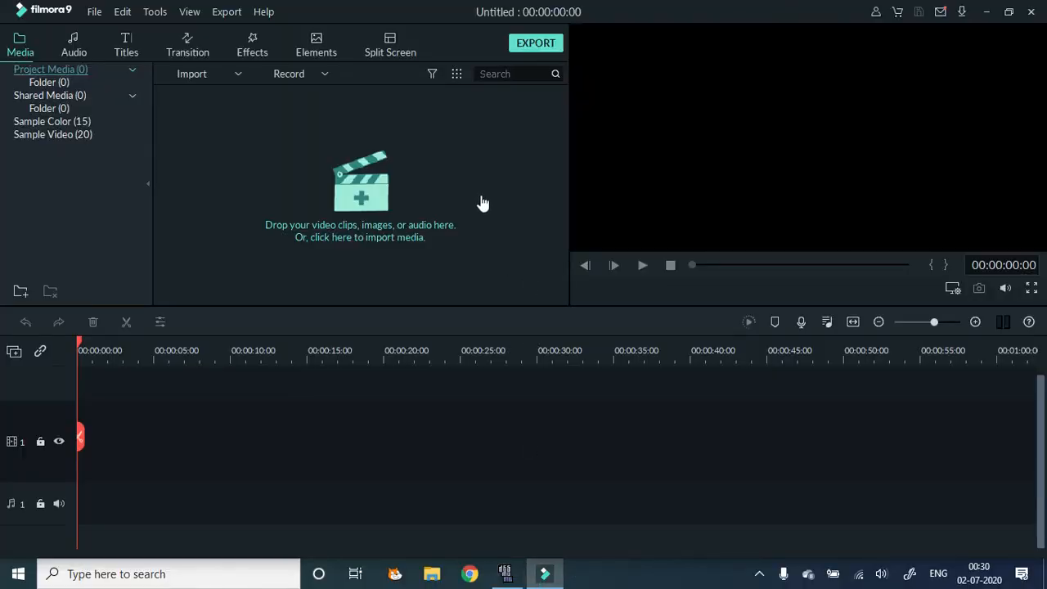
mouse_move(458, 182)
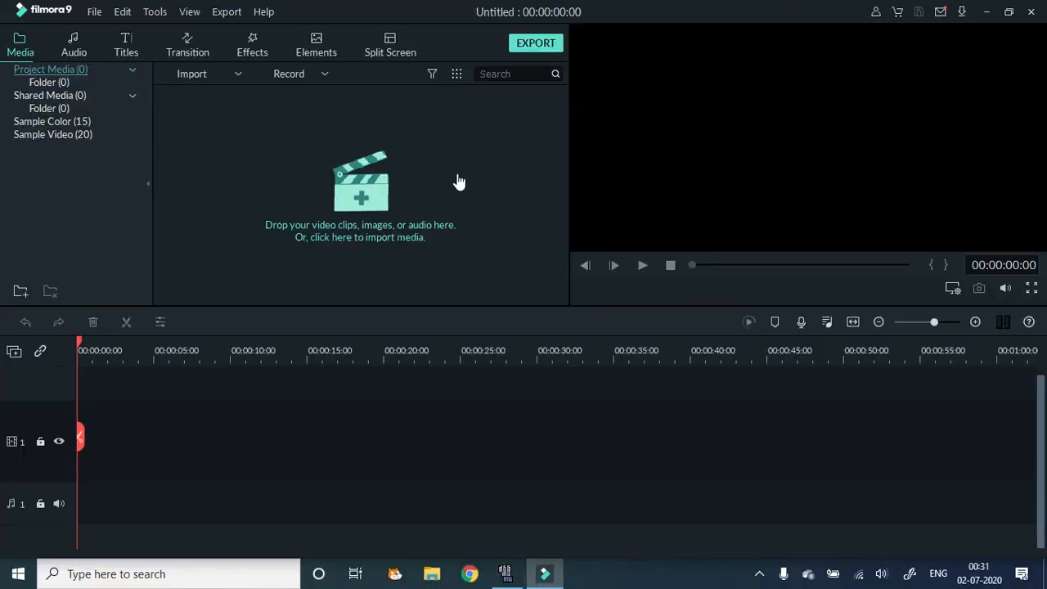
mouse_move(370, 96)
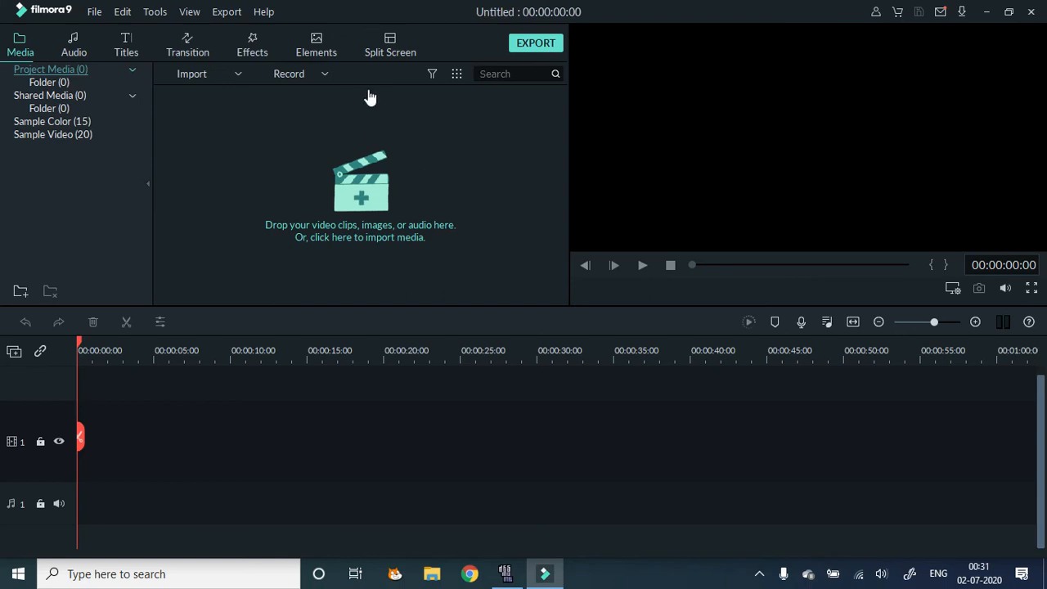
Start a Filmora9 capture of the PC screen over the DeSmuME window
click(301, 74)
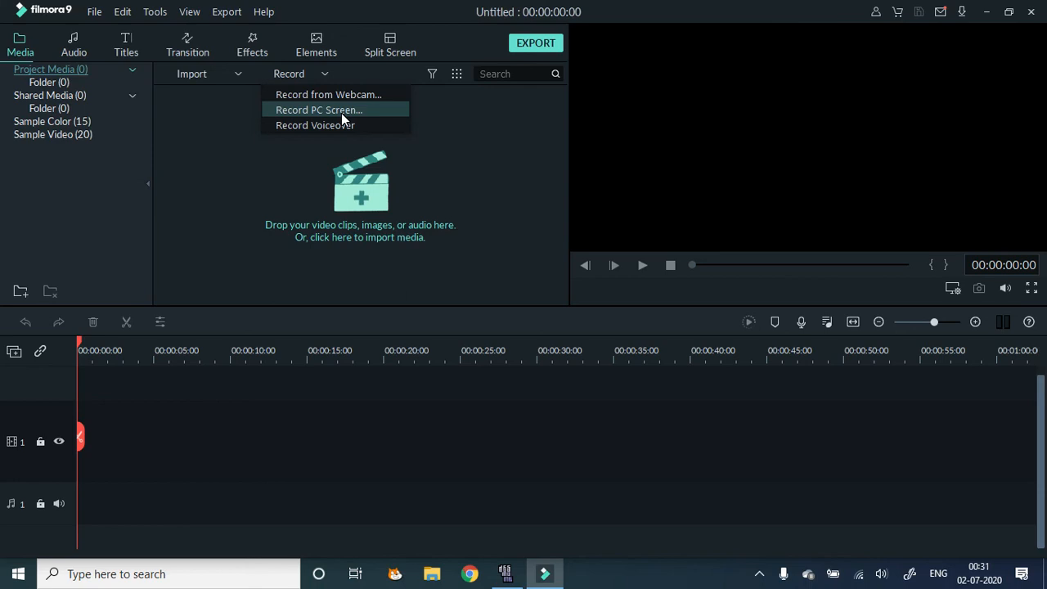
click(318, 110)
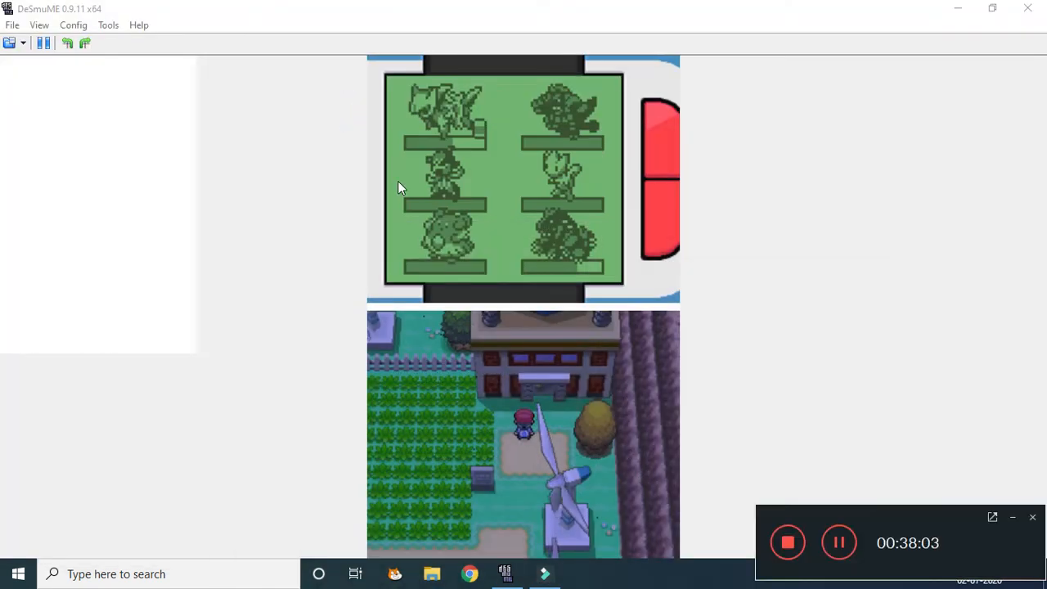
mouse_move(915, 448)
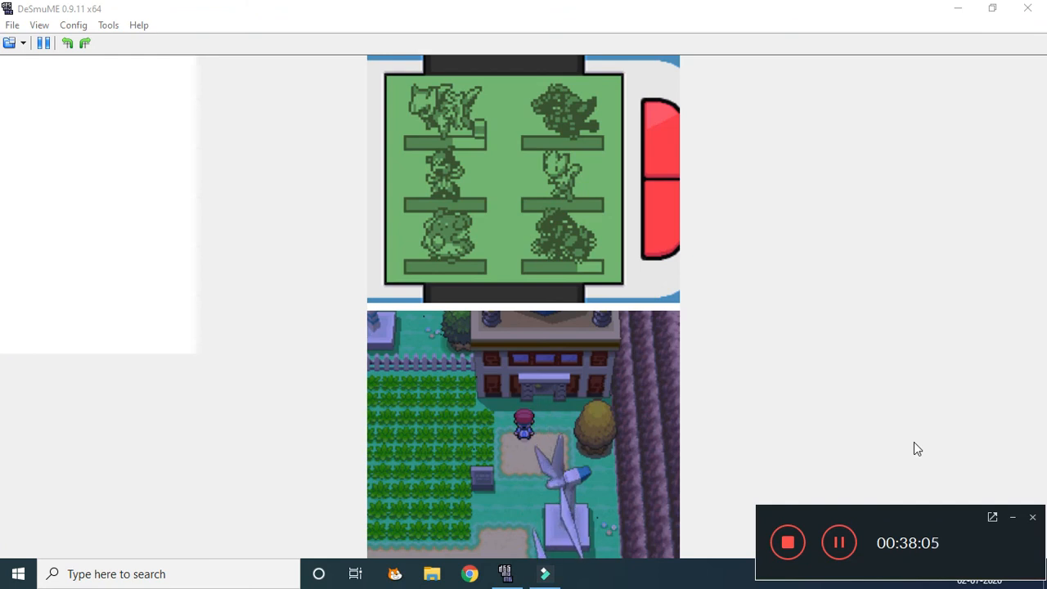